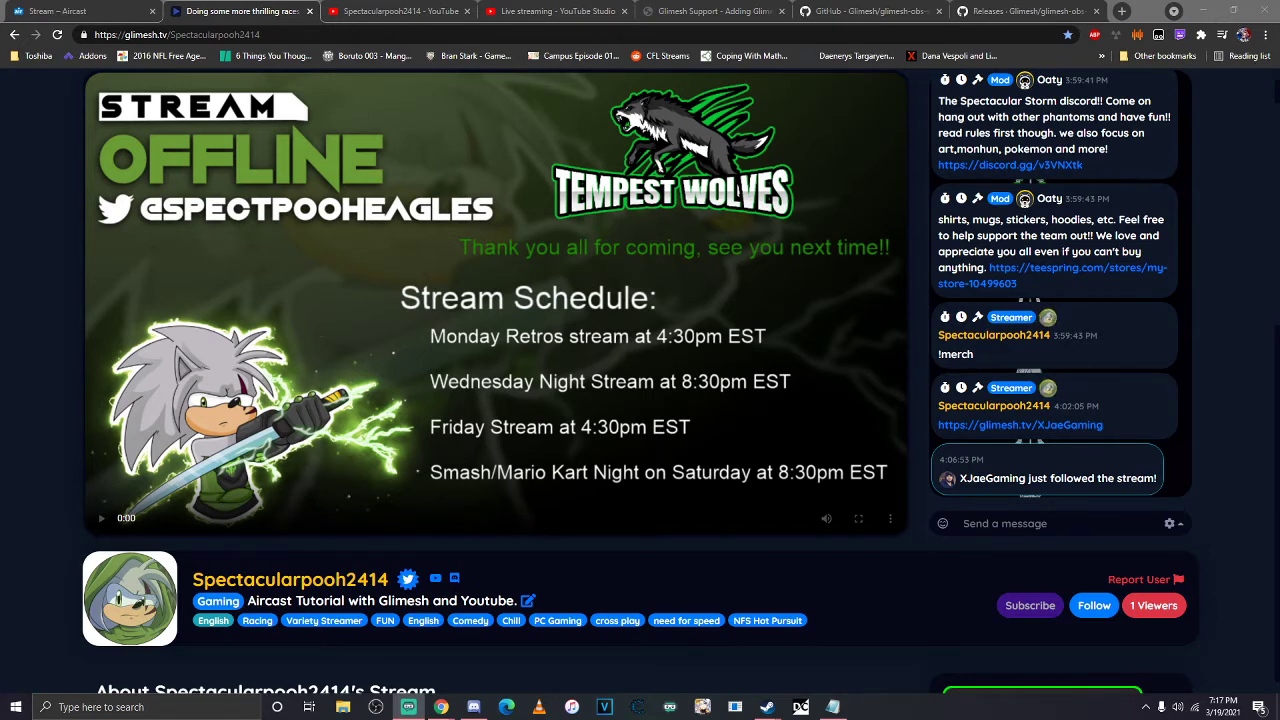
Go from the YouTube channel tab to the glimesh-obs-service-patcher repository and its Releases page
left_click(392, 12)
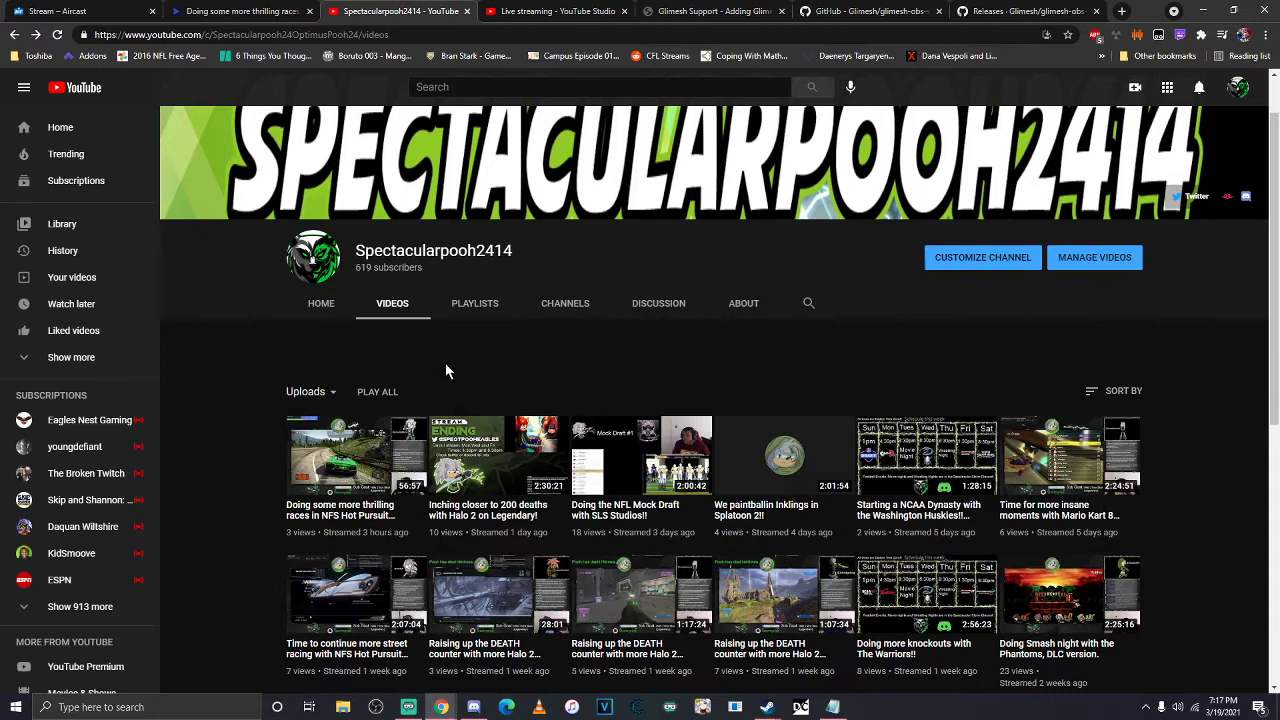
mouse_move(372, 480)
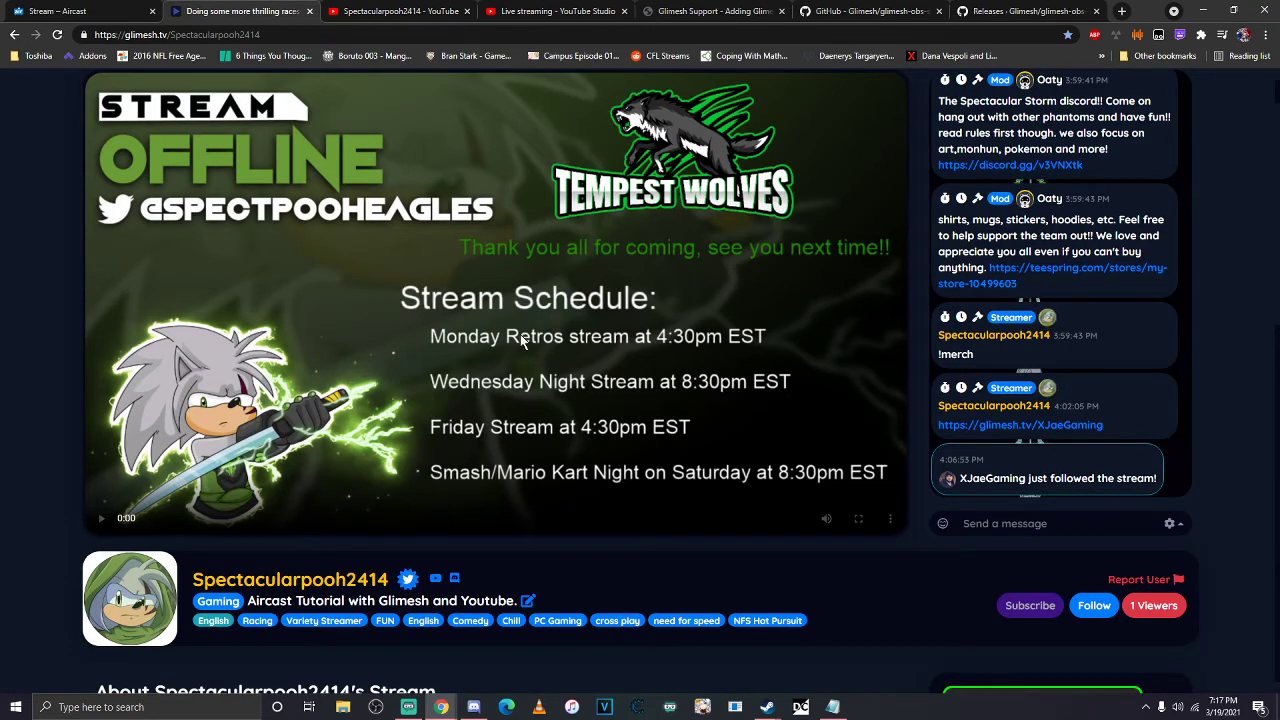
mouse_move(518, 320)
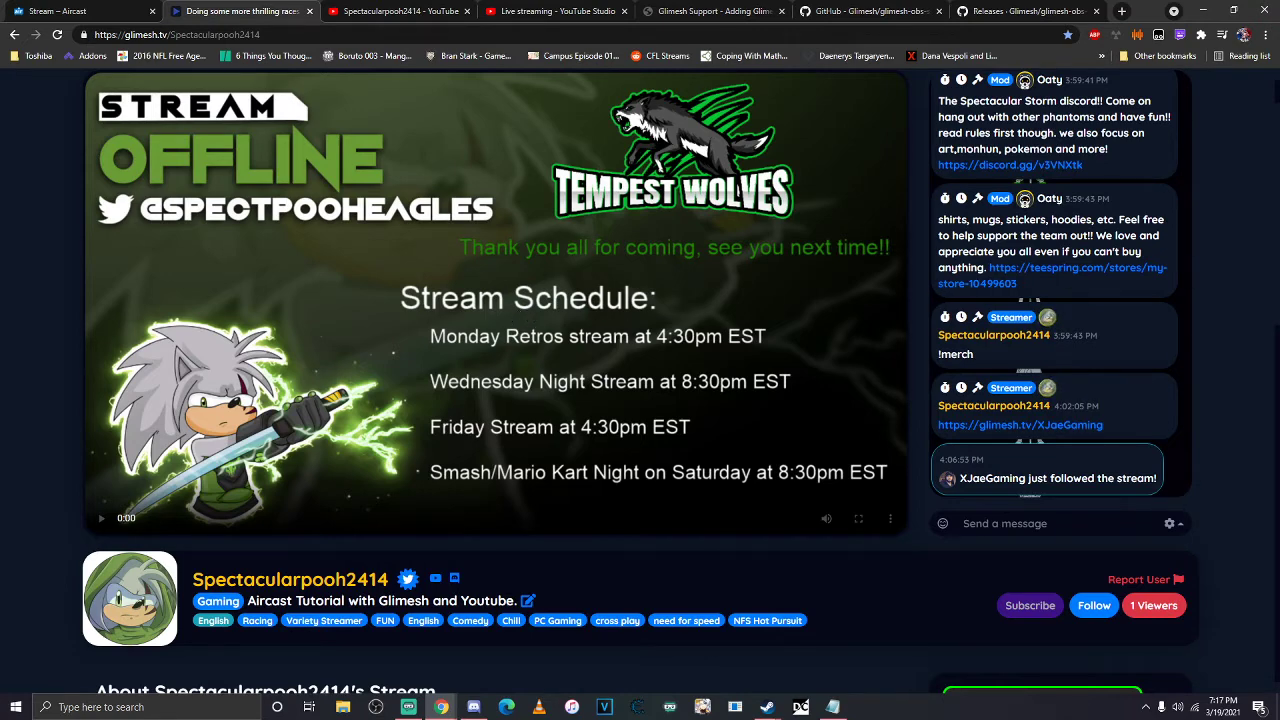
left_click(1036, 12)
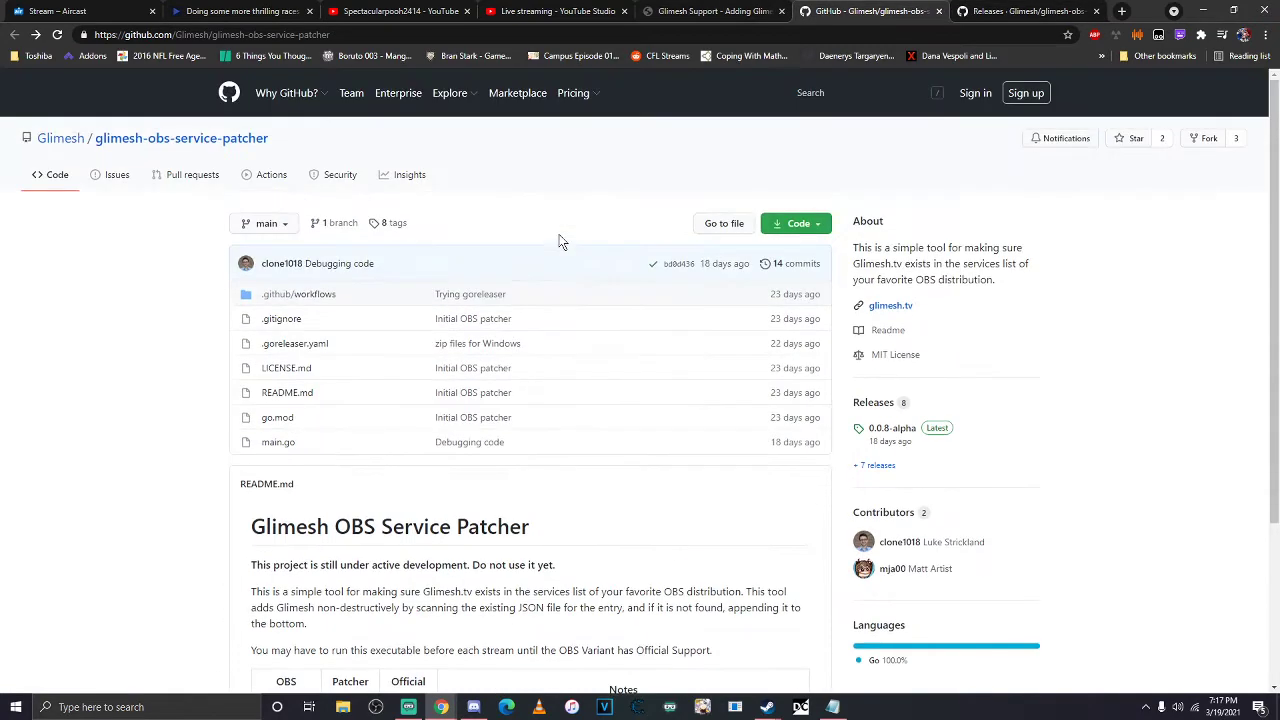
scroll("down", 3)
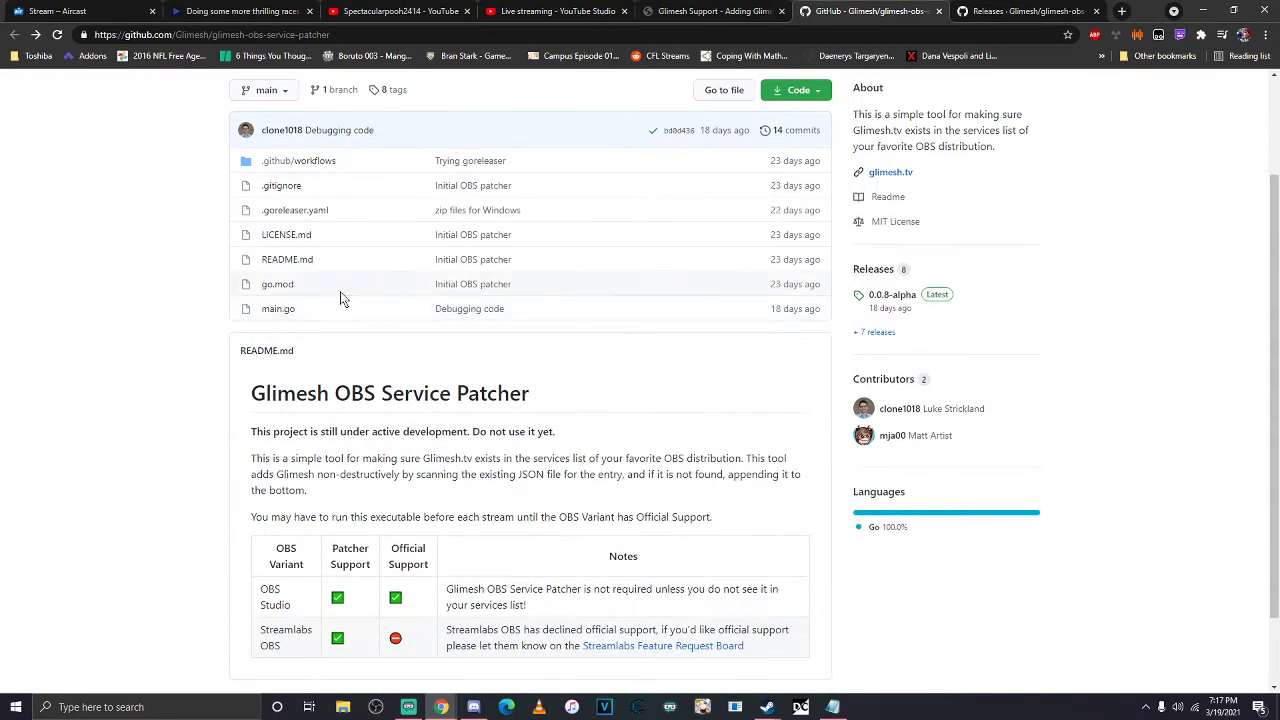
left_click(872, 268)
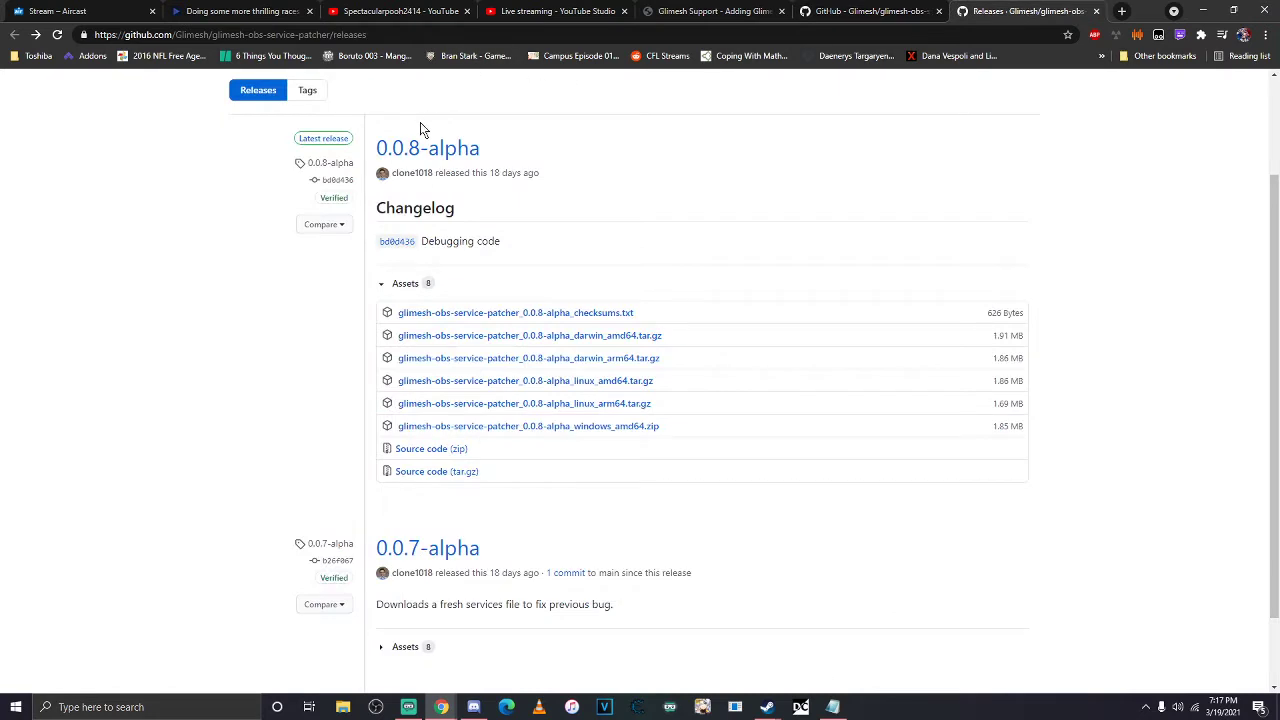
mouse_move(320, 222)
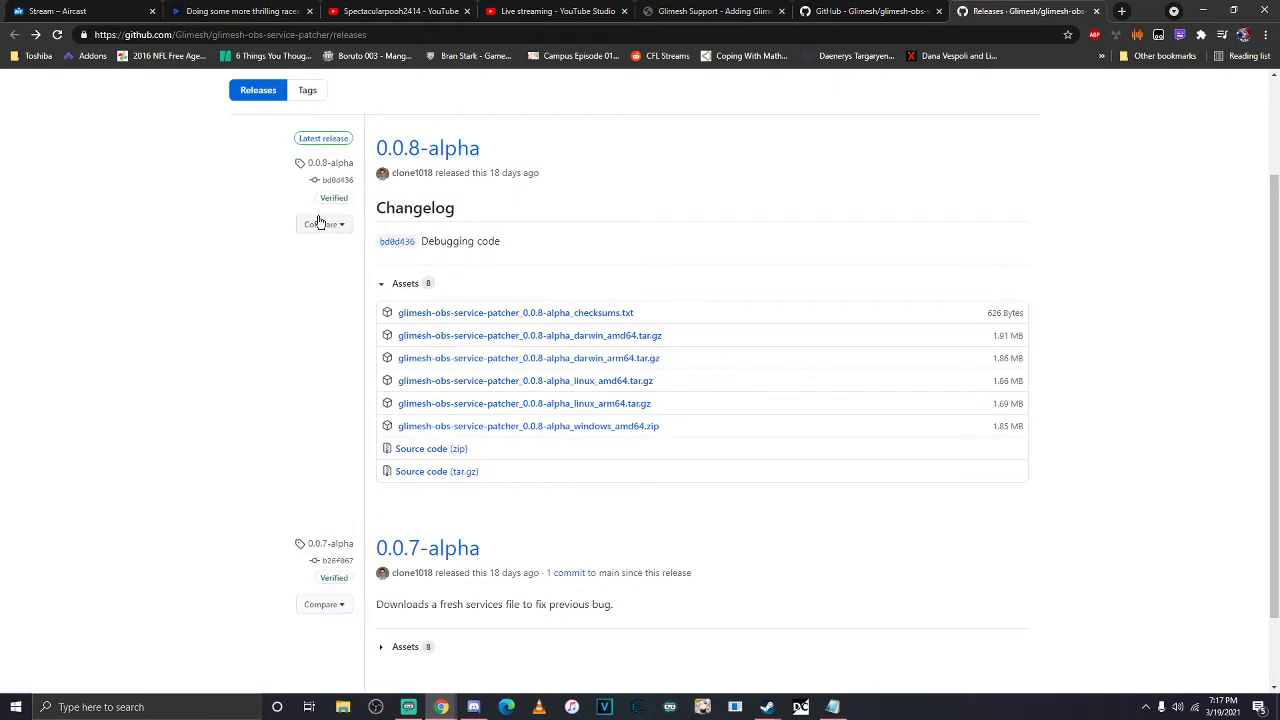
mouse_move(420, 404)
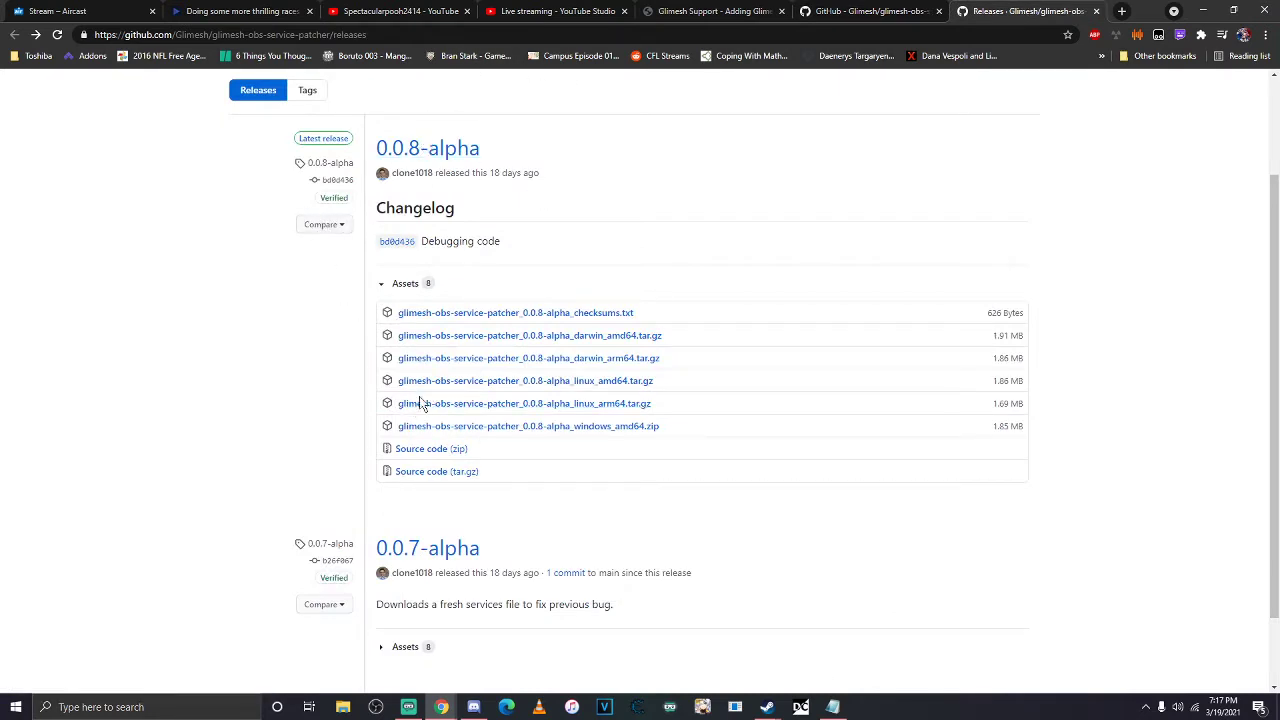
mouse_move(420, 408)
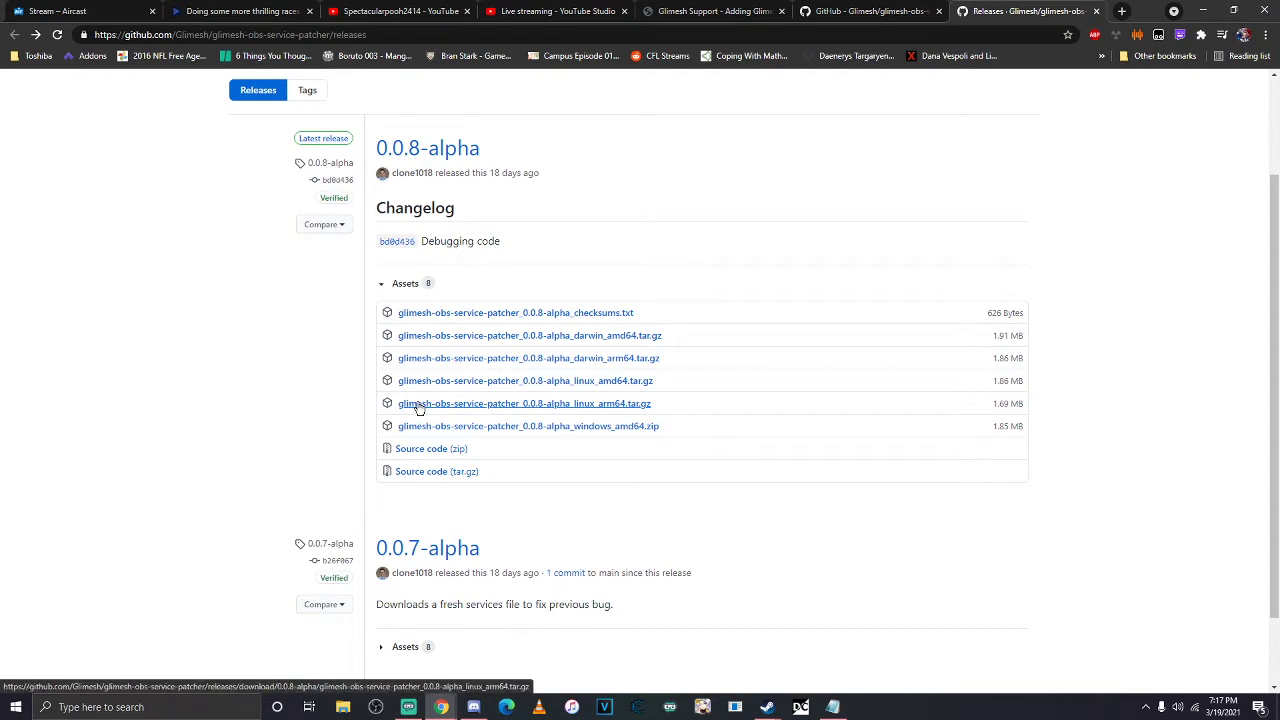
mouse_move(284, 390)
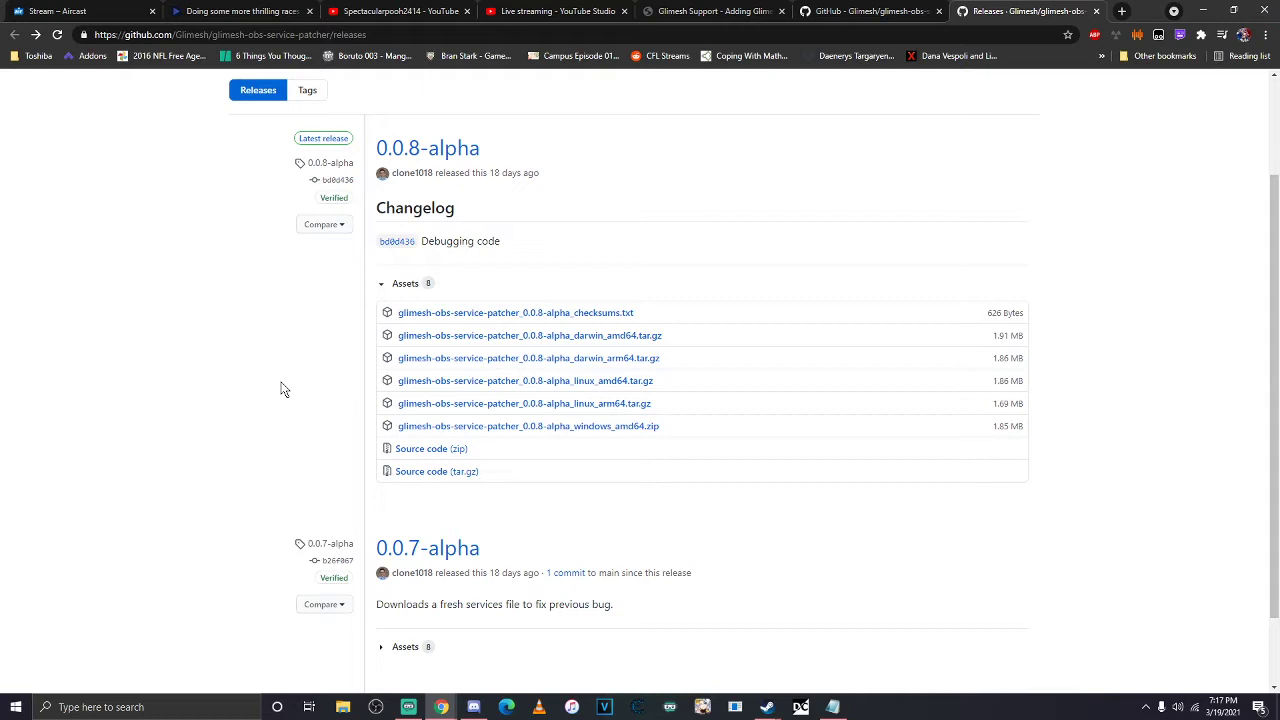
mouse_move(408, 312)
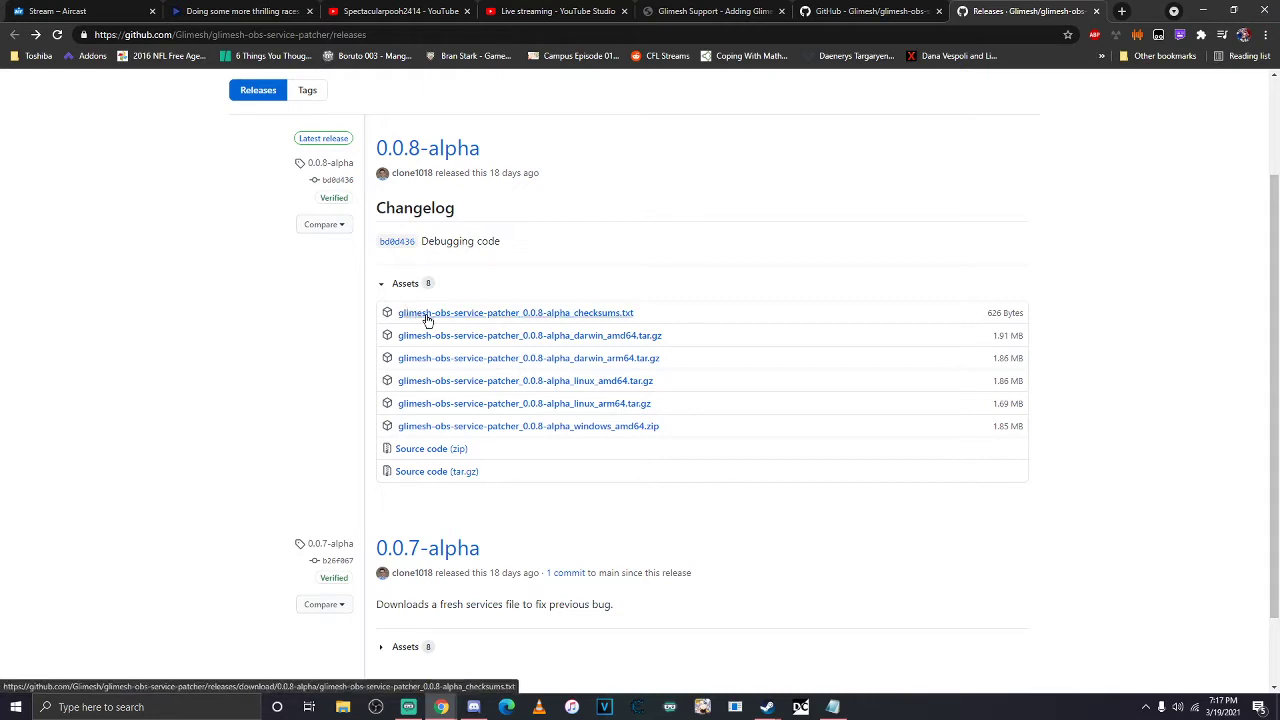
mouse_move(360, 324)
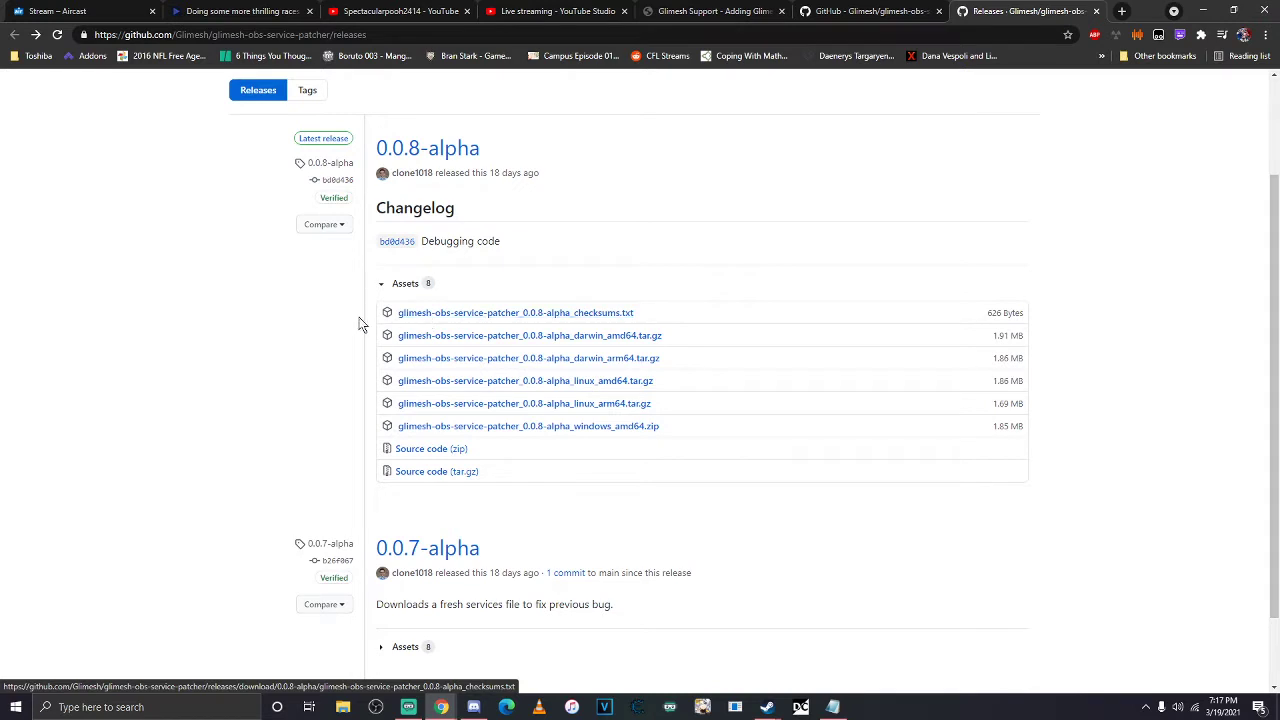
mouse_move(468, 432)
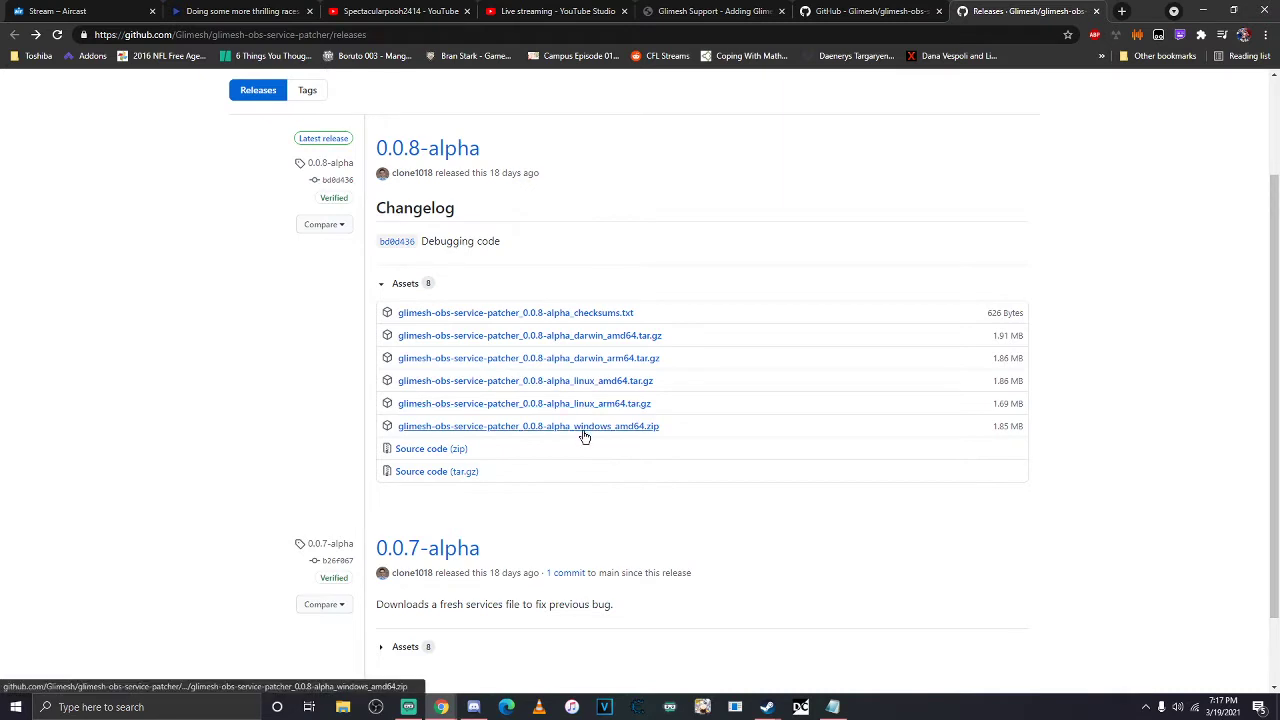
mouse_move(584, 408)
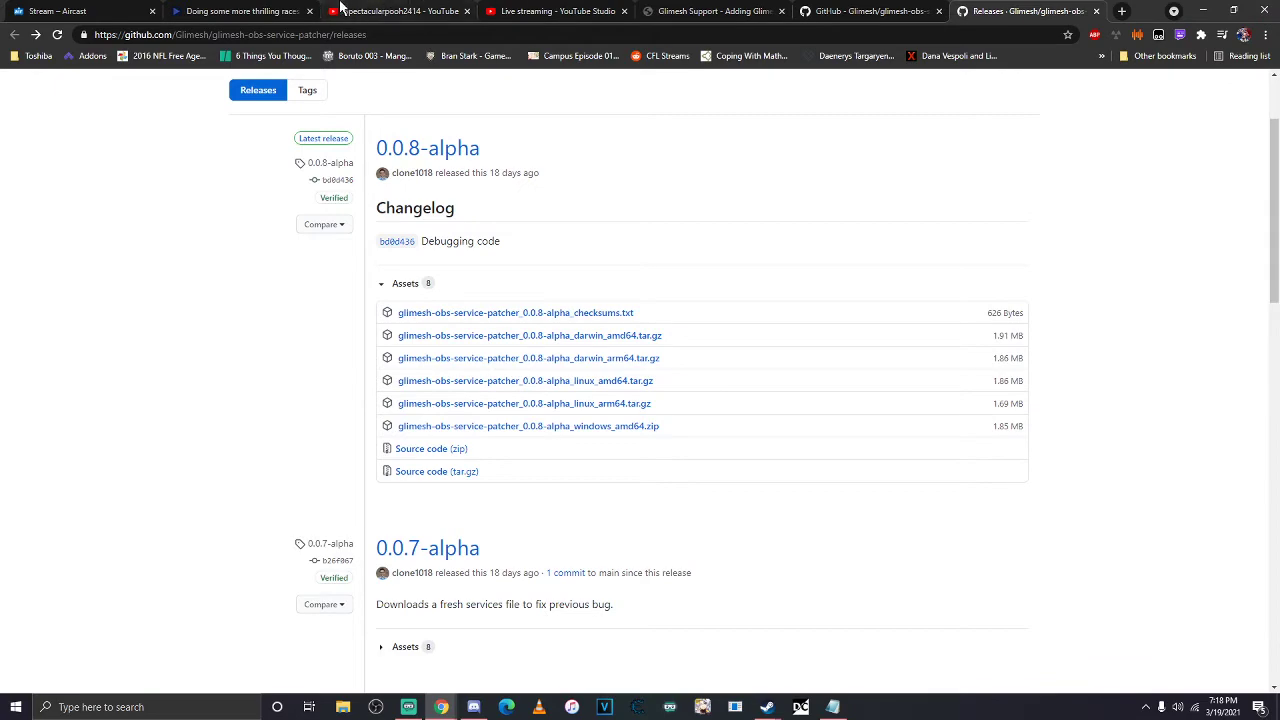
mouse_move(264, 16)
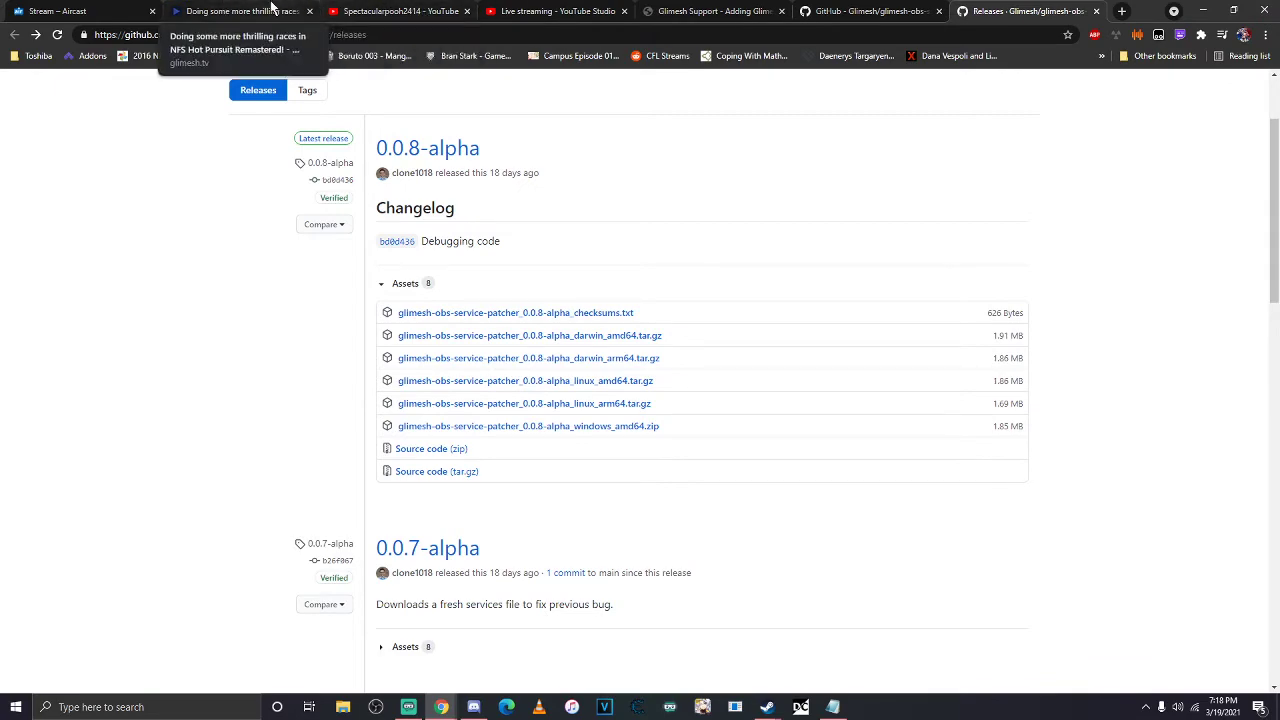
From the Glimesh profile menu, reach Channel Settings and copy the stream key
left_click(408, 12)
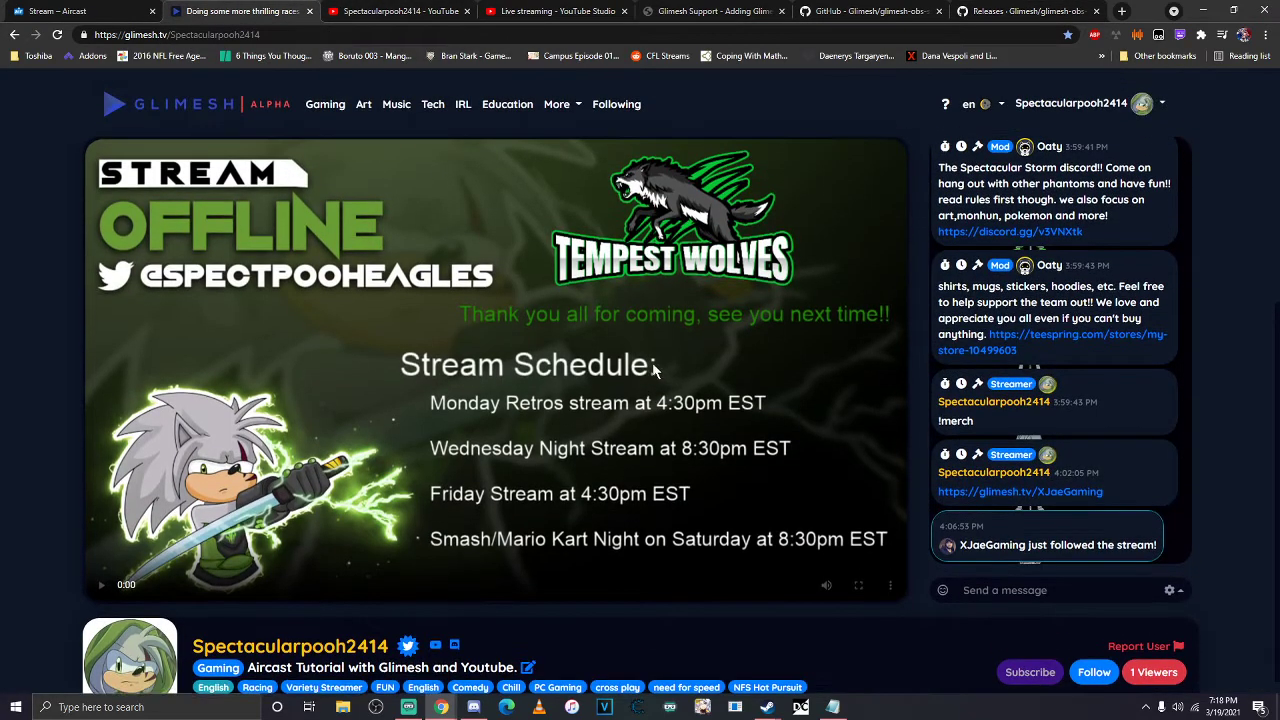
left_click(1170, 104)
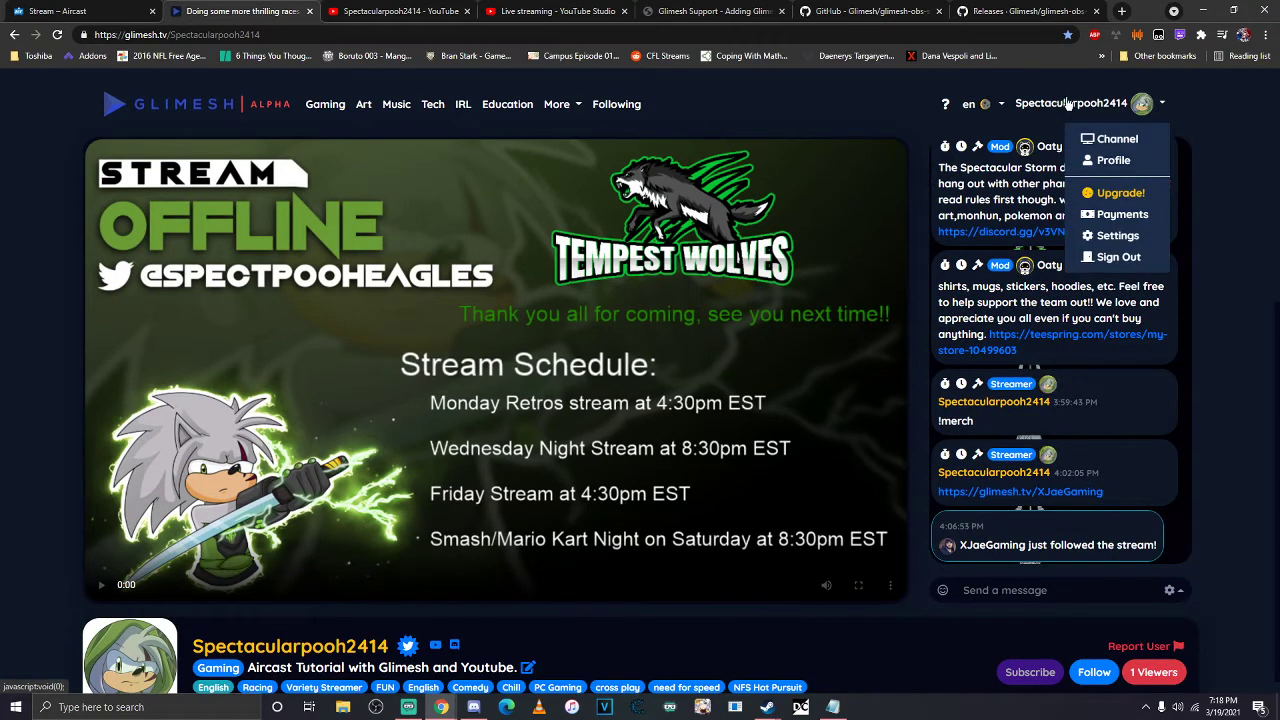
mouse_move(1084, 110)
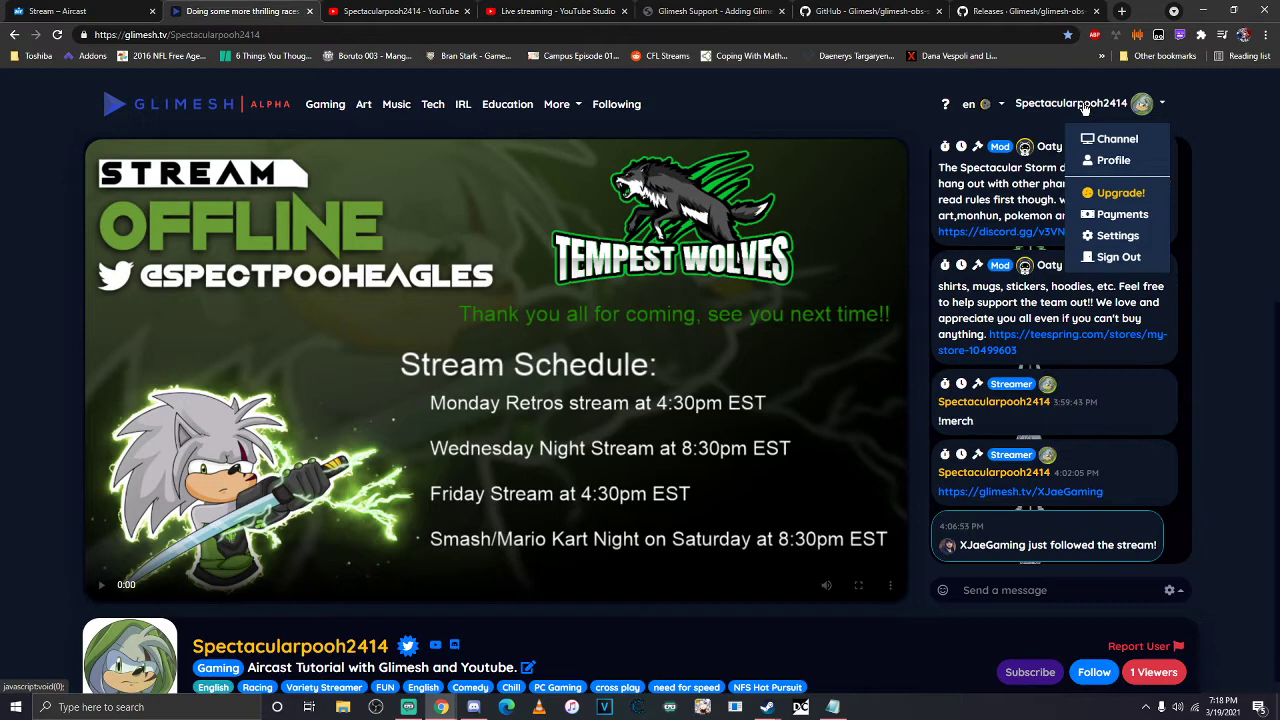
mouse_move(1084, 108)
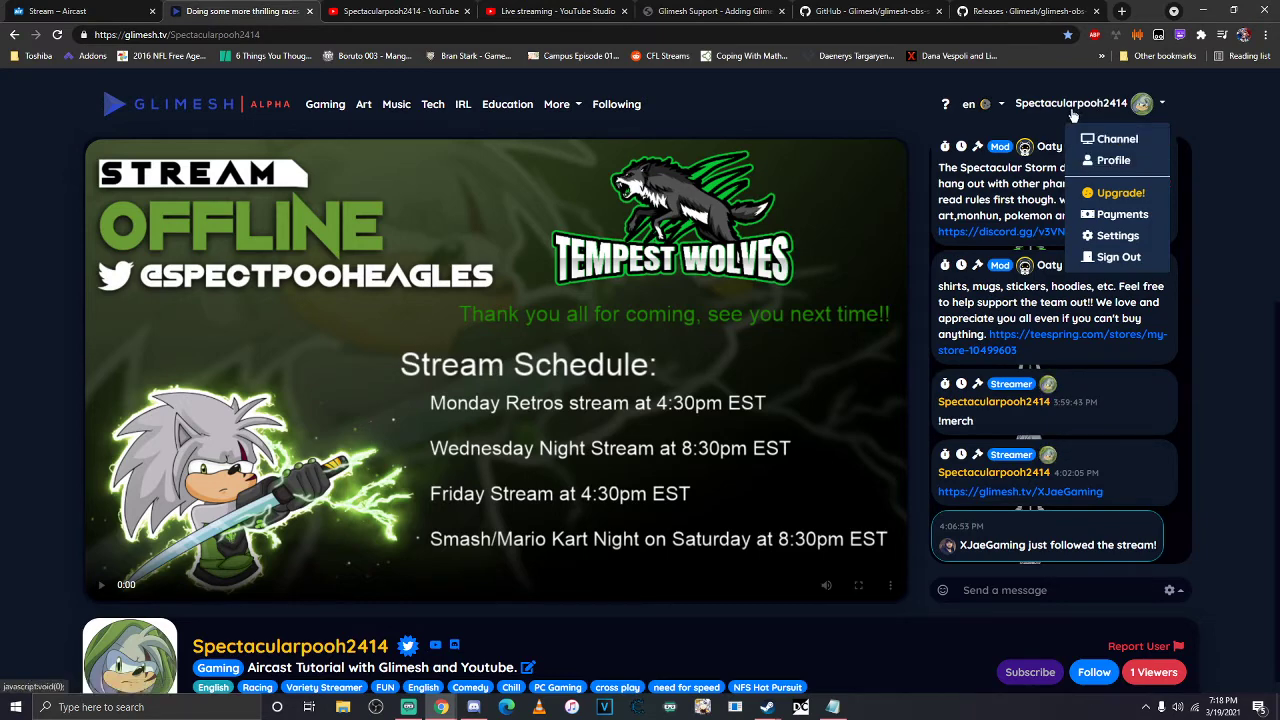
mouse_move(1076, 104)
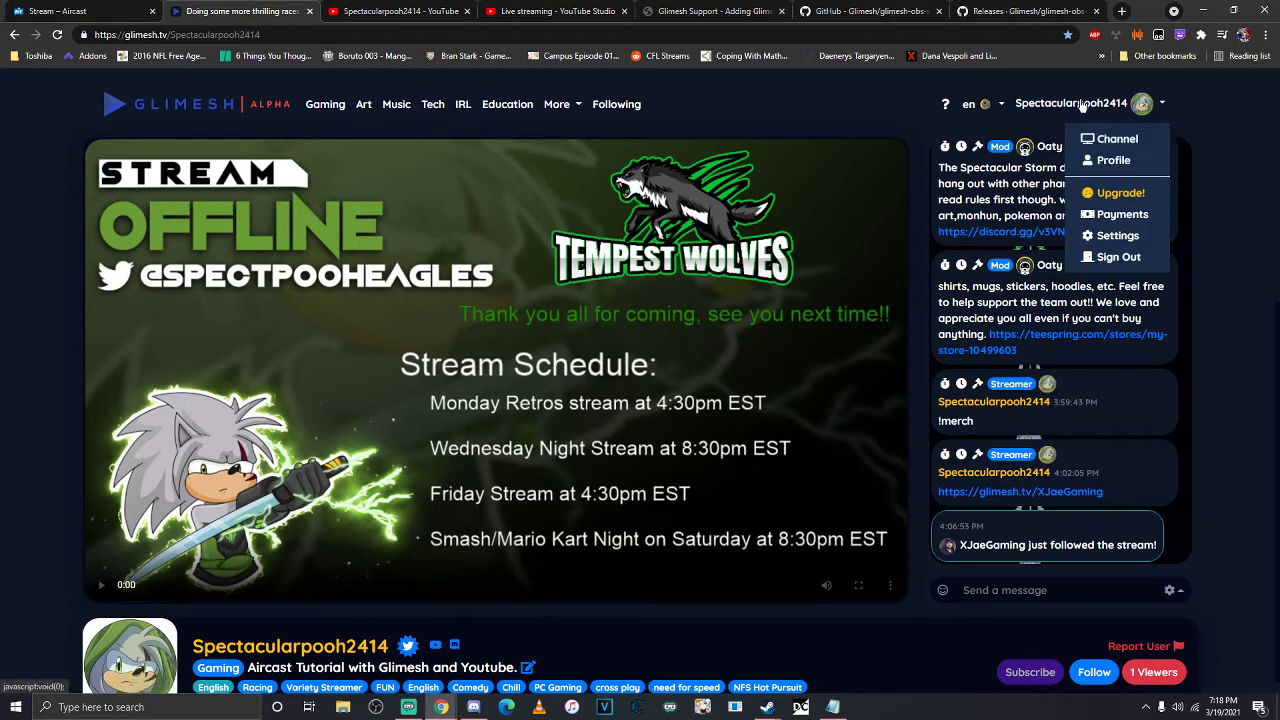
mouse_move(1094, 118)
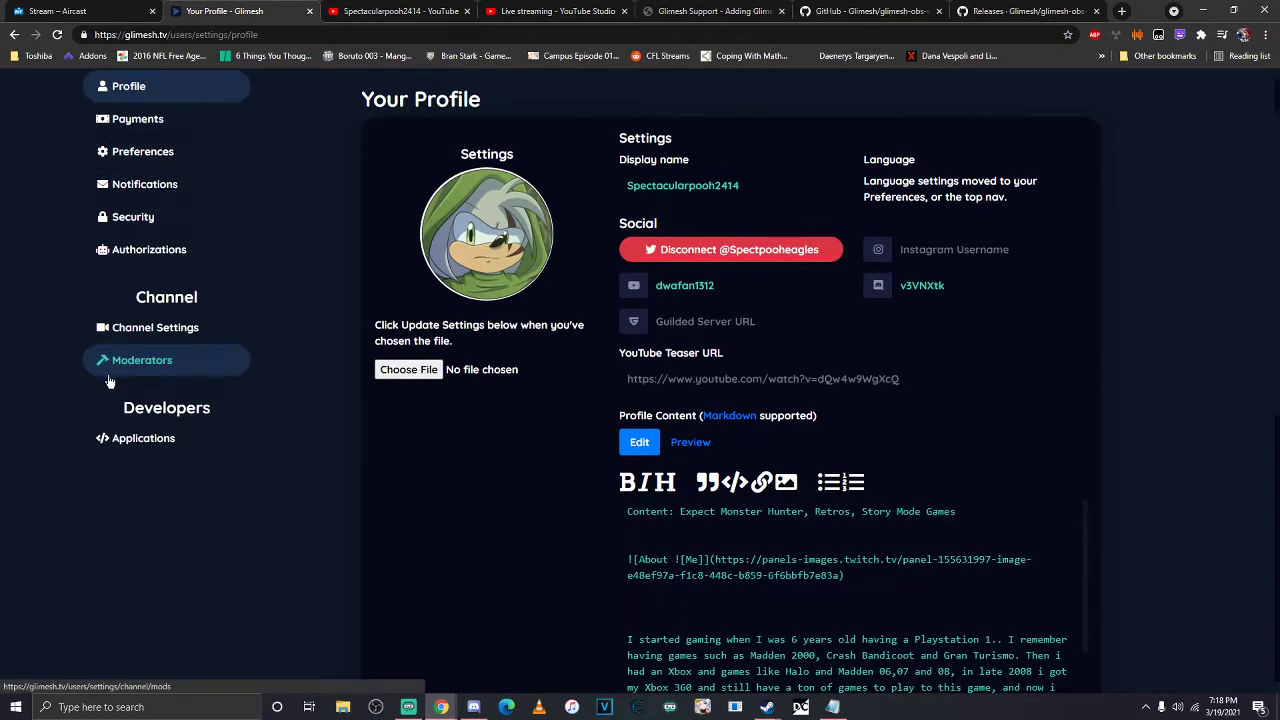
left_click(156, 328)
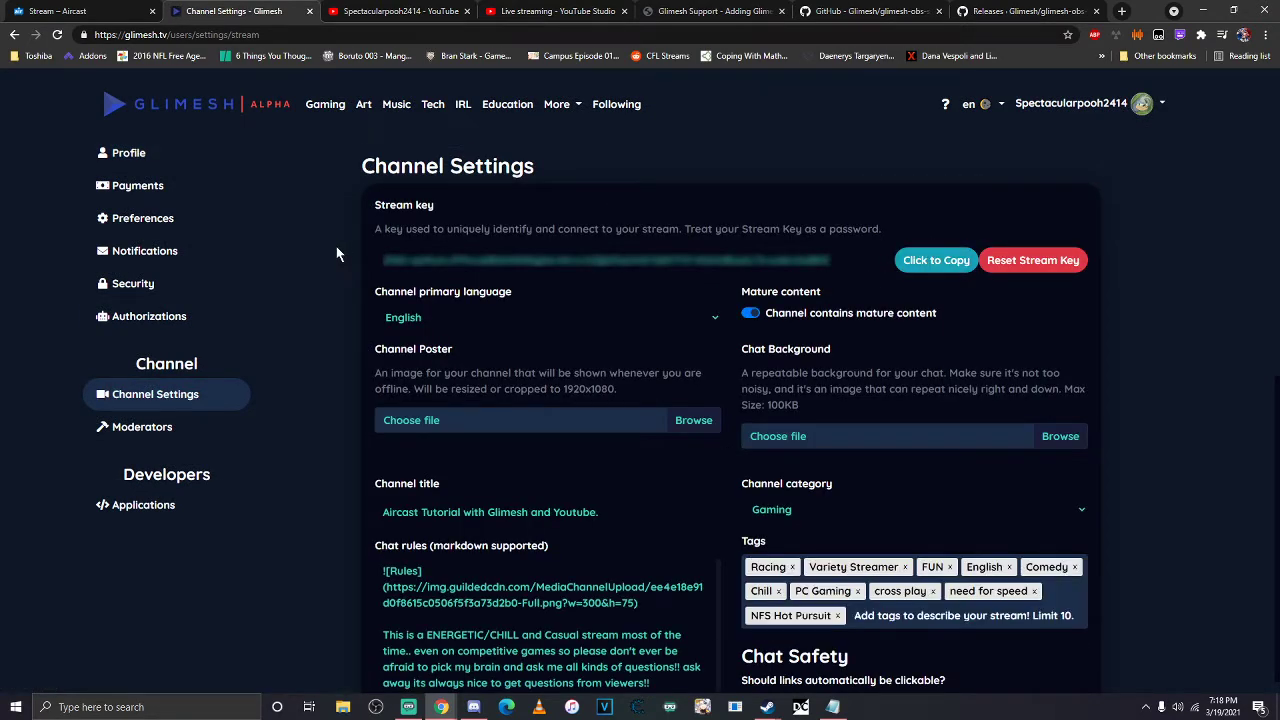
mouse_move(942, 248)
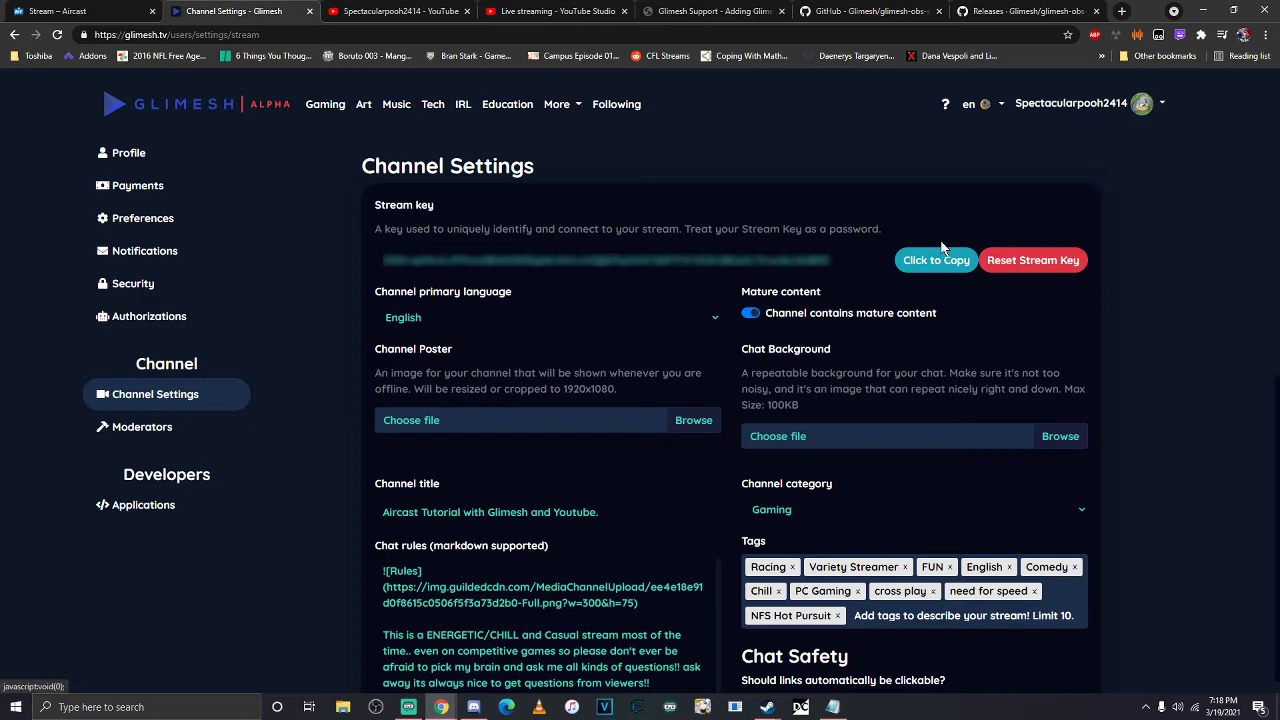
left_click(936, 260)
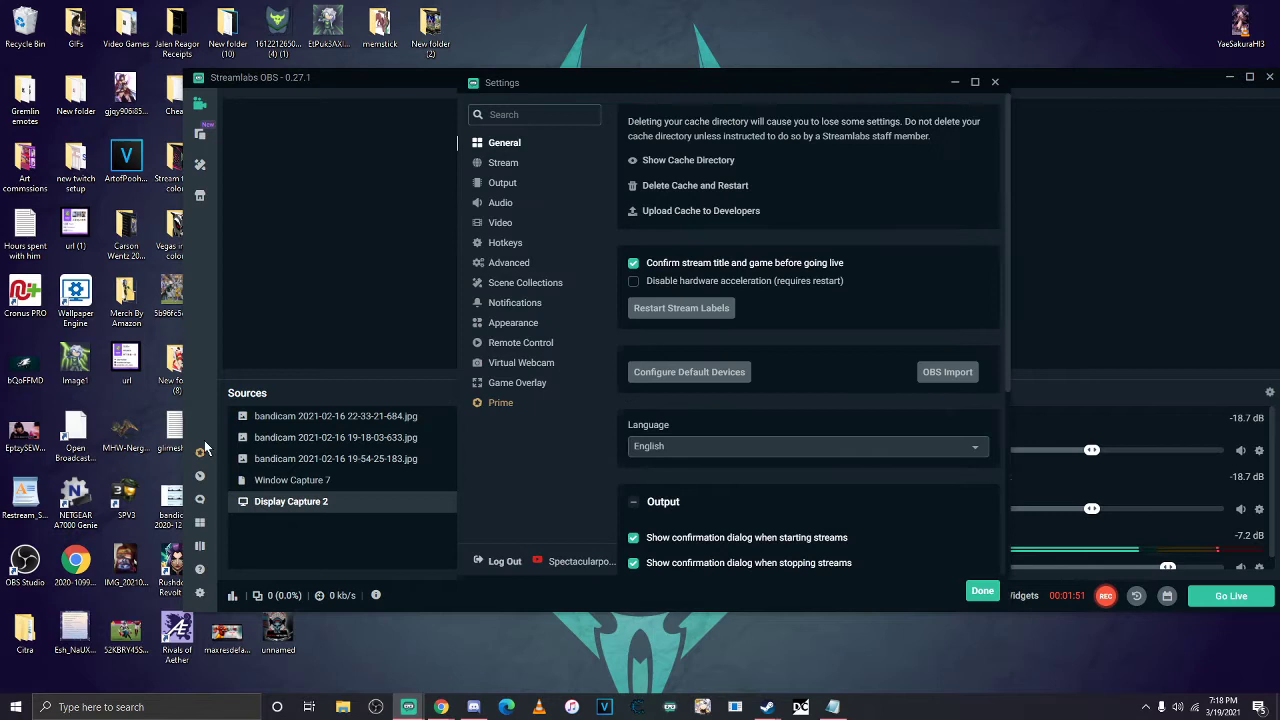
In Stream settings choose Stream to custom ingest and enable Show all services
left_click(502, 162)
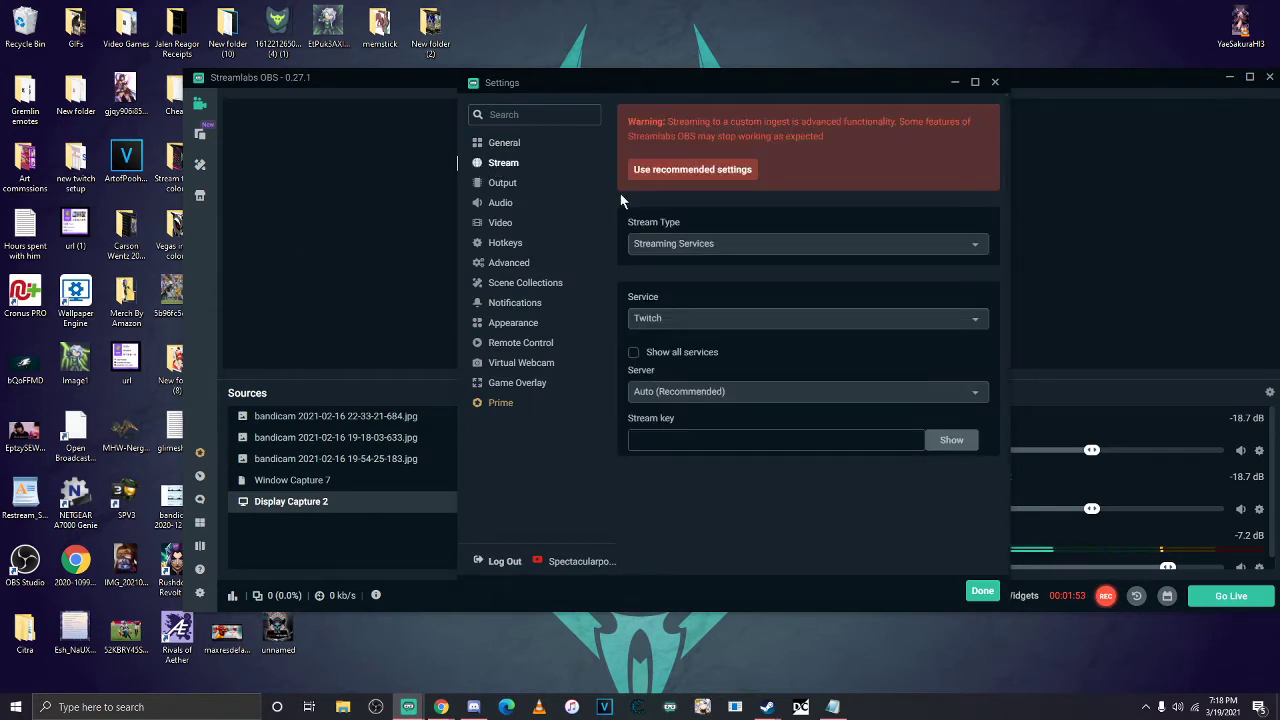
mouse_move(688, 132)
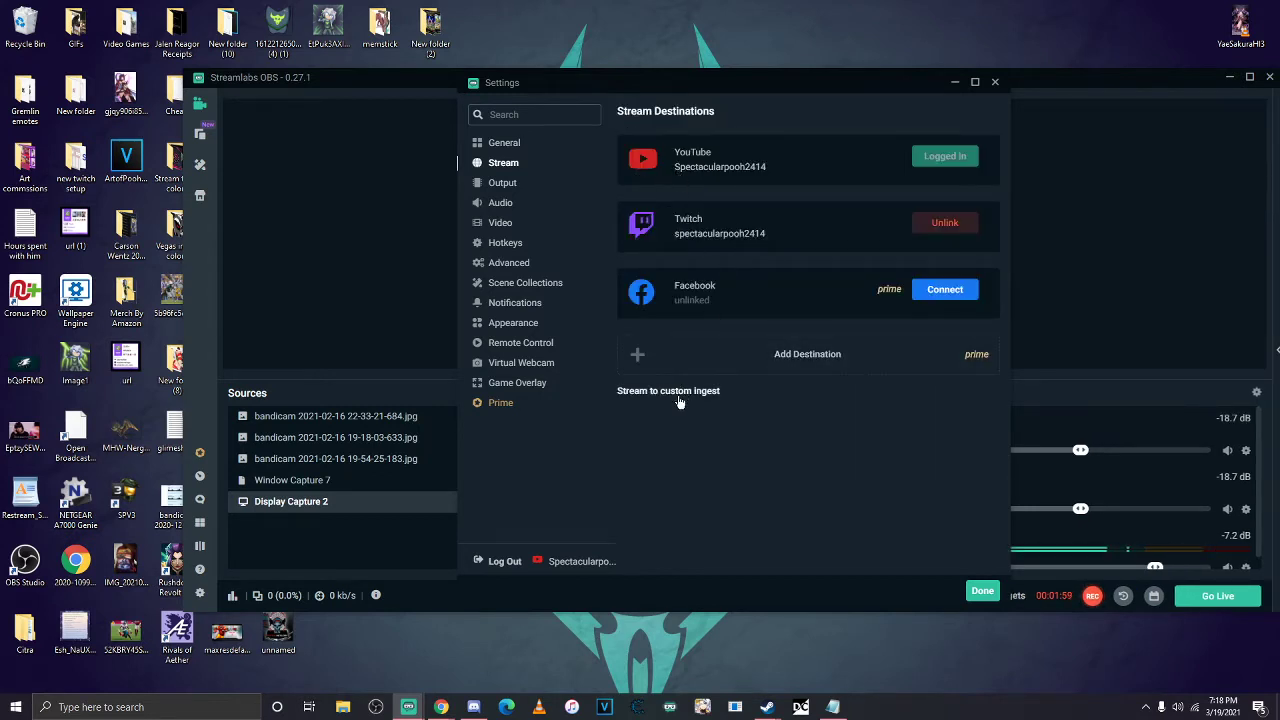
left_click(668, 390)
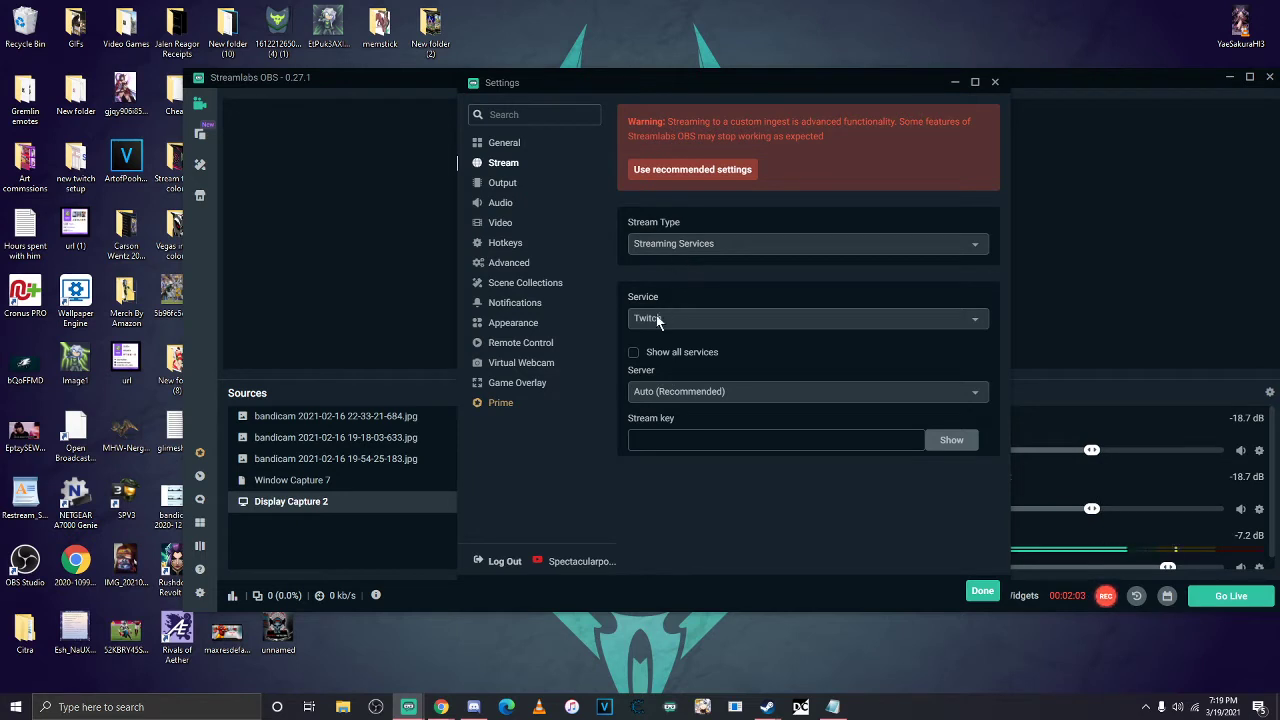
mouse_move(672, 324)
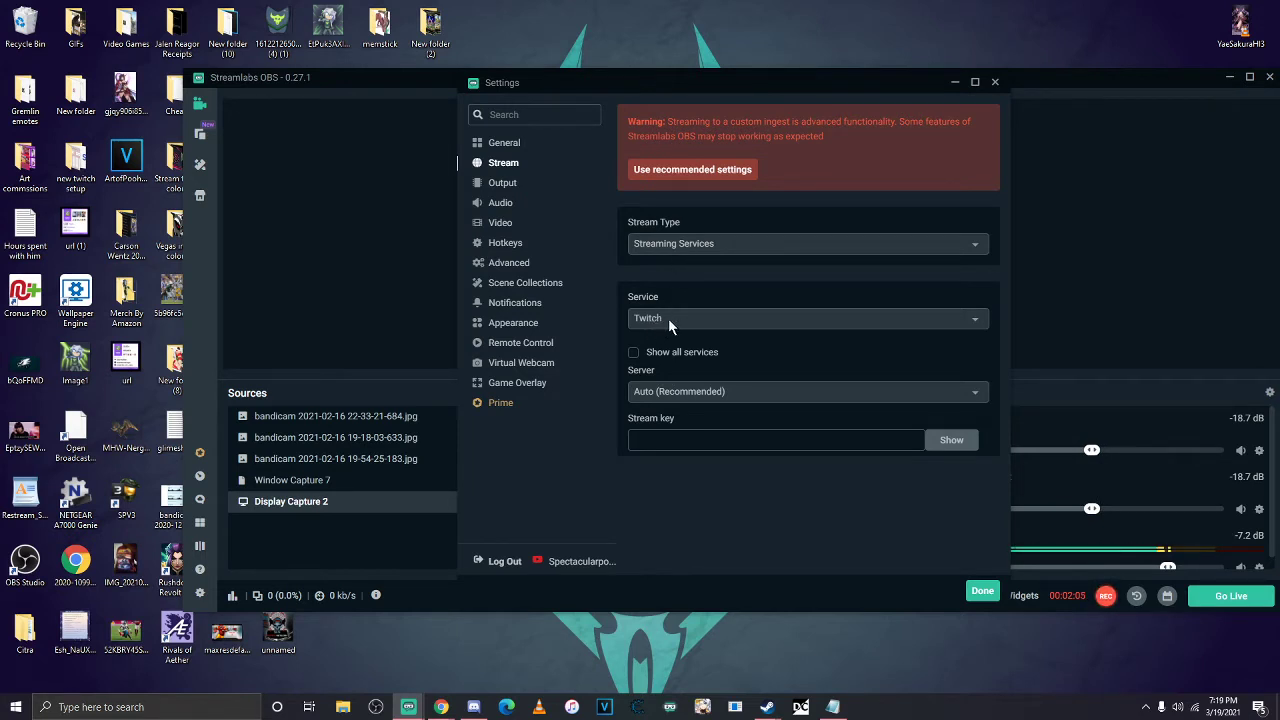
left_click(806, 318)
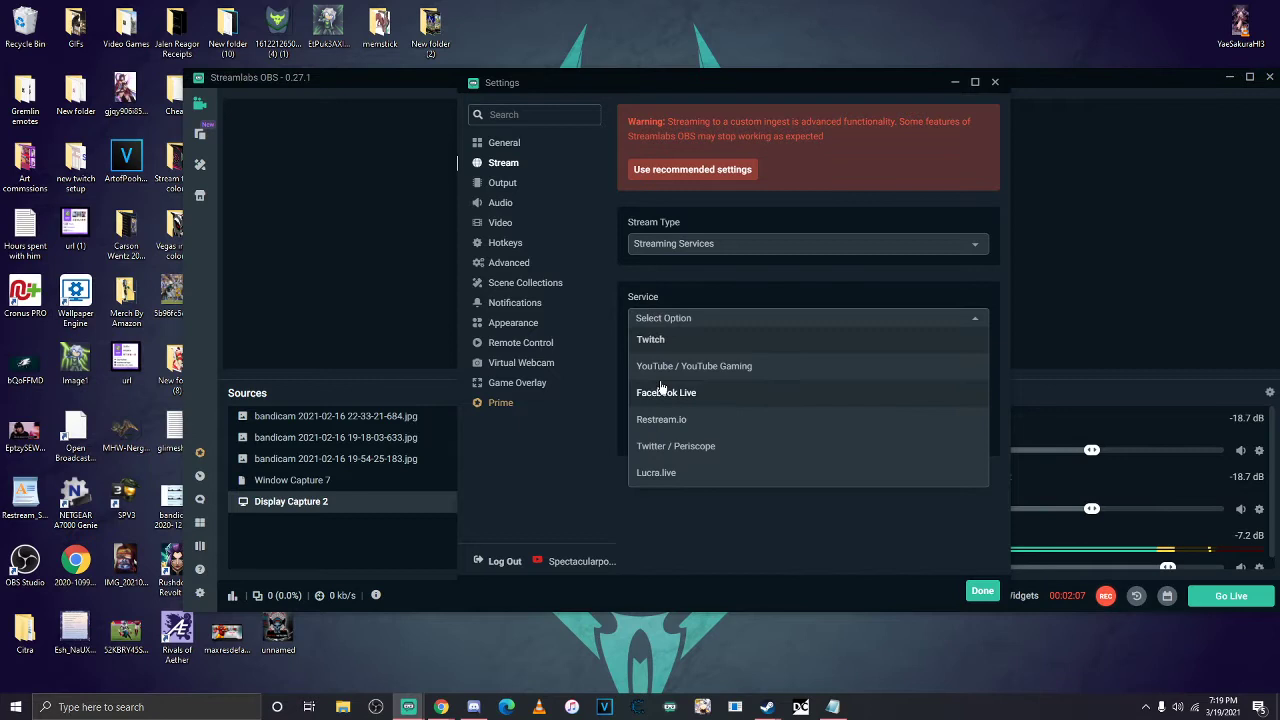
left_click(650, 340)
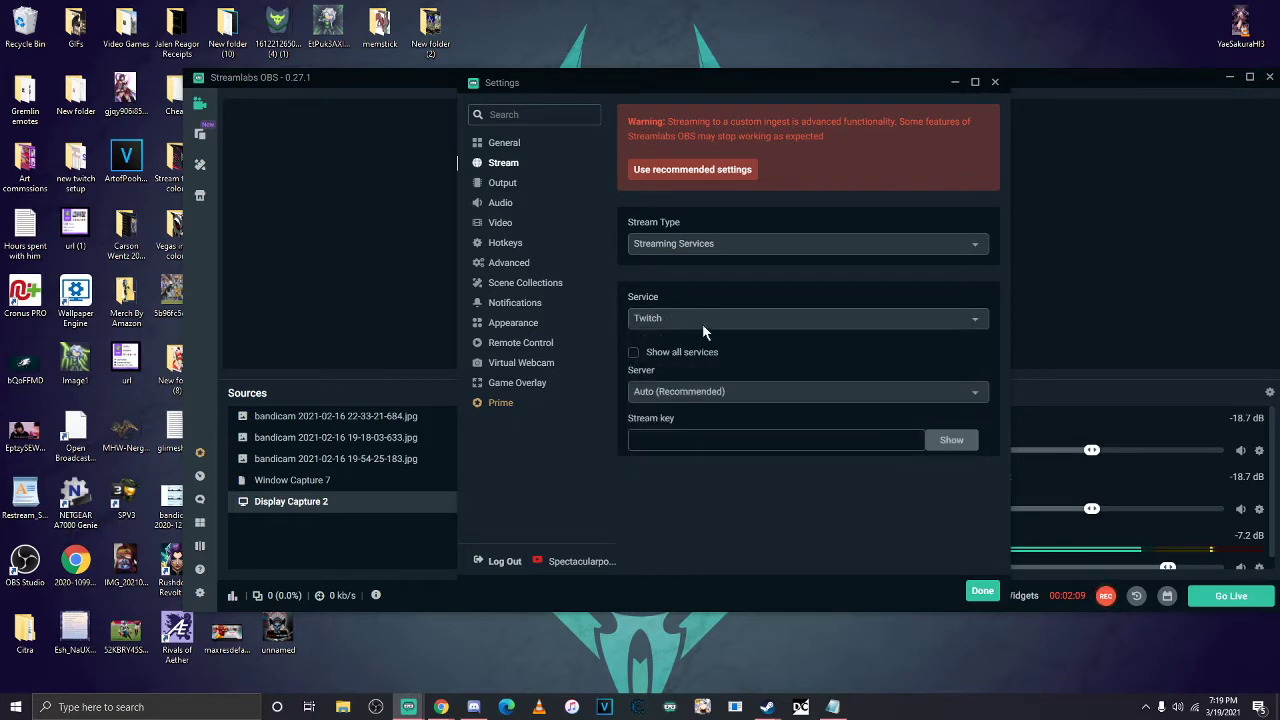
left_click(808, 318)
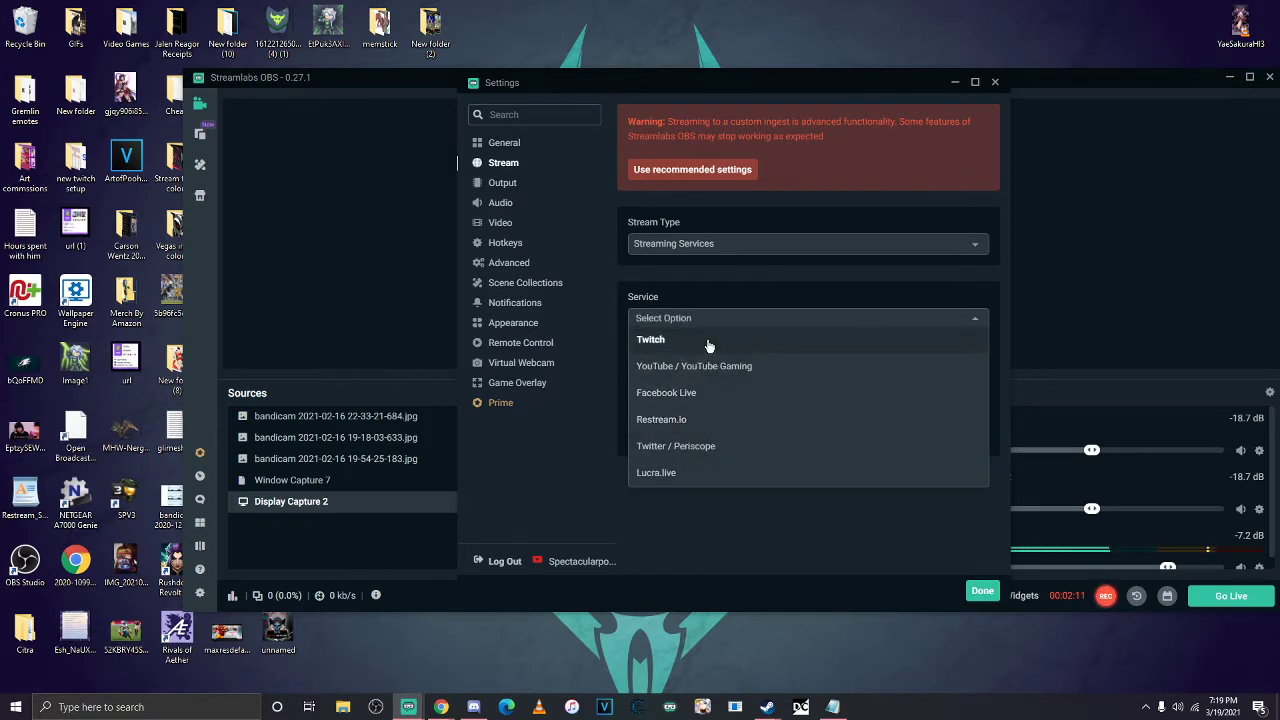
left_click(650, 340)
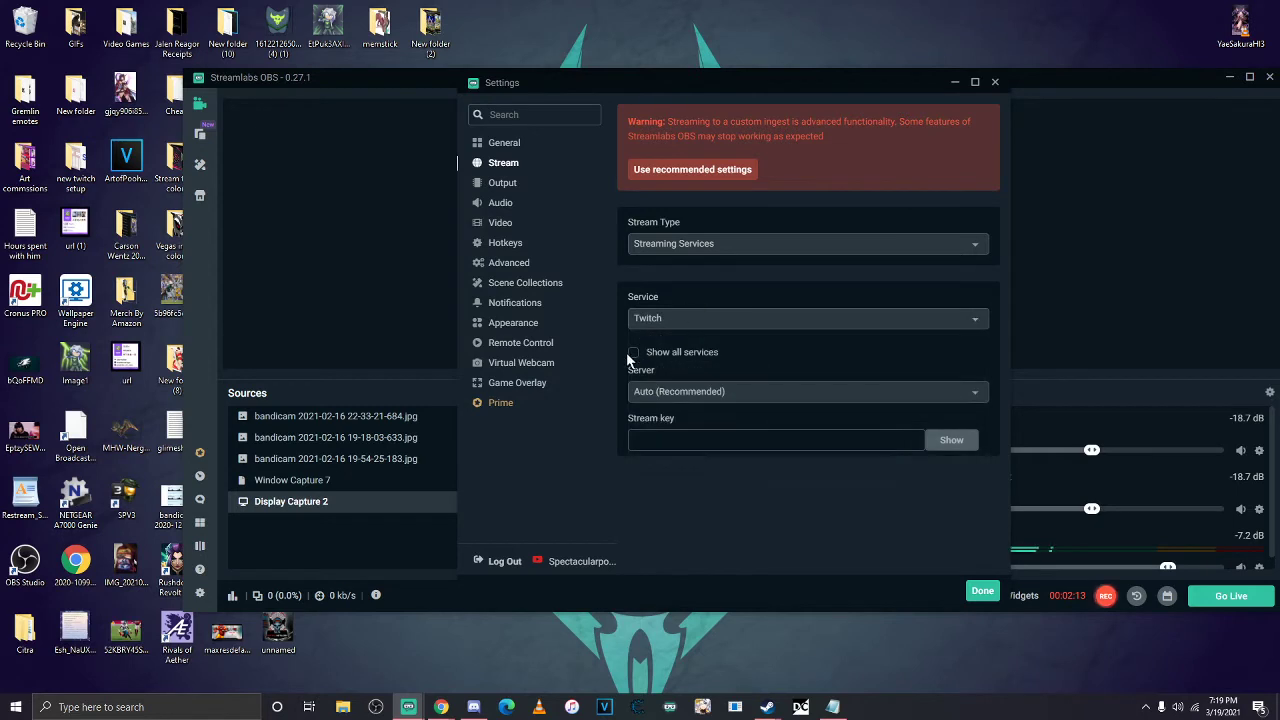
left_click(632, 352)
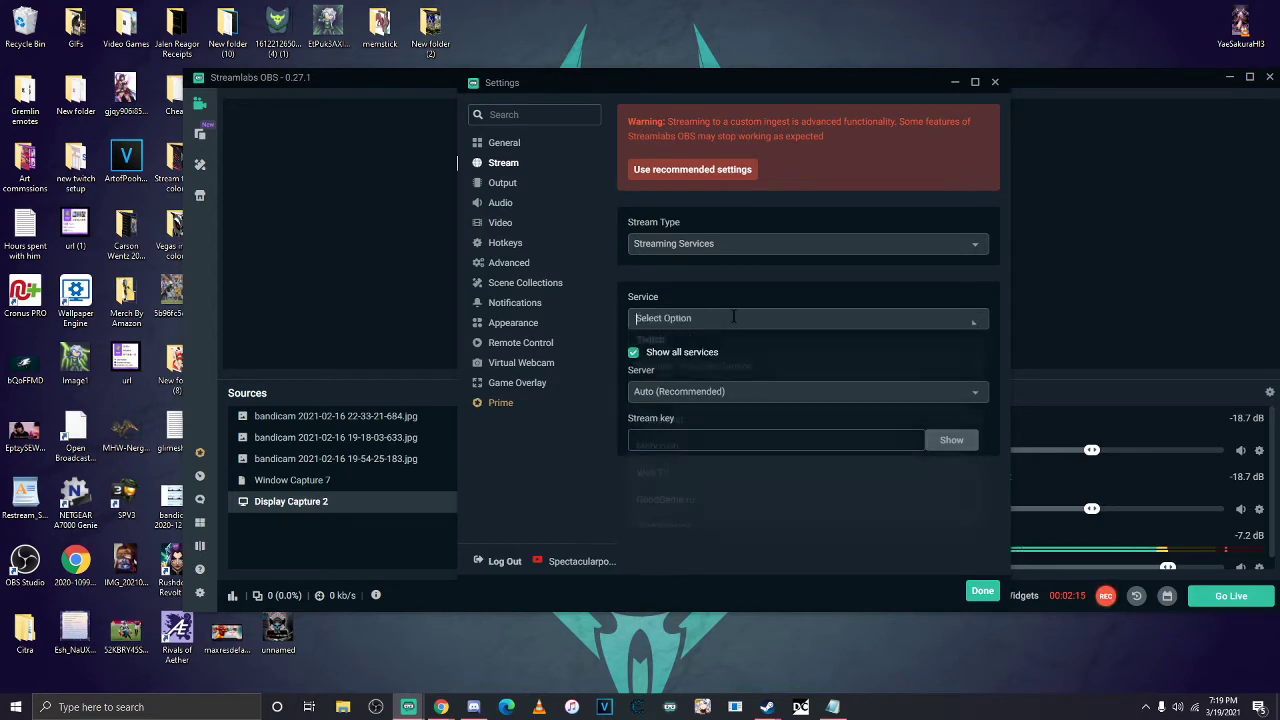
Pick the Glimesh service with the North America New York server and confirm with the stream key
left_click(806, 318)
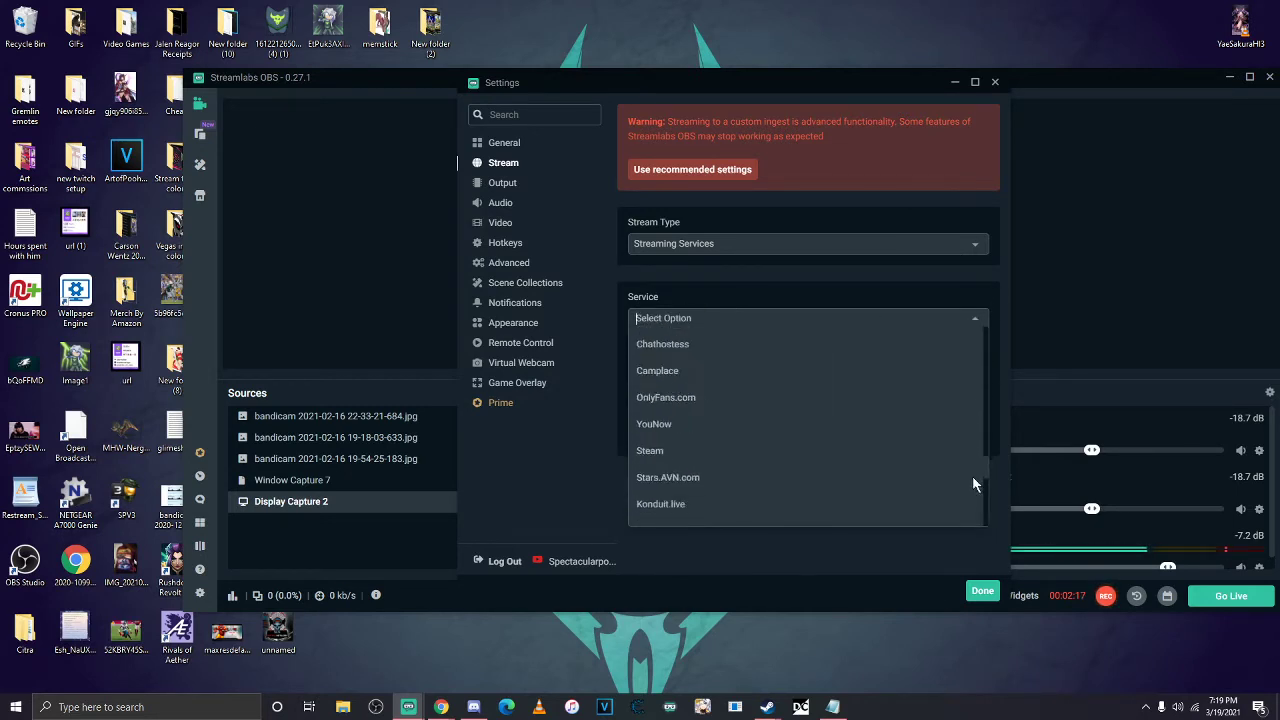
scroll("down", 3)
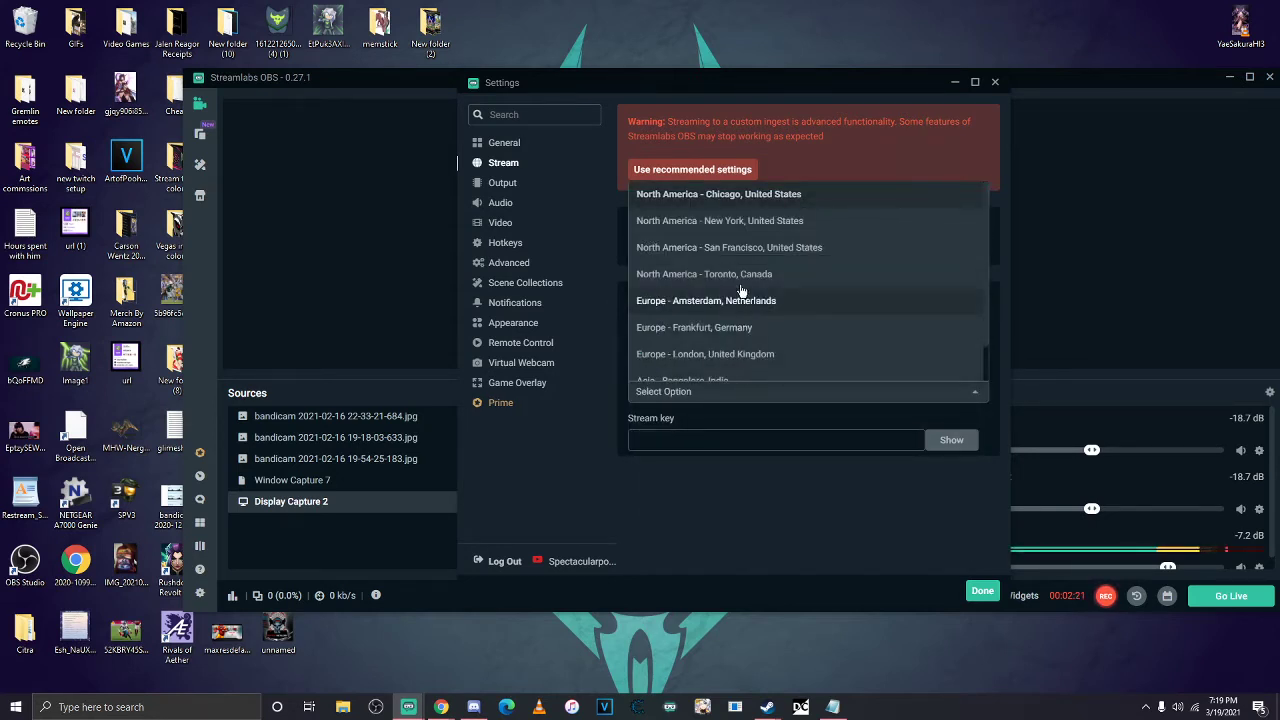
left_click(720, 220)
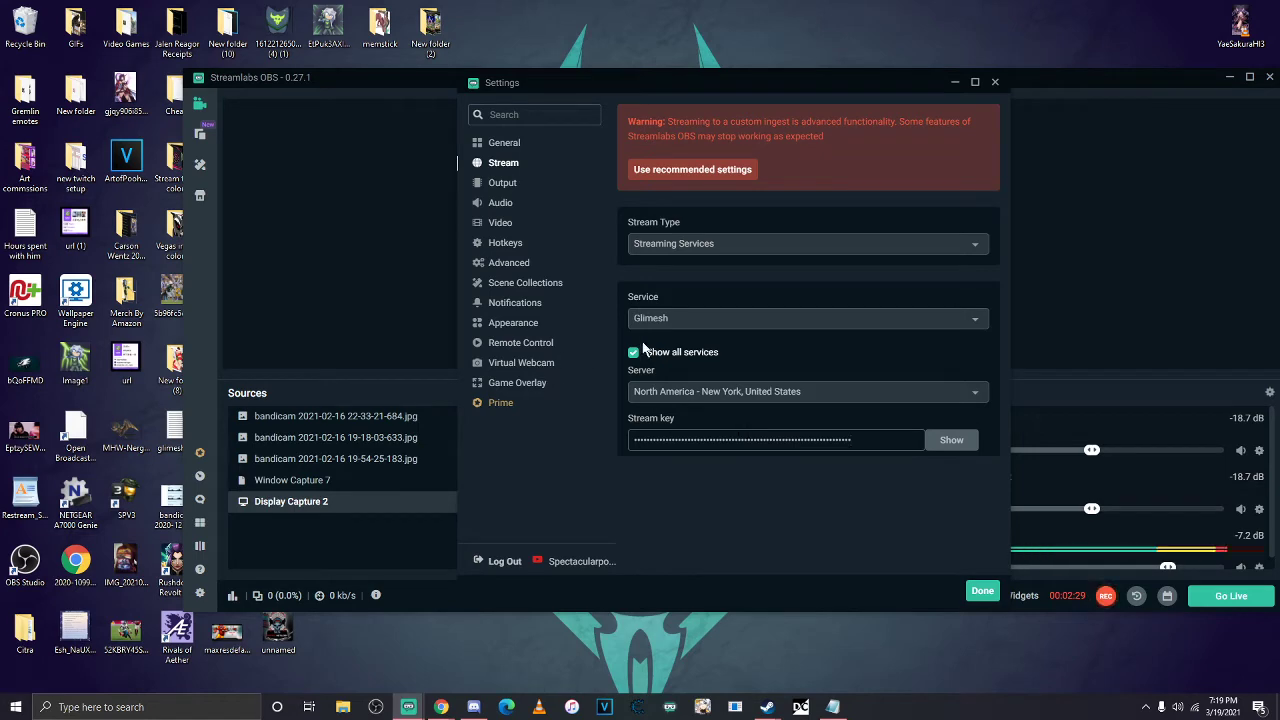
left_click(982, 590)
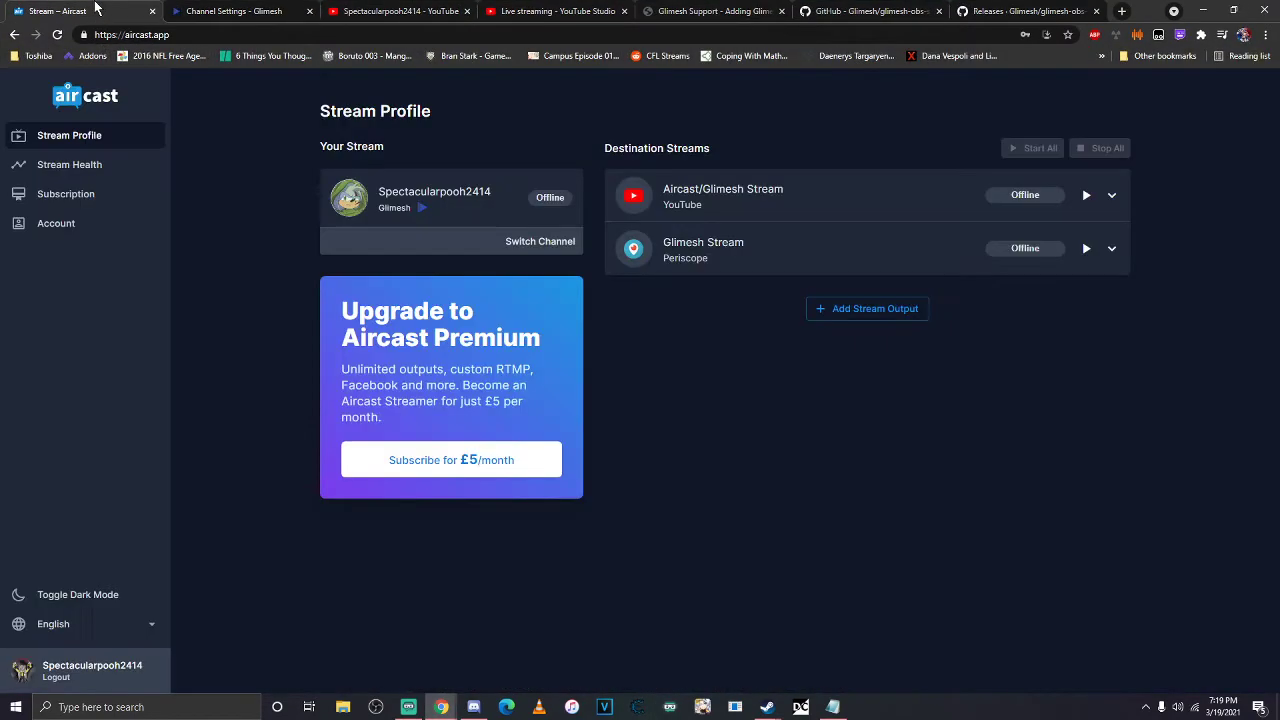
mouse_move(174, 434)
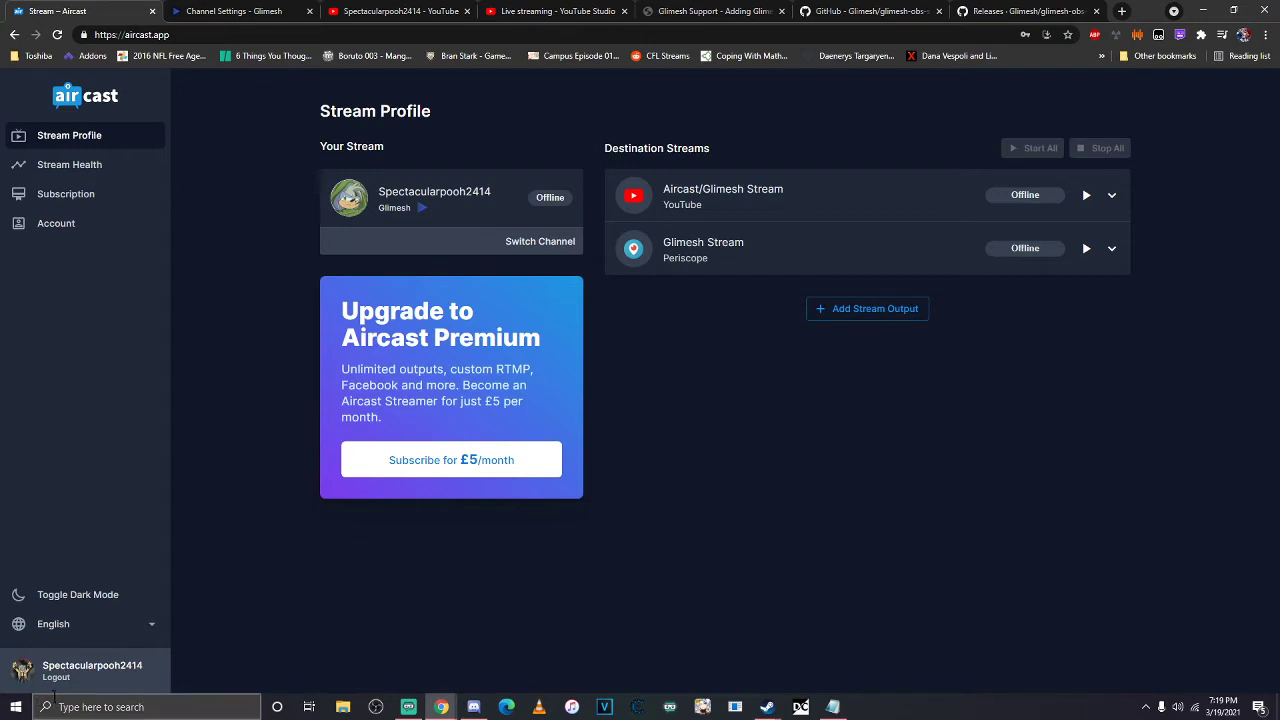
mouse_move(156, 396)
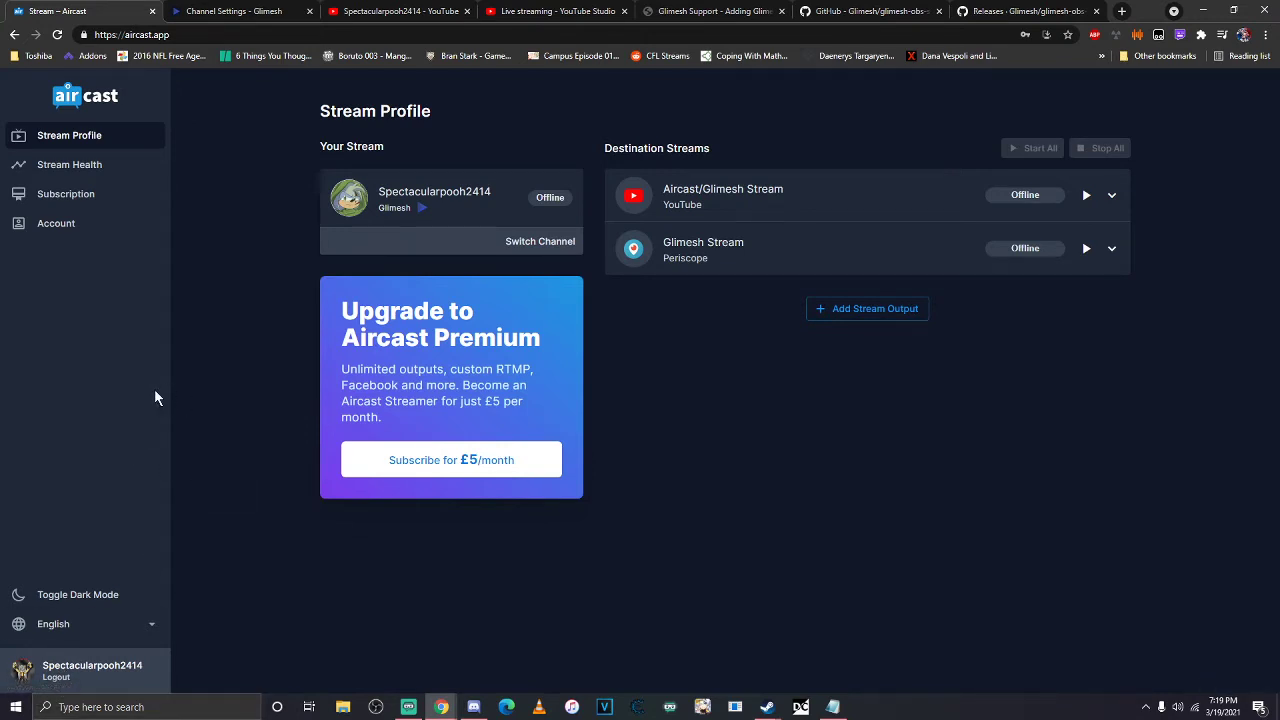
mouse_move(312, 168)
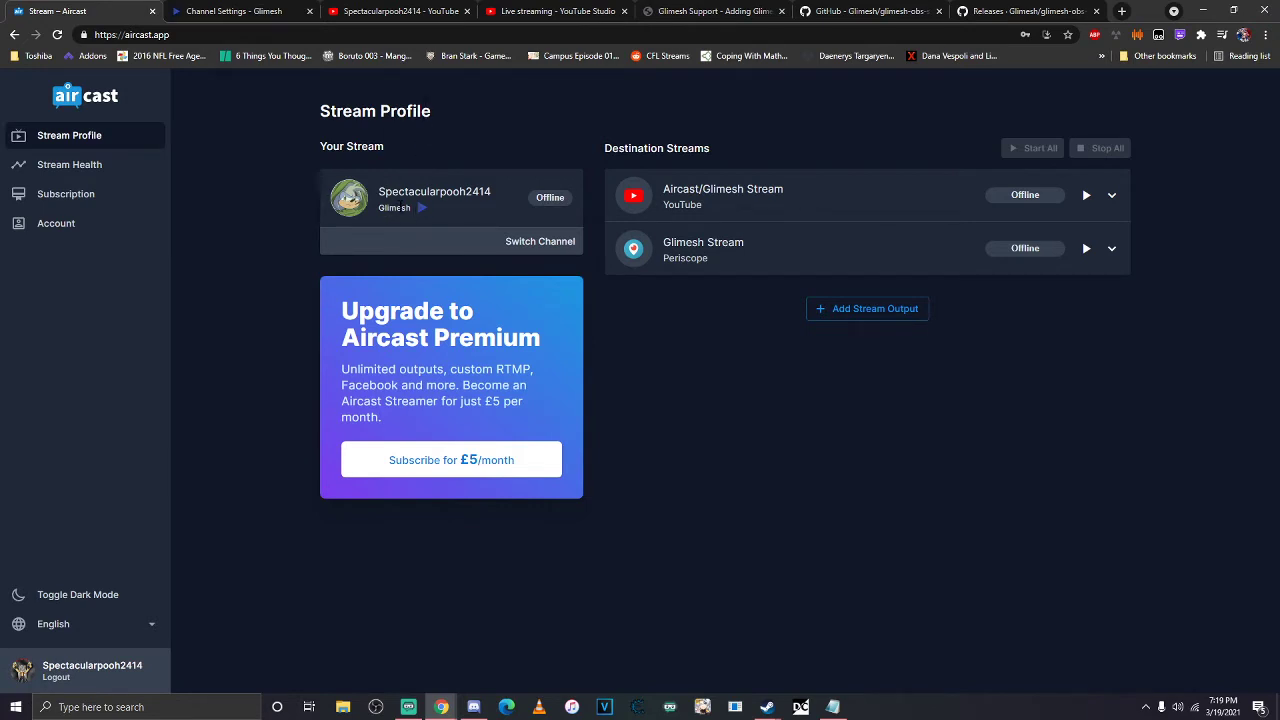
mouse_move(504, 192)
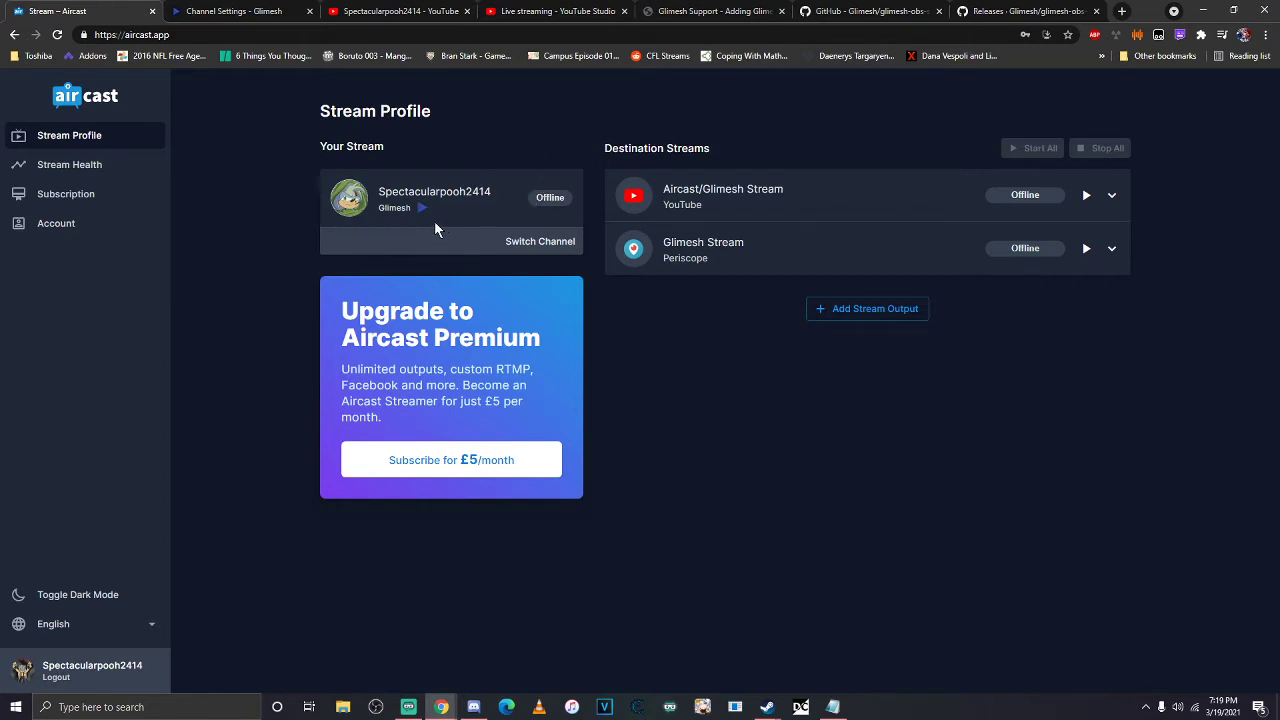
mouse_move(728, 196)
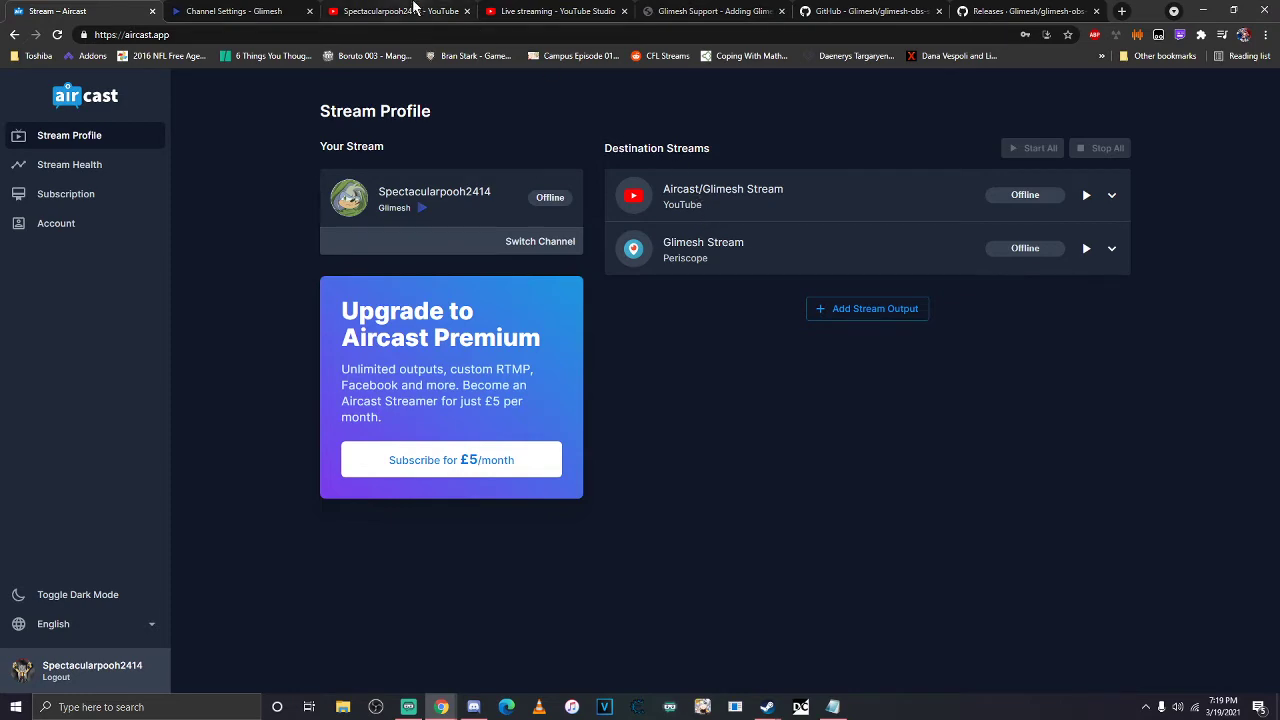
Switch to the YouTube Studio live streaming tab to choose the Aircast Glimesh Streaming key
left_click(400, 12)
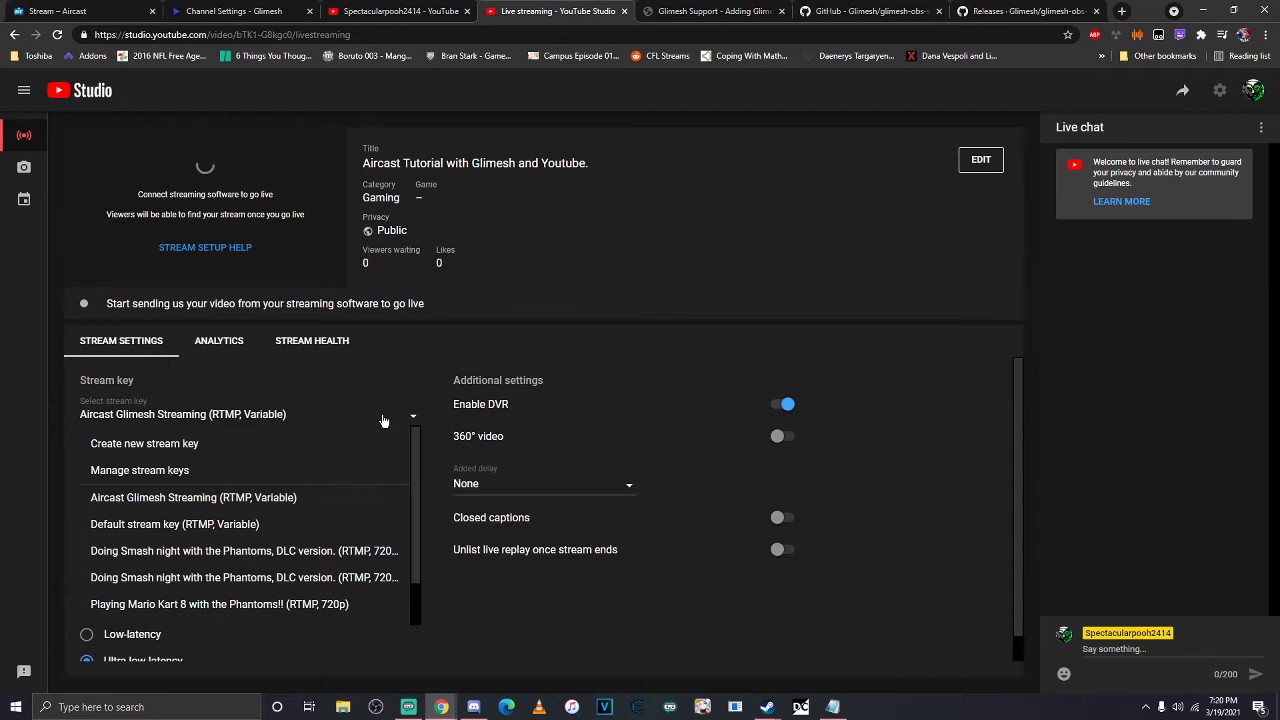
mouse_move(376, 410)
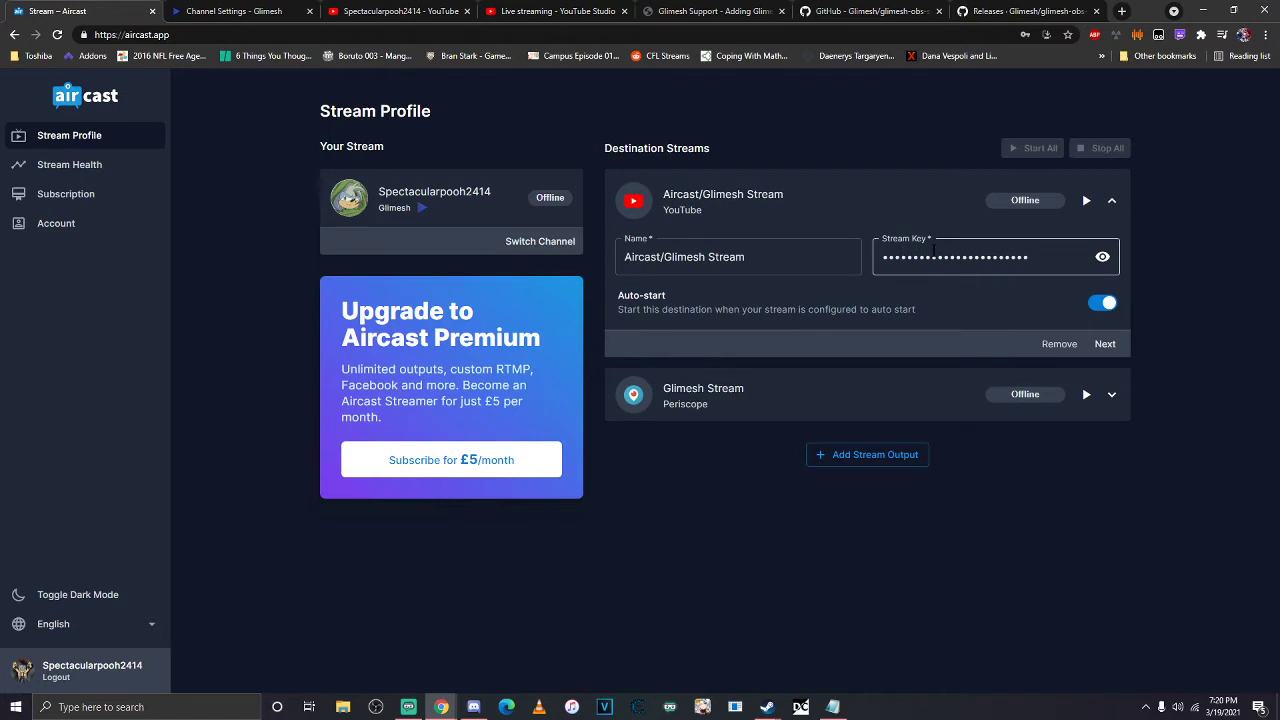
mouse_move(716, 412)
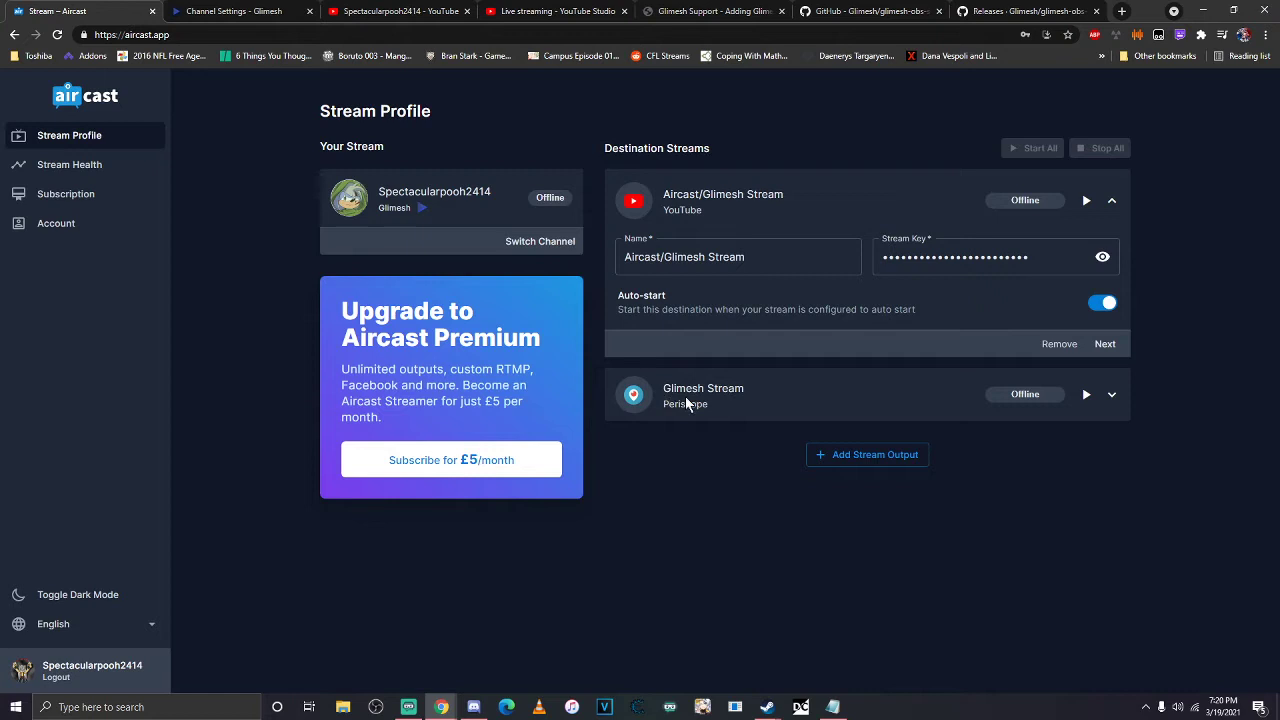
mouse_move(752, 414)
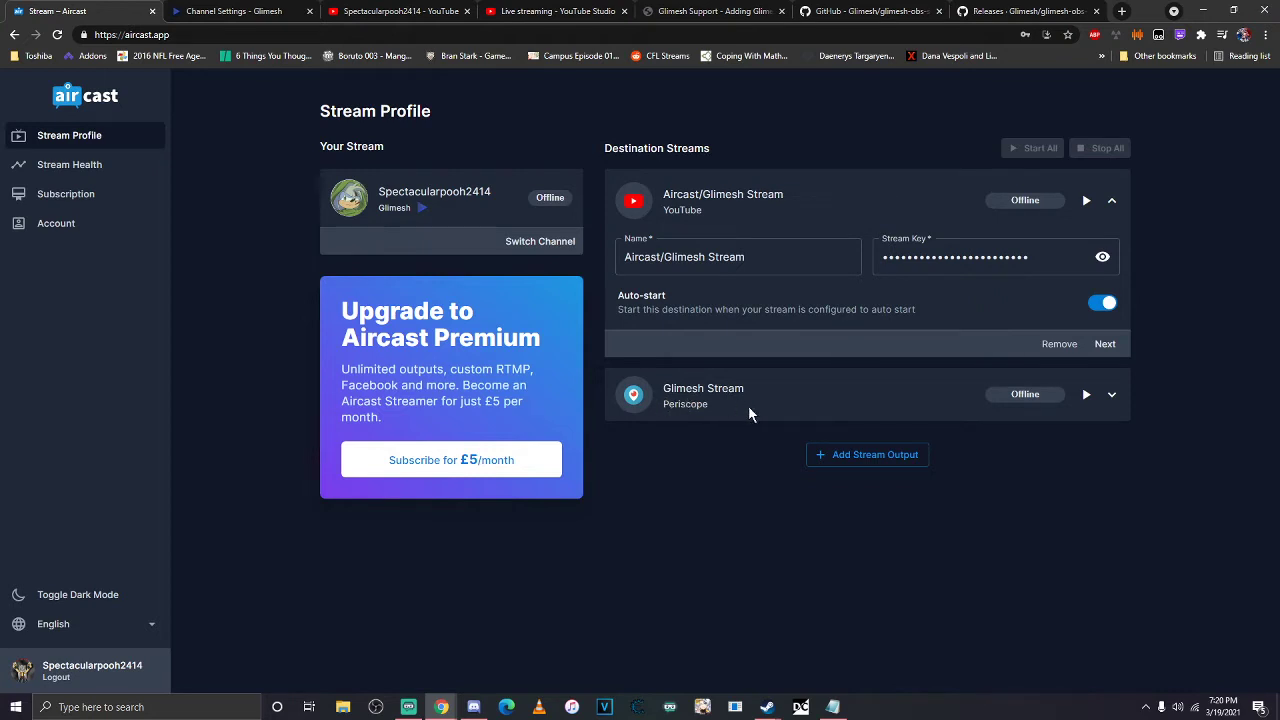
mouse_move(1084, 414)
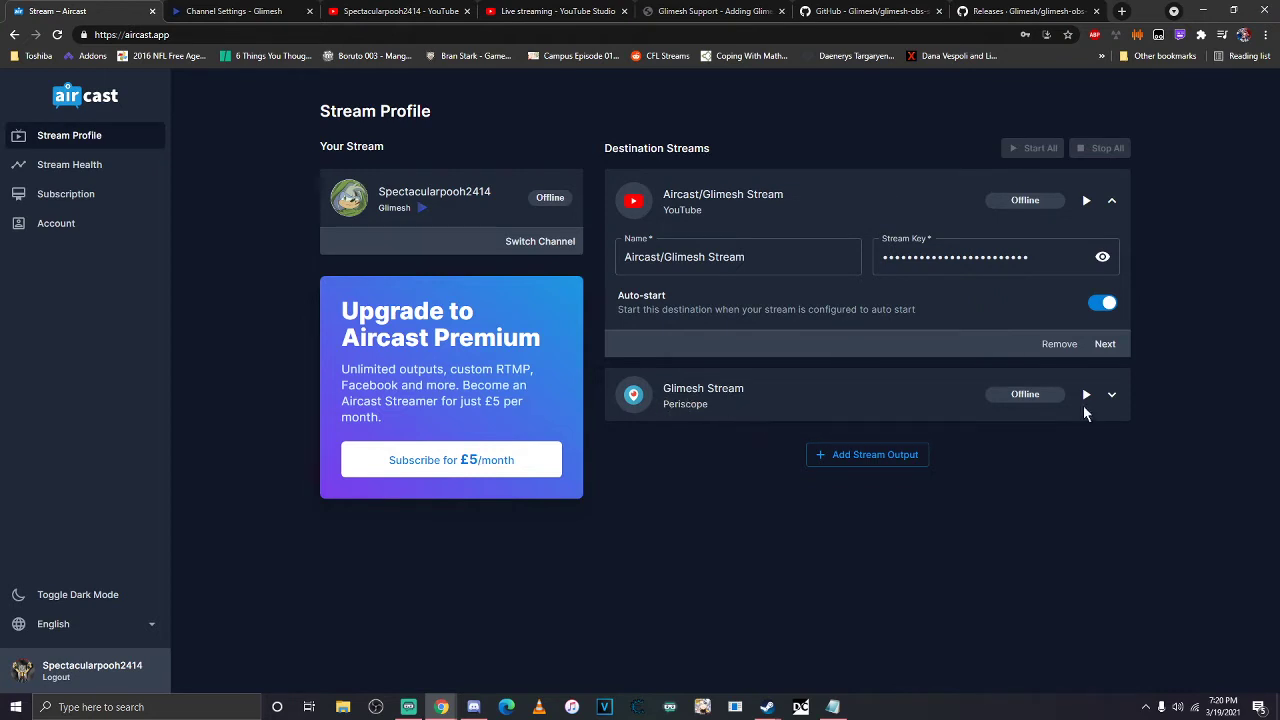
mouse_move(896, 388)
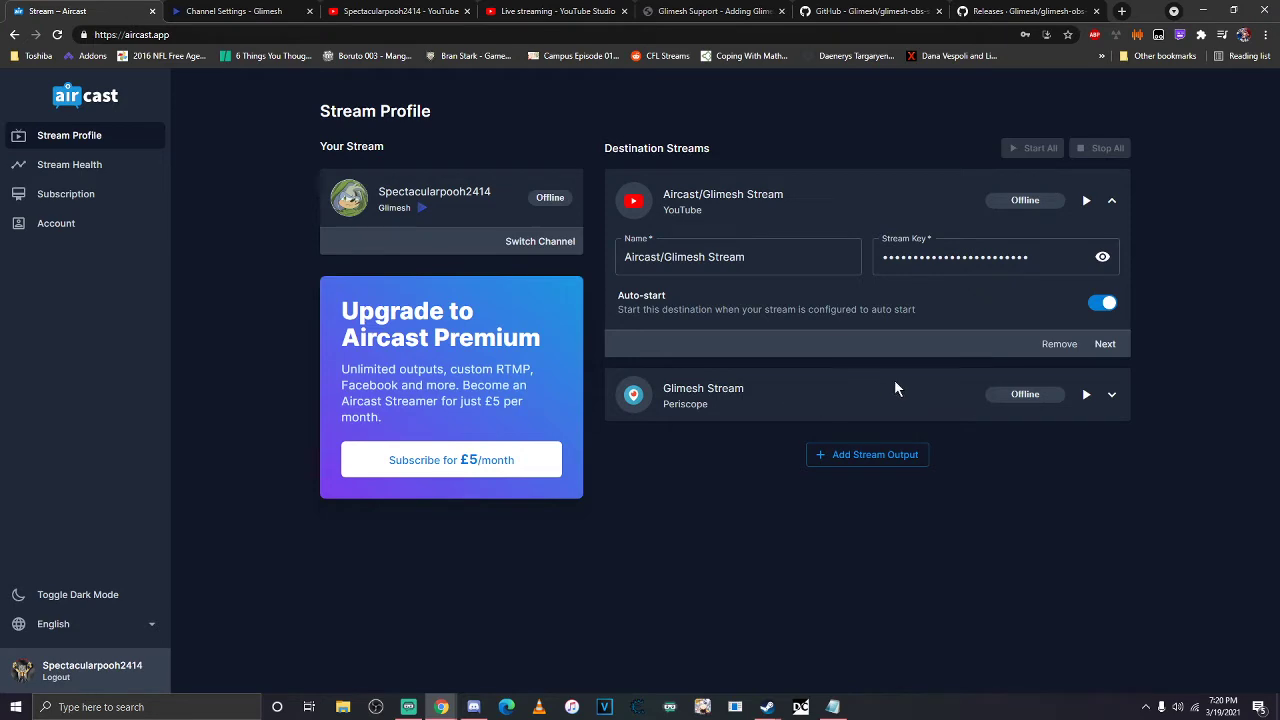
mouse_move(942, 296)
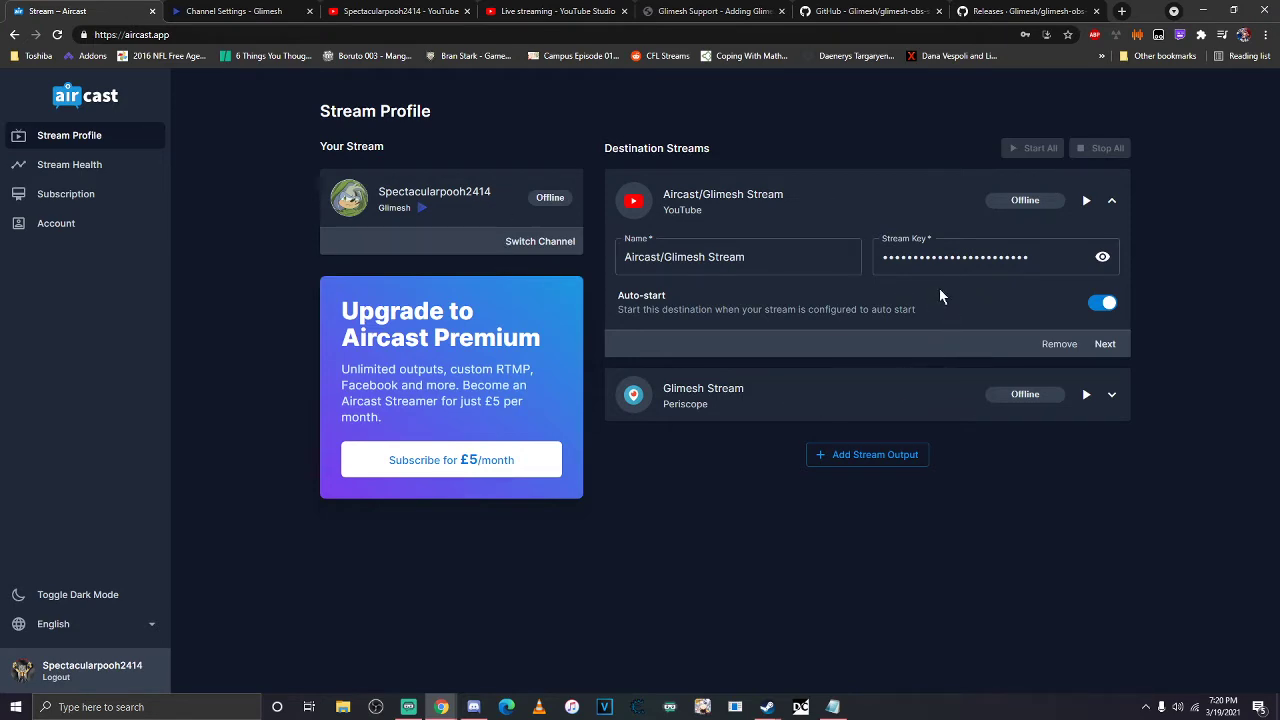
Return to the YouTube live streaming page after reviewing the Aircast/Glimesh Stream destination
left_click(392, 12)
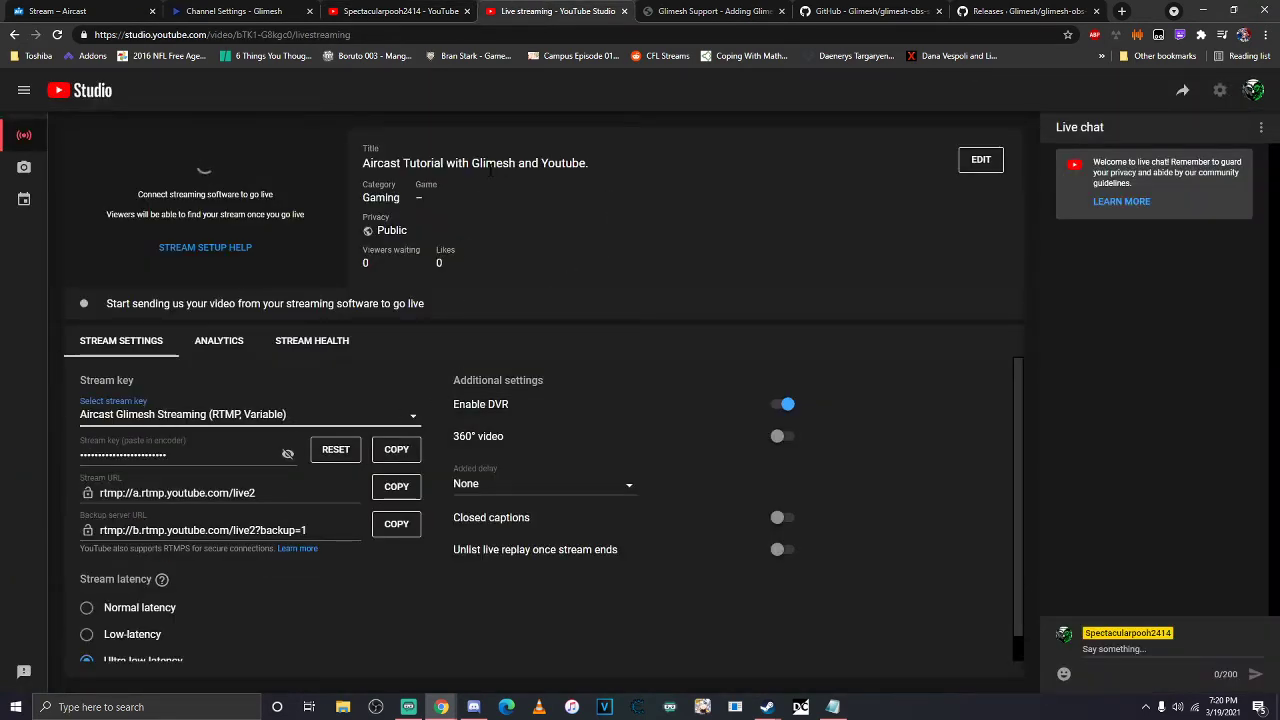
mouse_move(1272, 184)
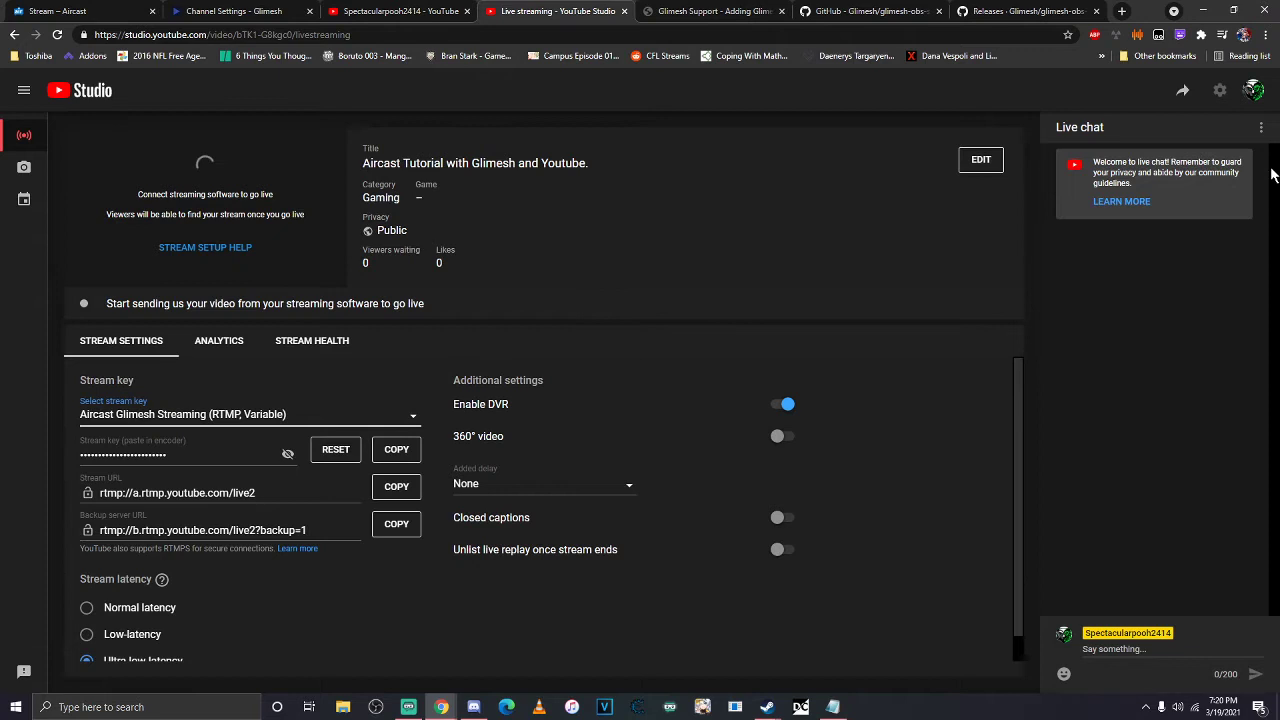
mouse_move(918, 272)
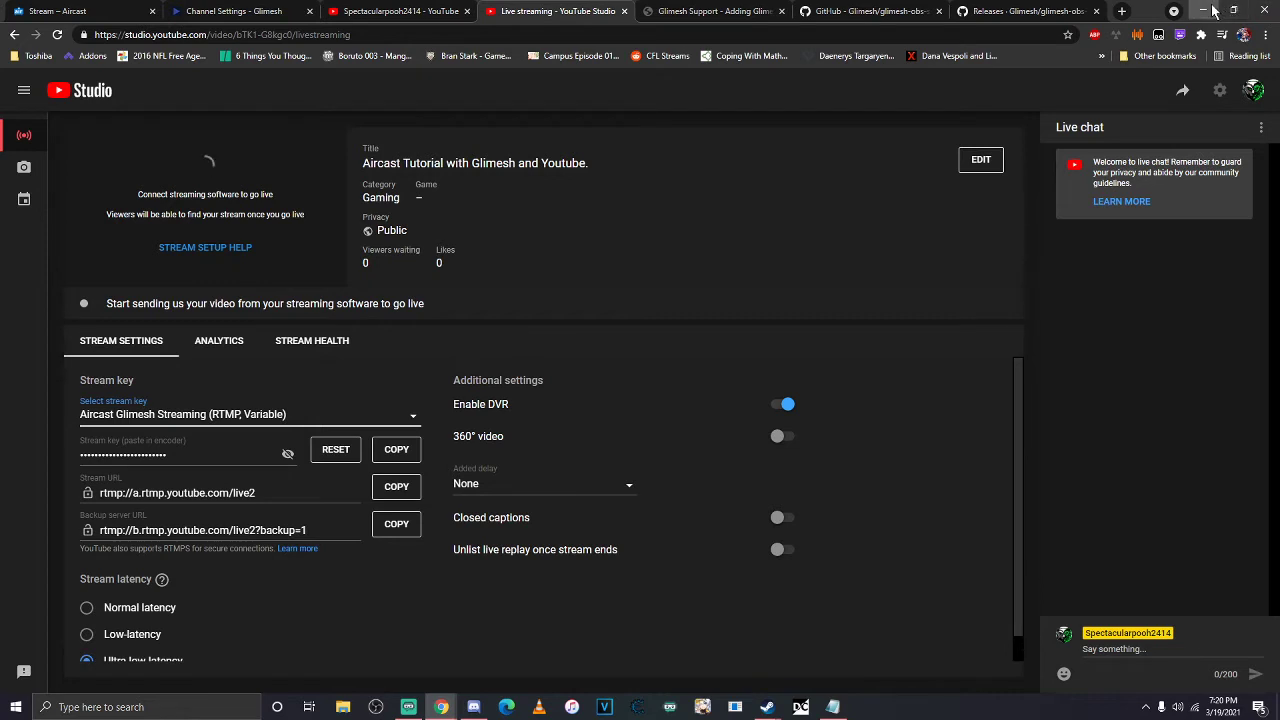
Pop the YouTube live chat out into its own window, then go to the Glimesh channel page
left_click(1264, 128)
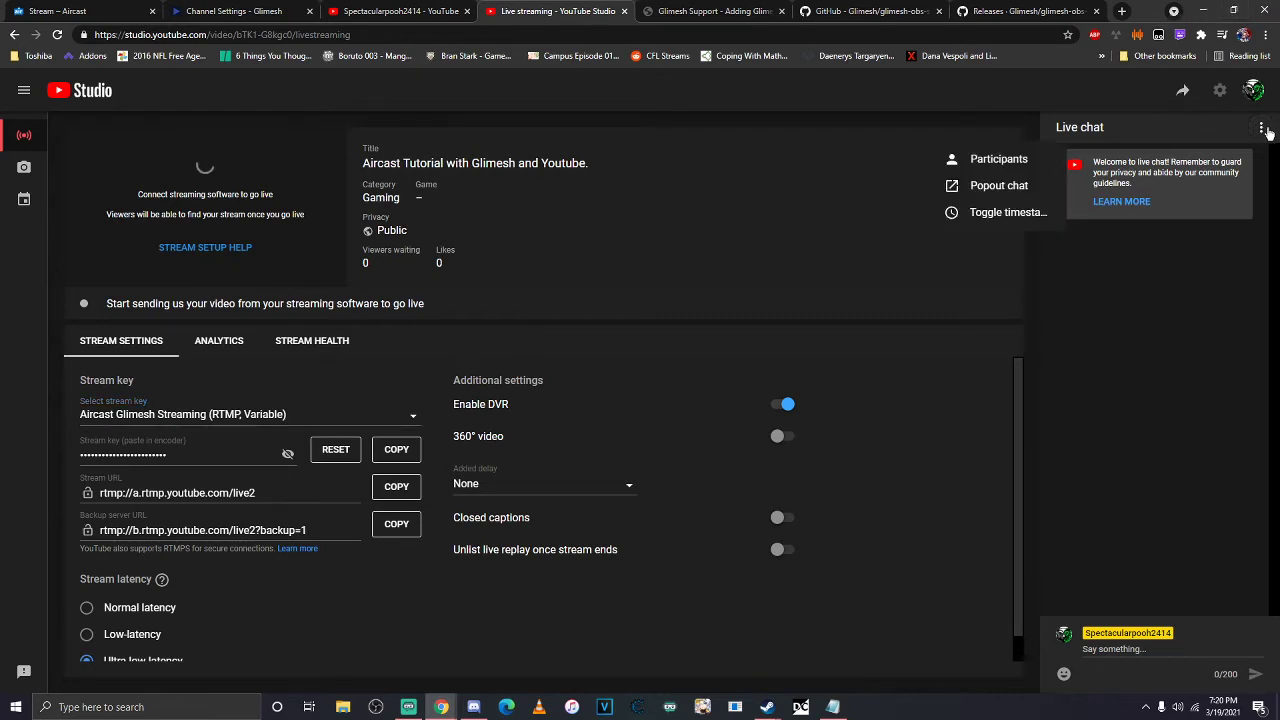
left_click(998, 184)
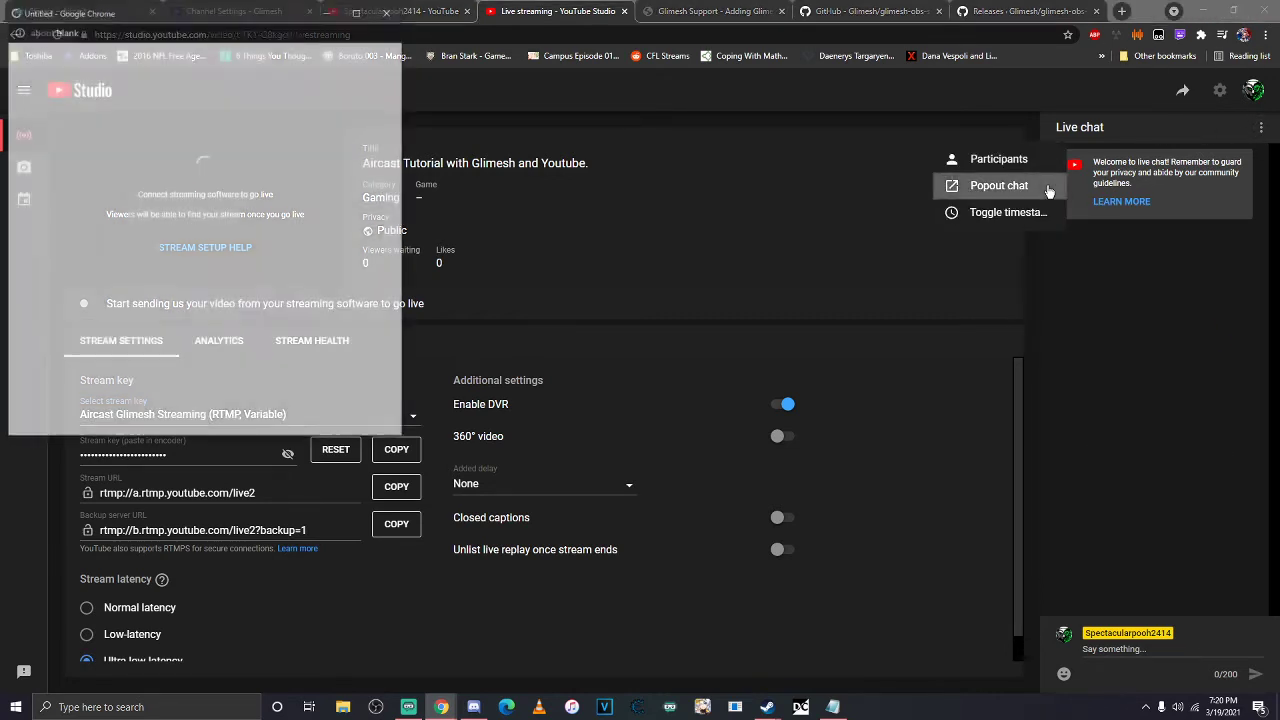
left_click(1000, 184)
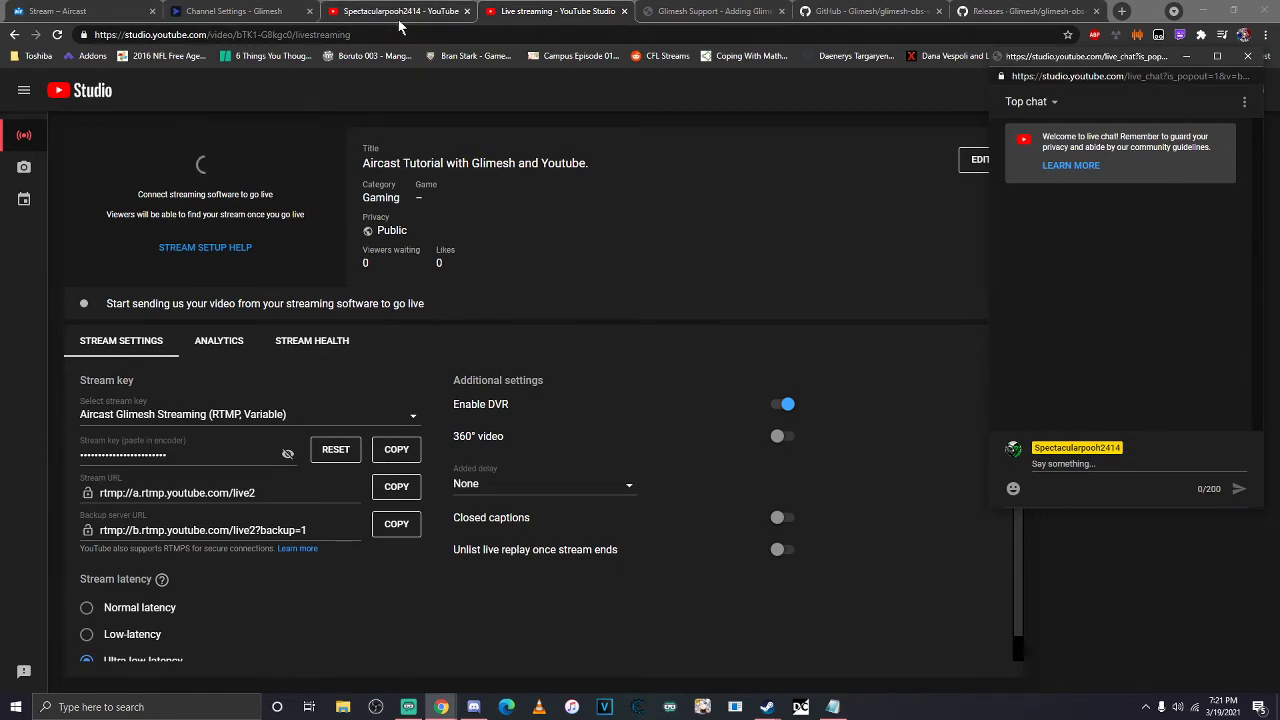
mouse_move(770, 304)
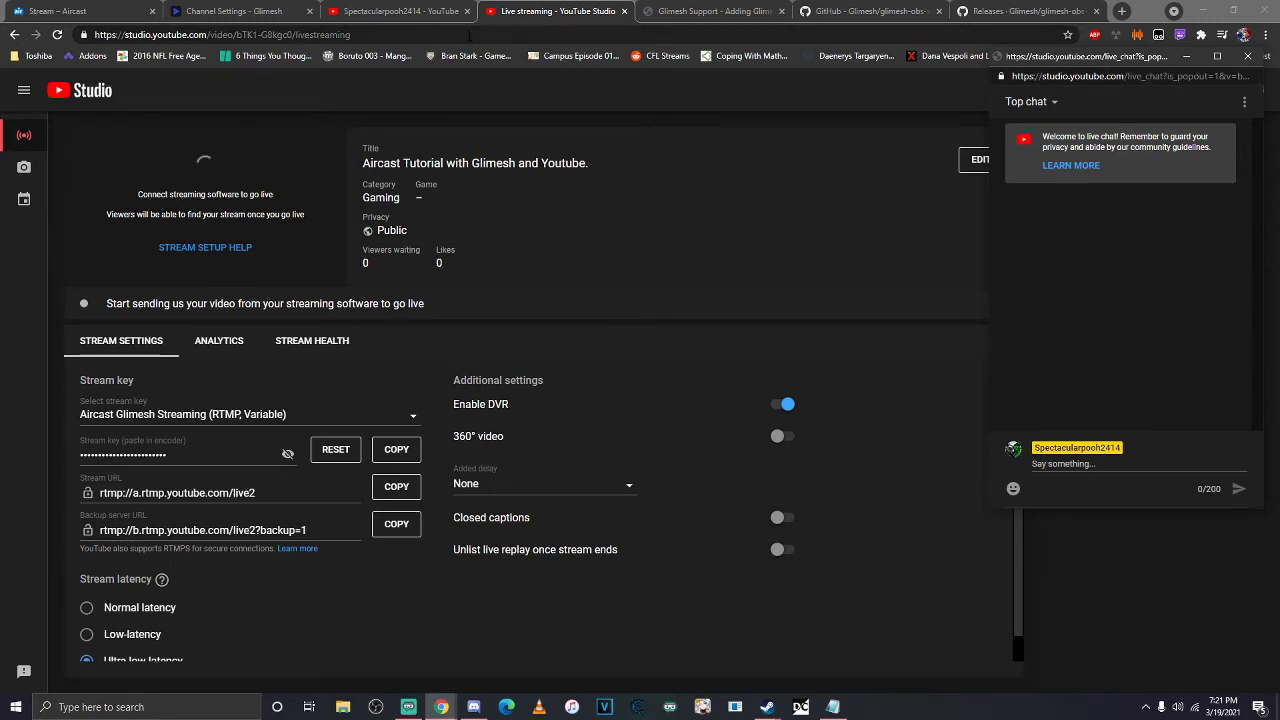
left_click(230, 12)
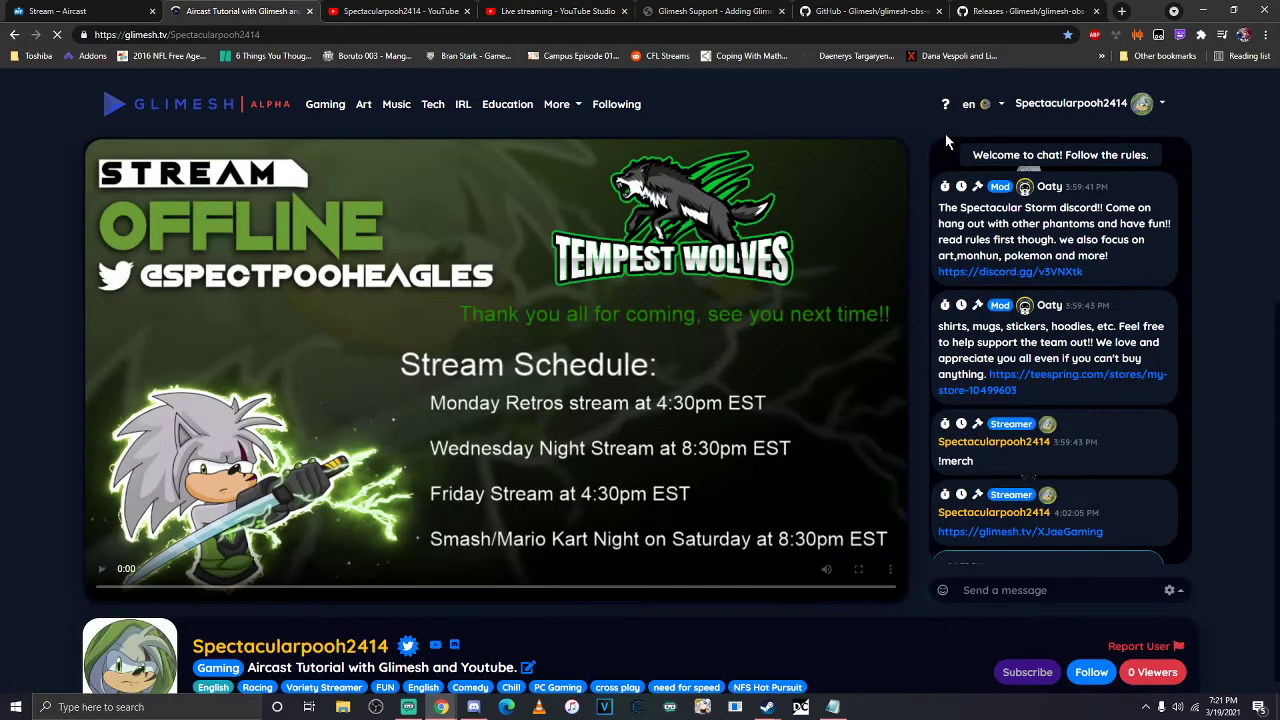
Pop the Glimesh channel chat out into a separate window and return to Streamlabs OBS
left_click(1170, 590)
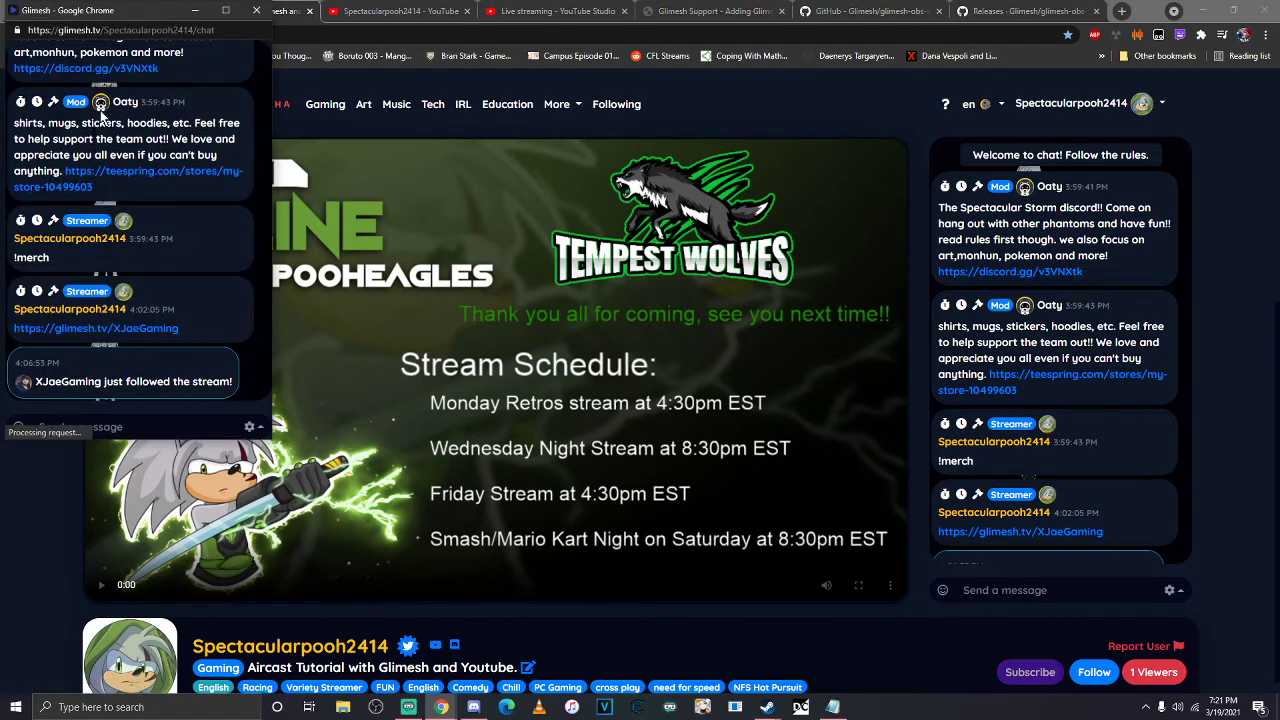
left_click(130, 30)
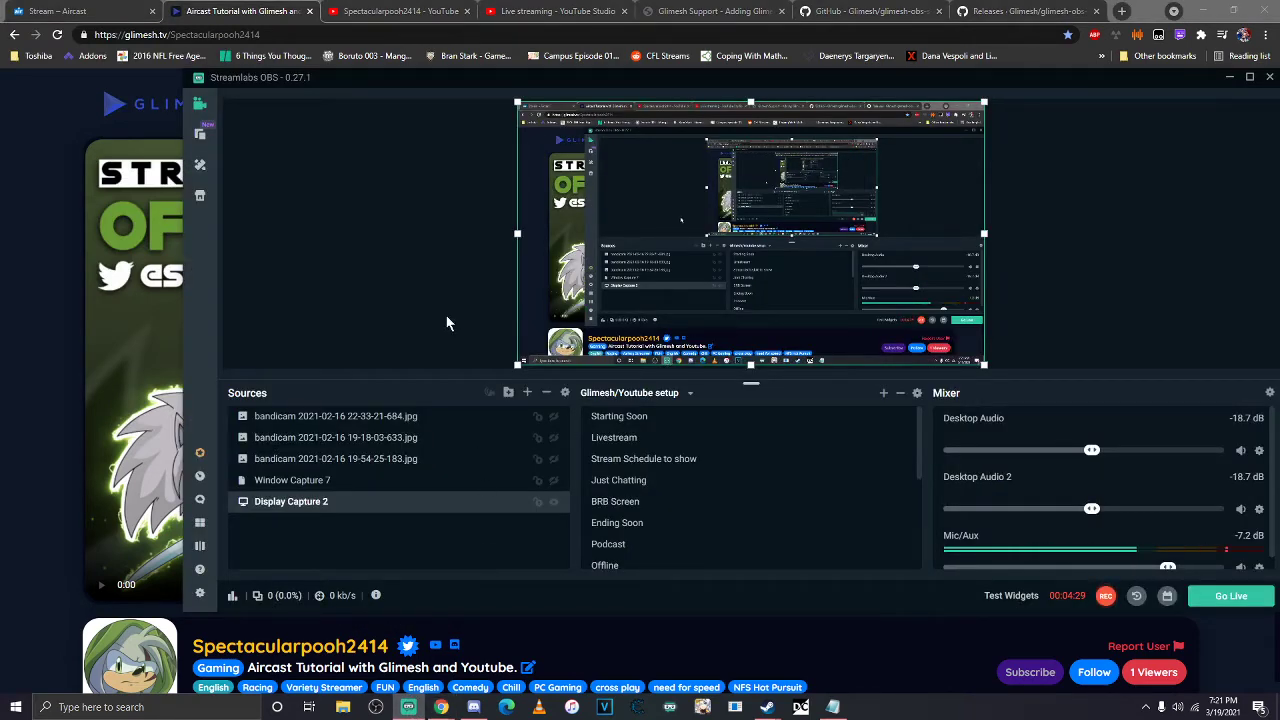
mouse_move(460, 320)
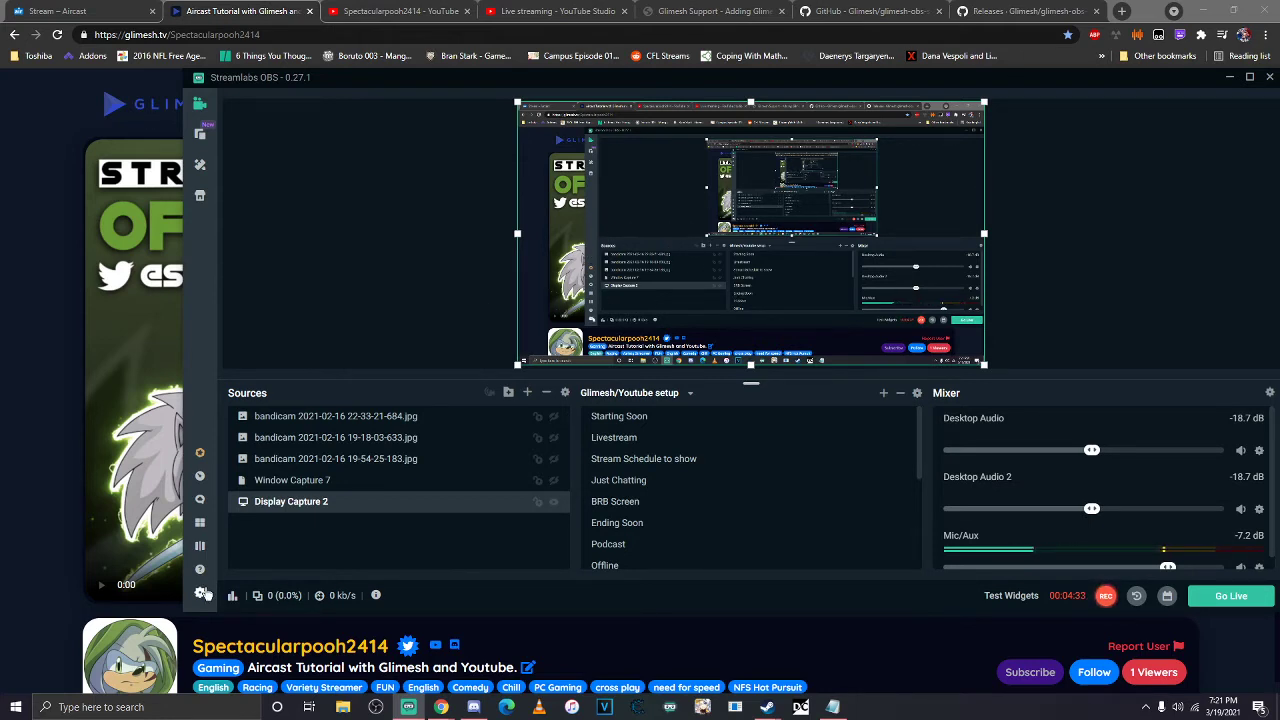
mouse_move(200, 528)
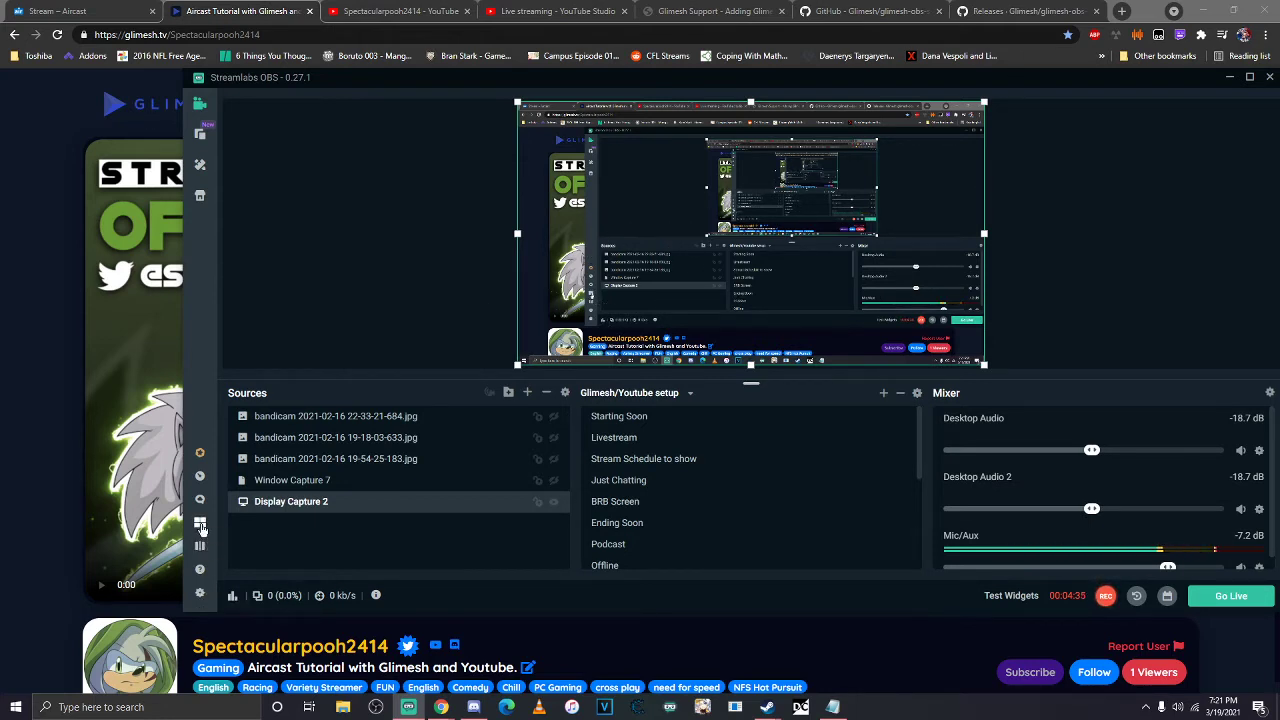
In the Layout Editor pick the layout with a tall side column holding a Website panel
left_click(200, 524)
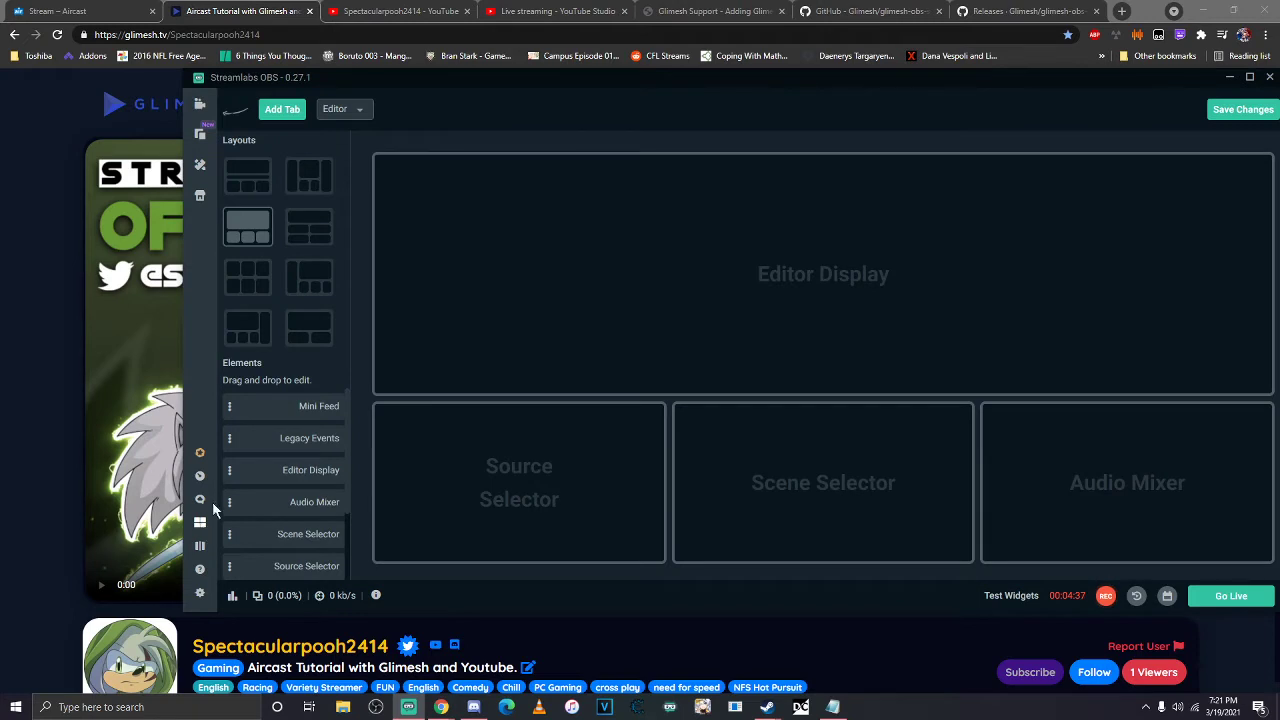
mouse_move(306, 274)
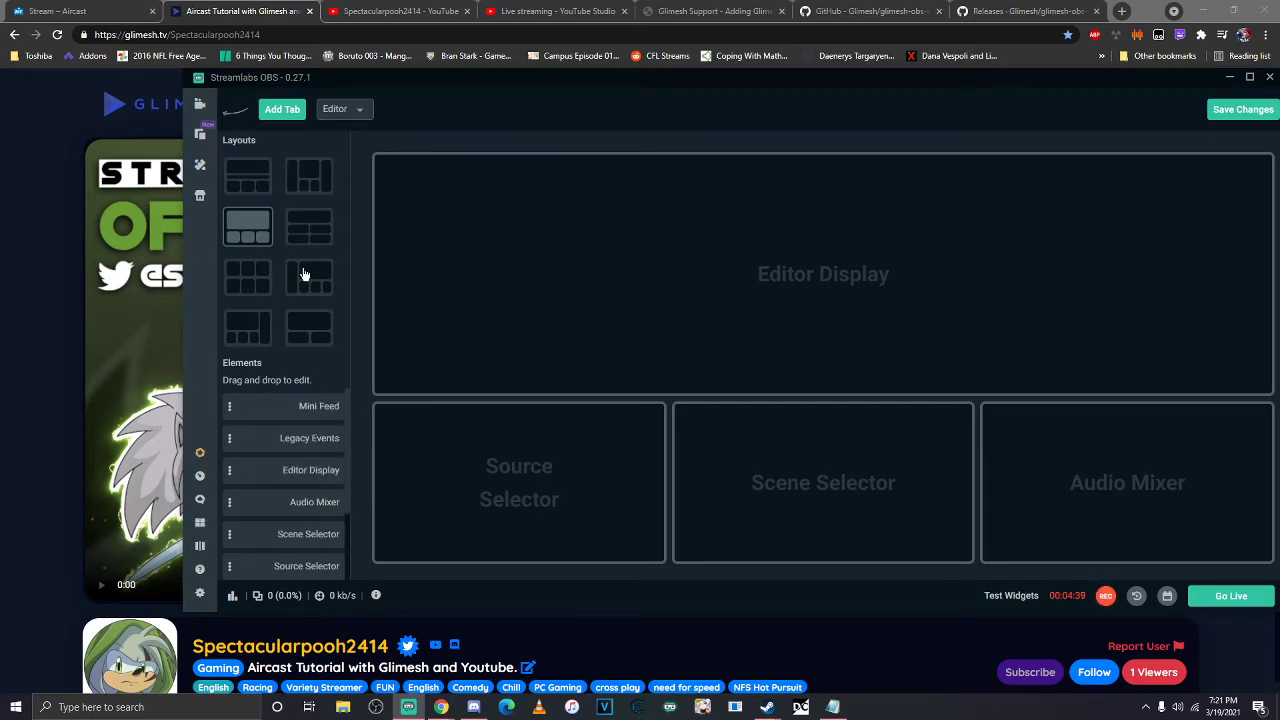
mouse_move(264, 334)
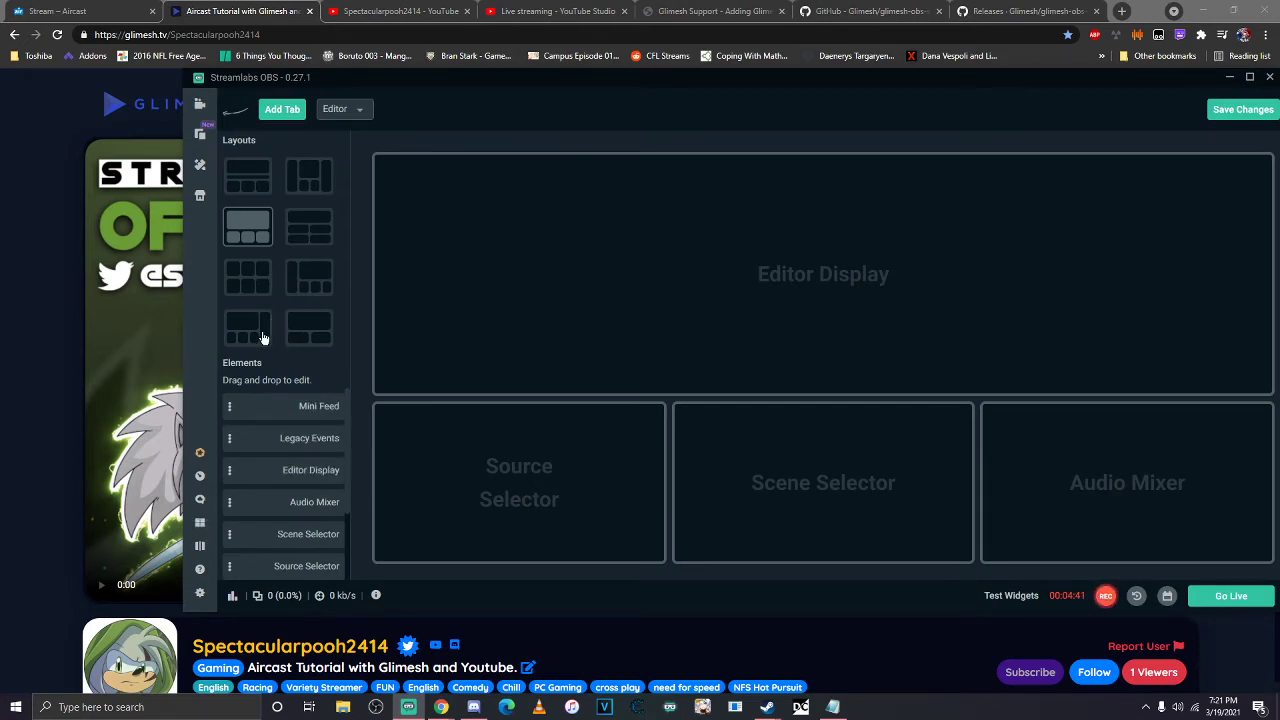
left_click(308, 278)
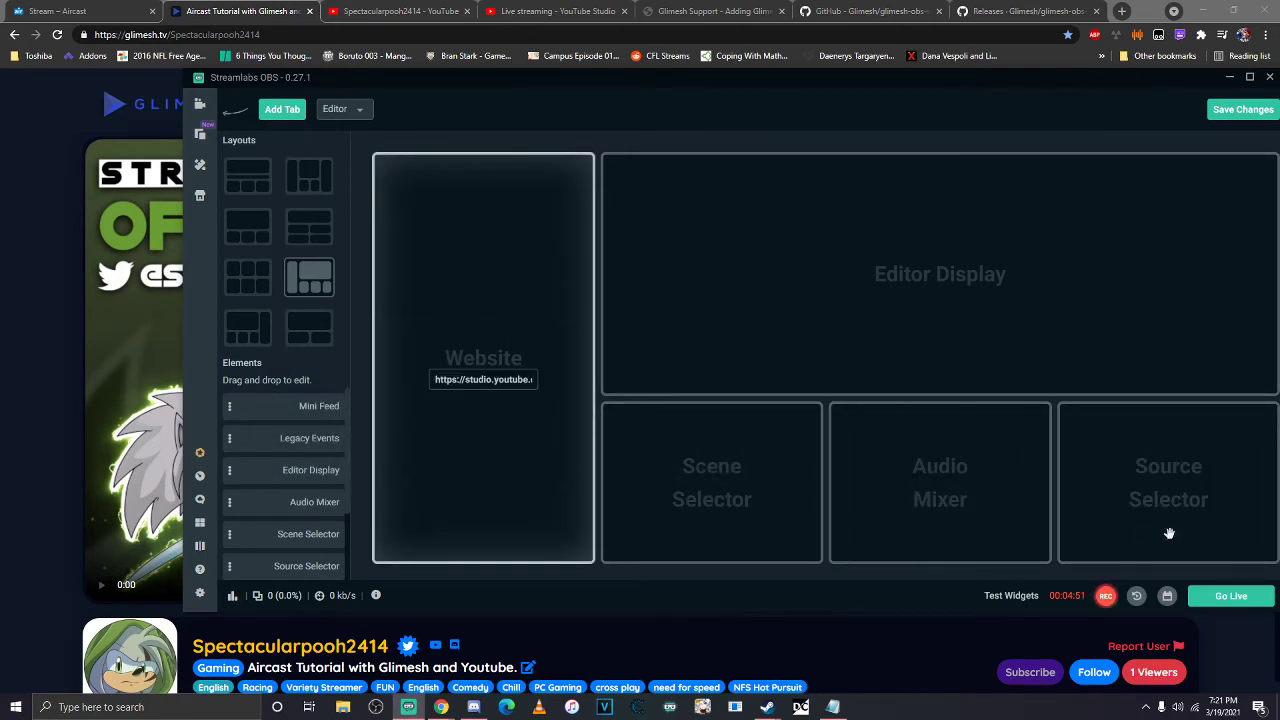
mouse_move(744, 494)
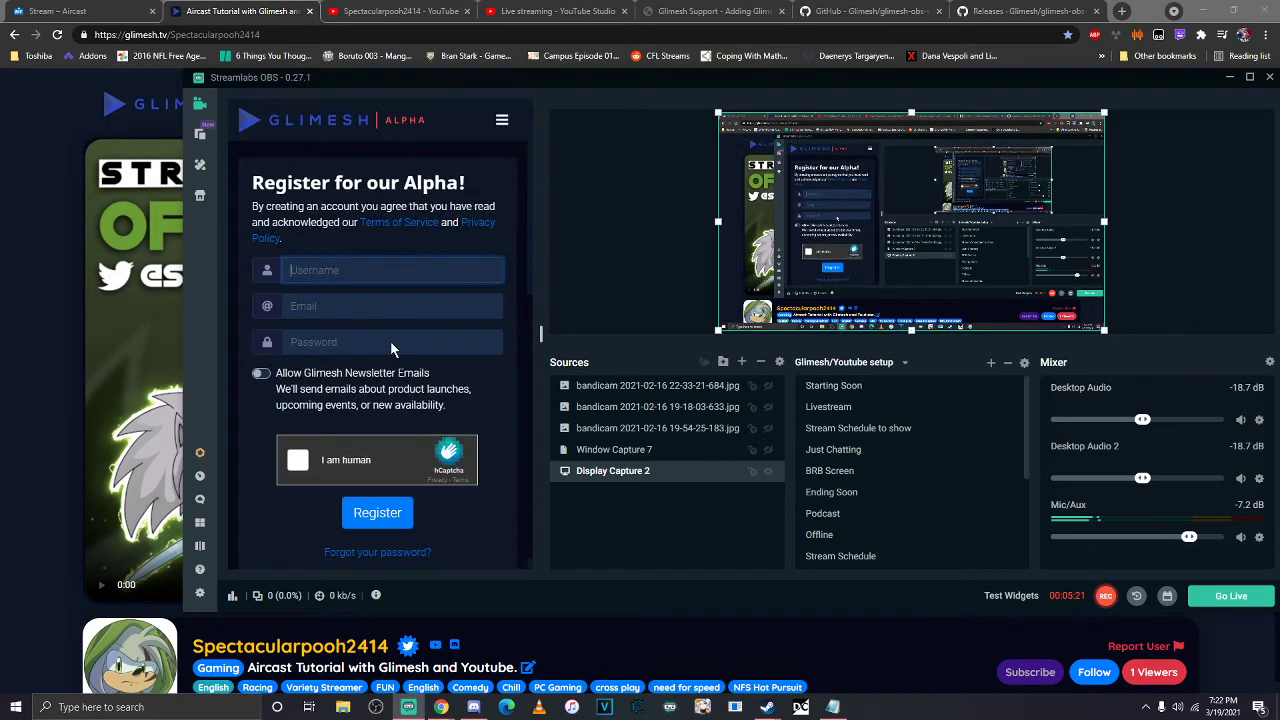
Sign in to Glimesh inside the Website panel with the Spectacu... account
scroll("down", 3)
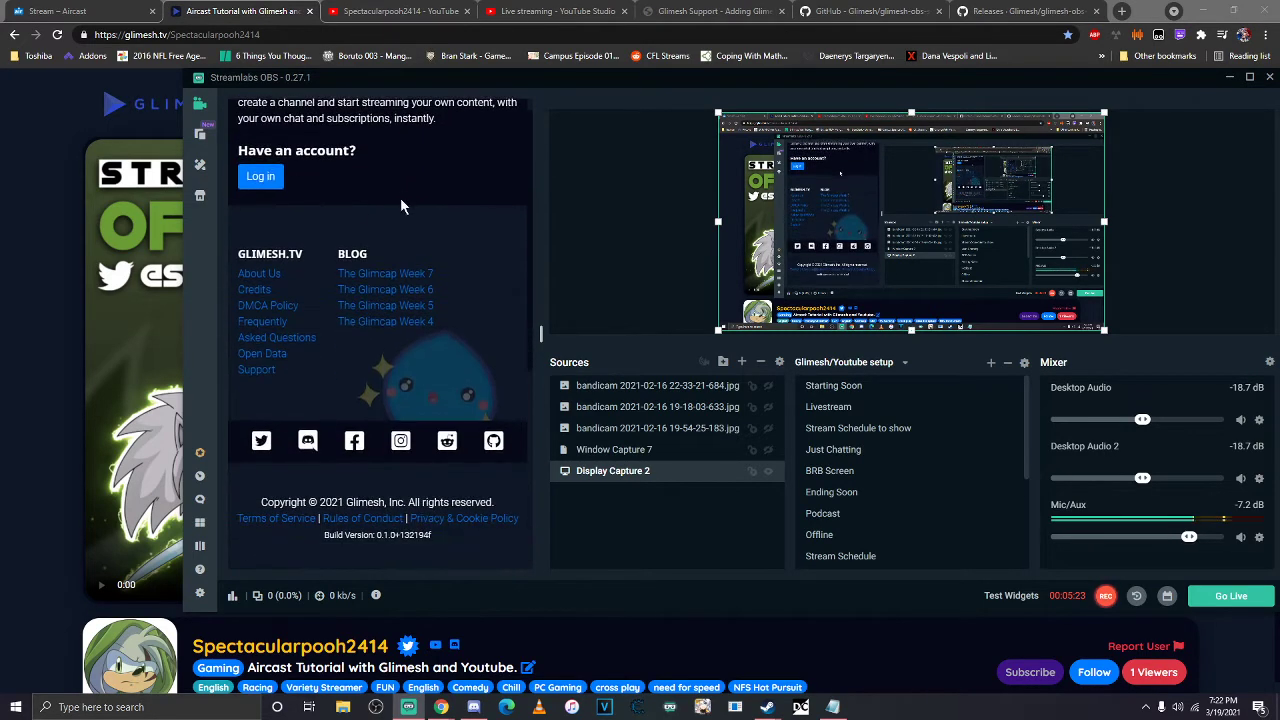
left_click(260, 176)
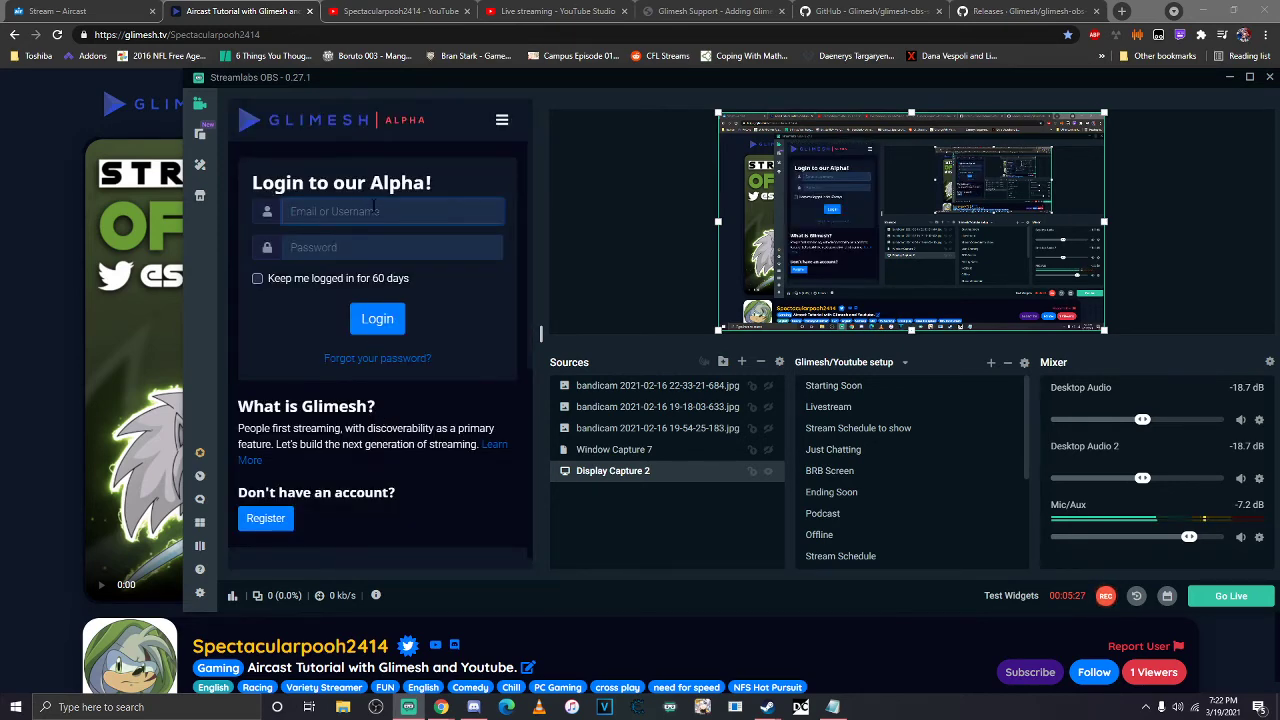
type("Spectacularpooh2414")
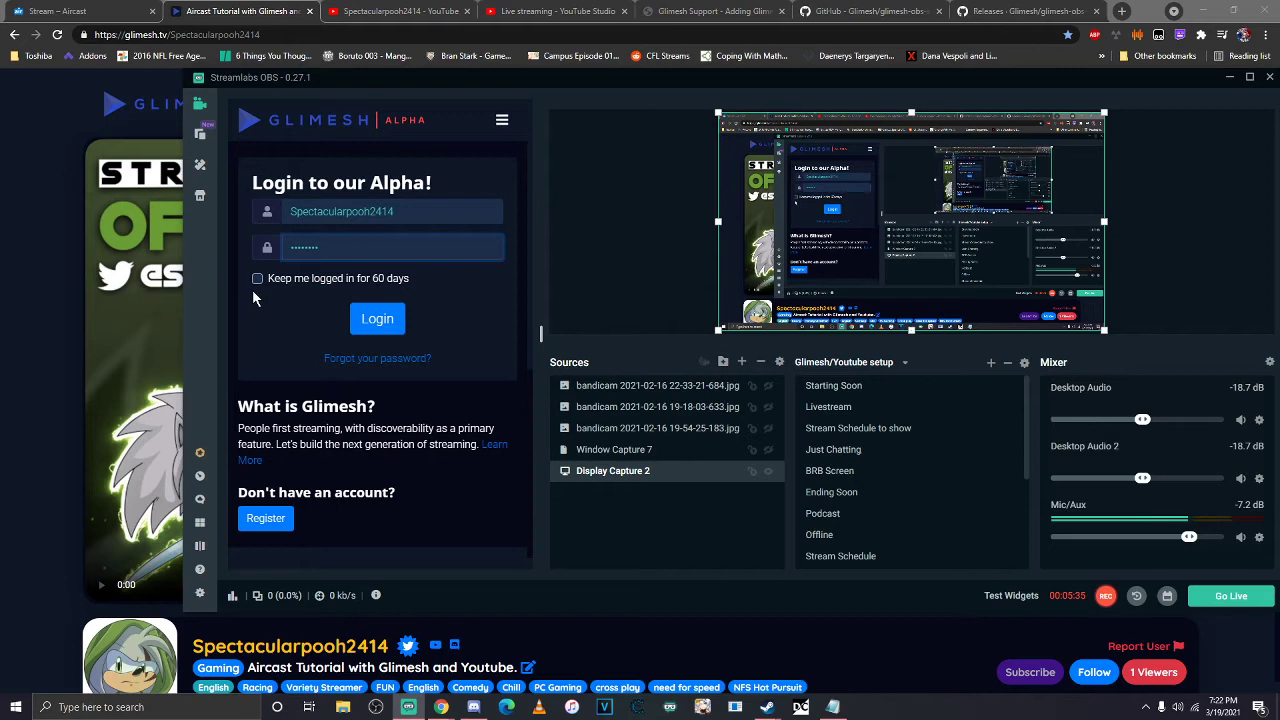
left_click(256, 278)
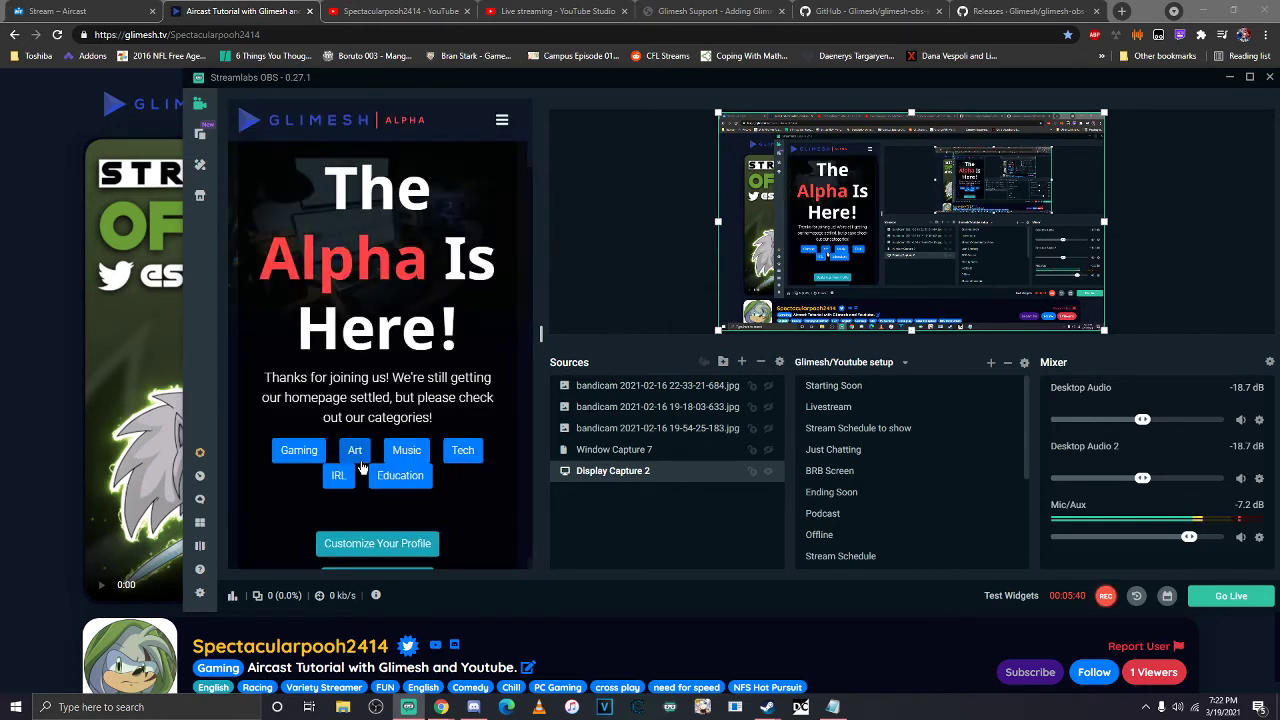
left_click(500, 120)
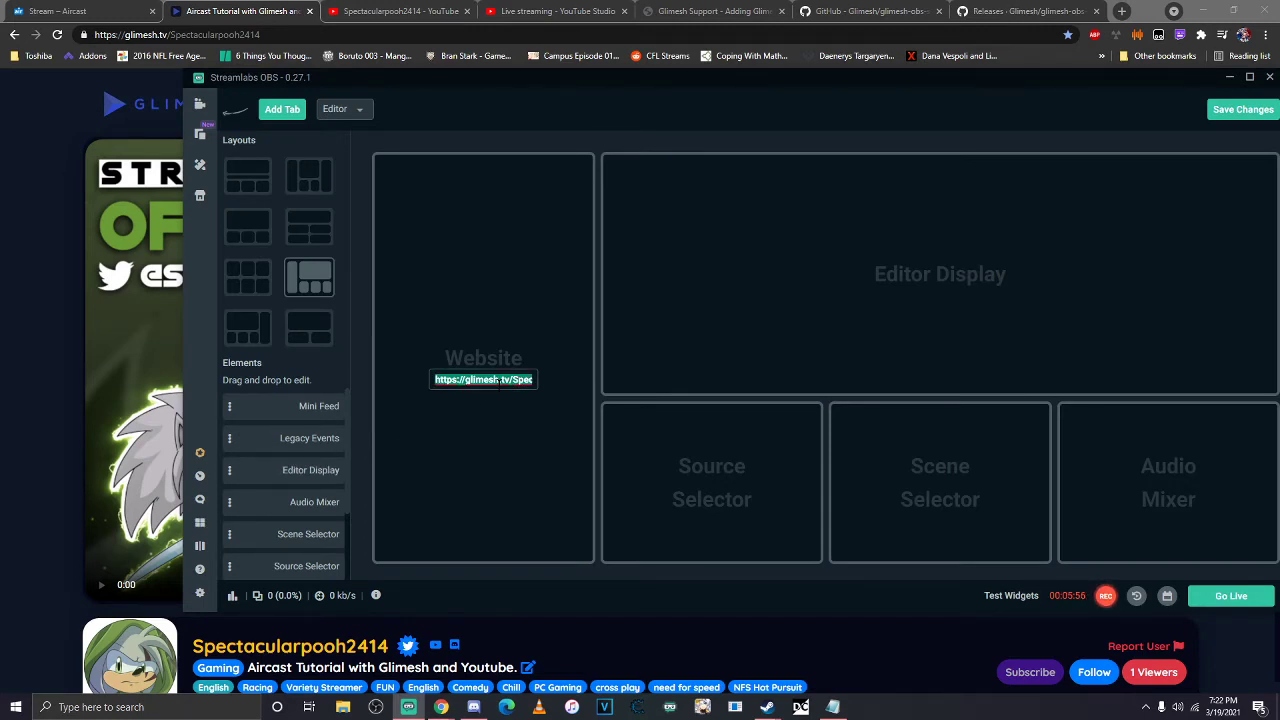
Point the Website panel at the Glimesh chat and post a 'test' message in it
type("Youtube setup")
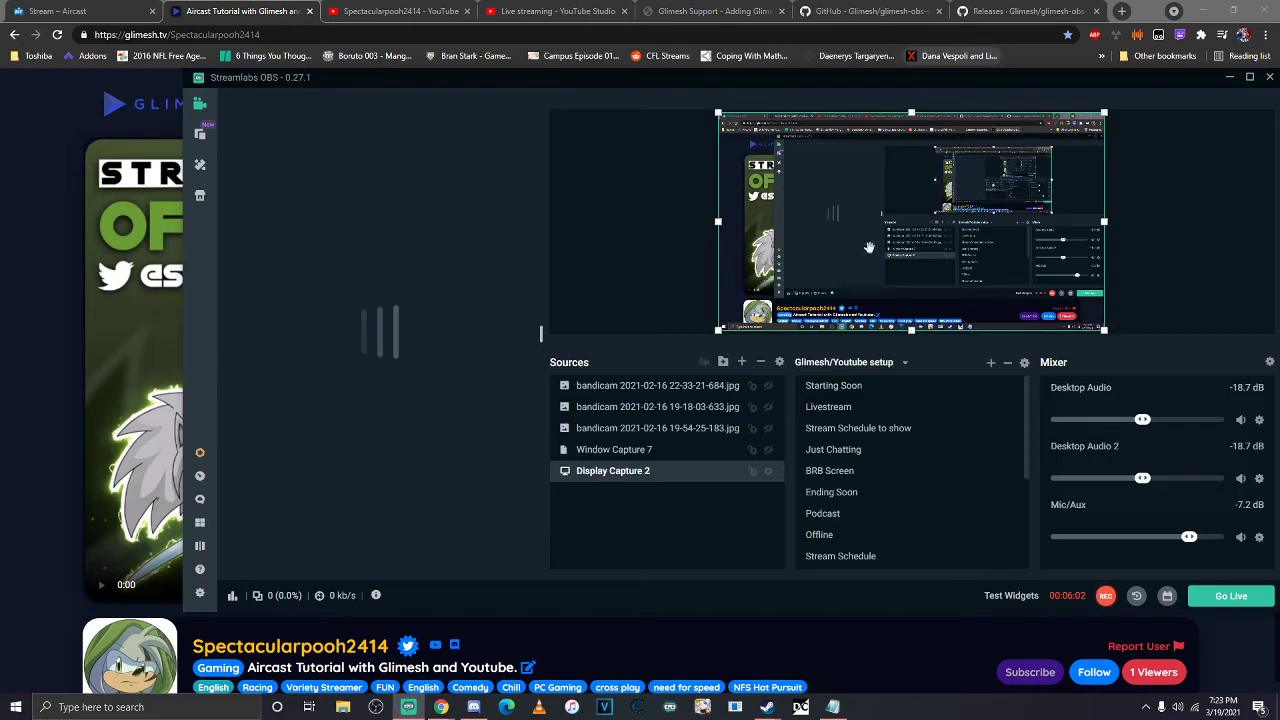
mouse_move(200, 592)
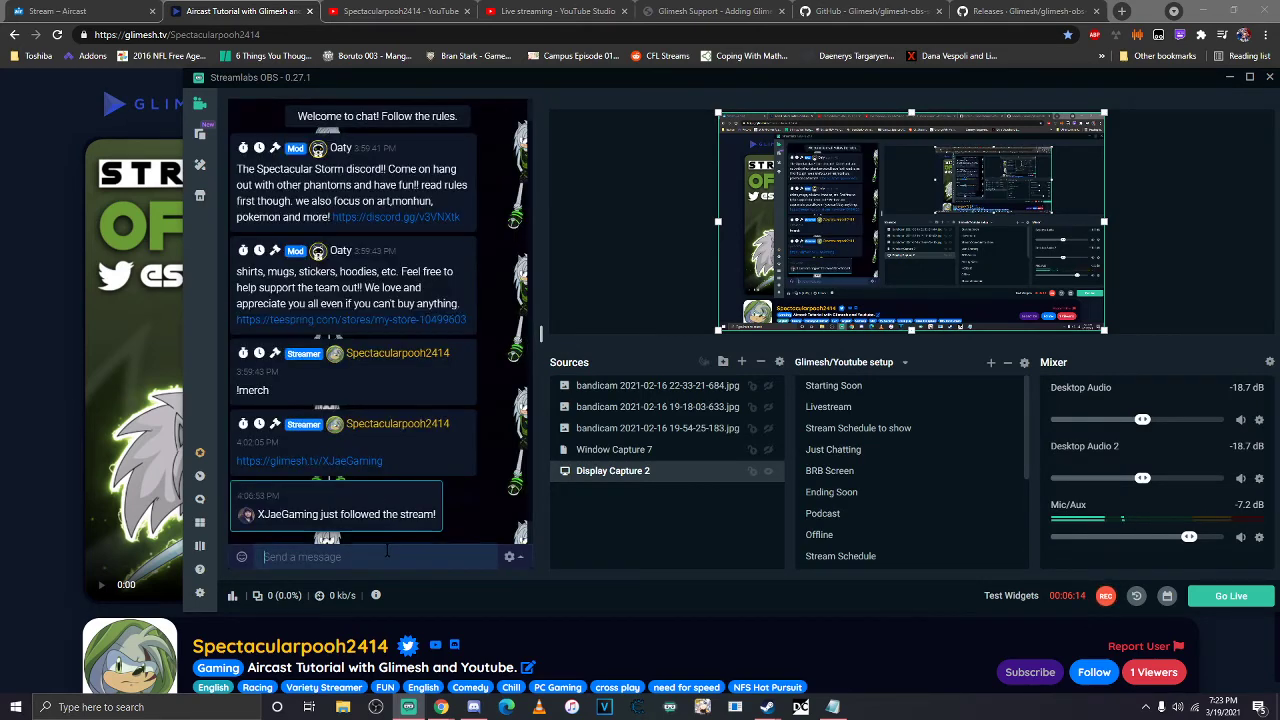
type("test")
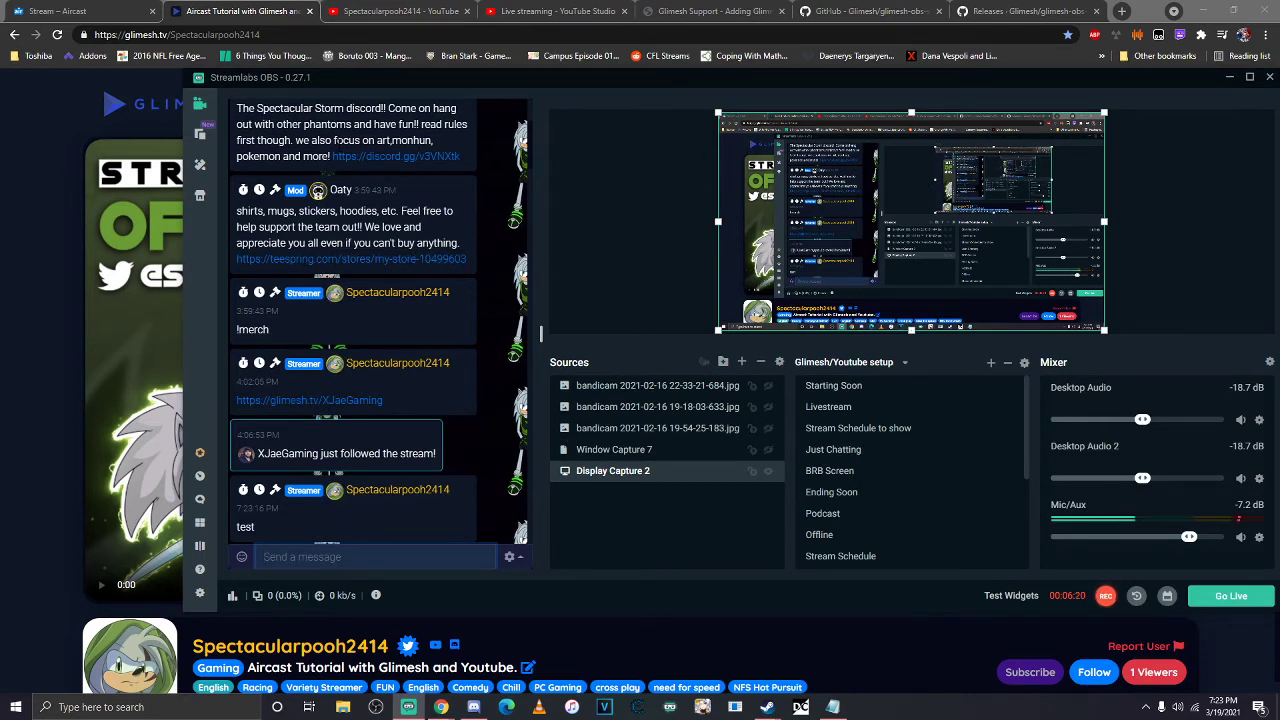
mouse_move(396, 364)
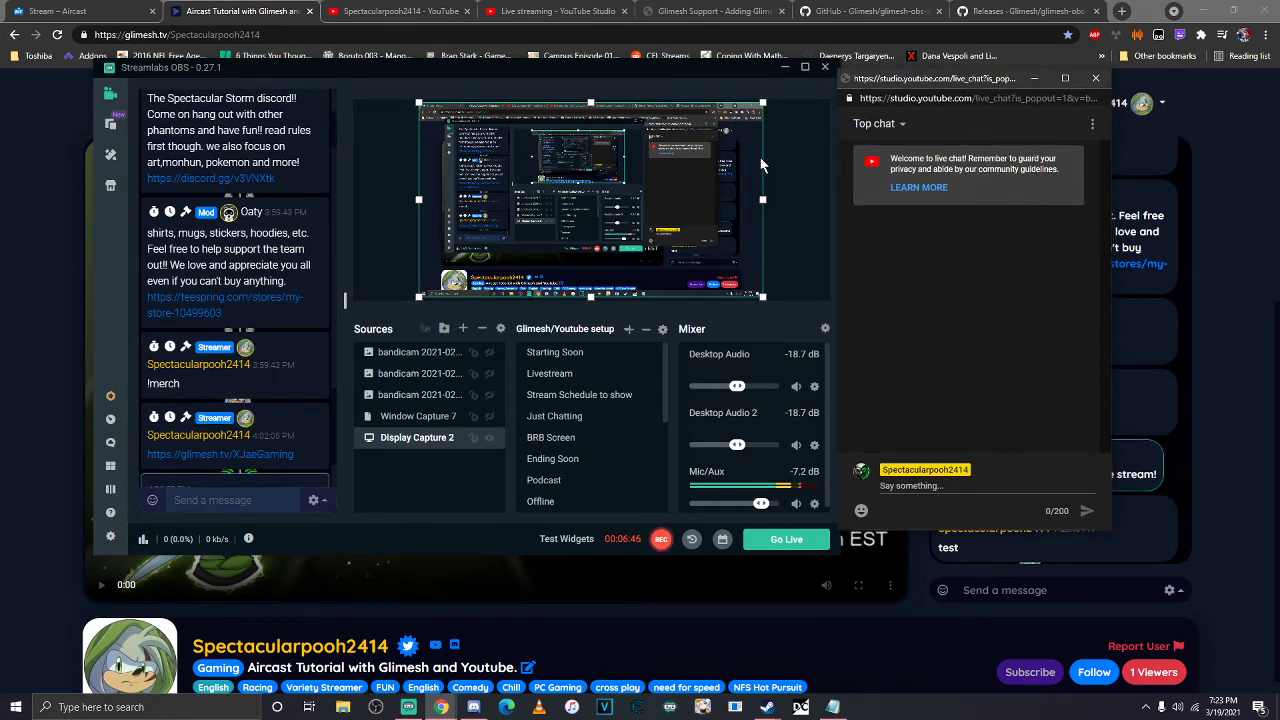
mouse_move(1012, 420)
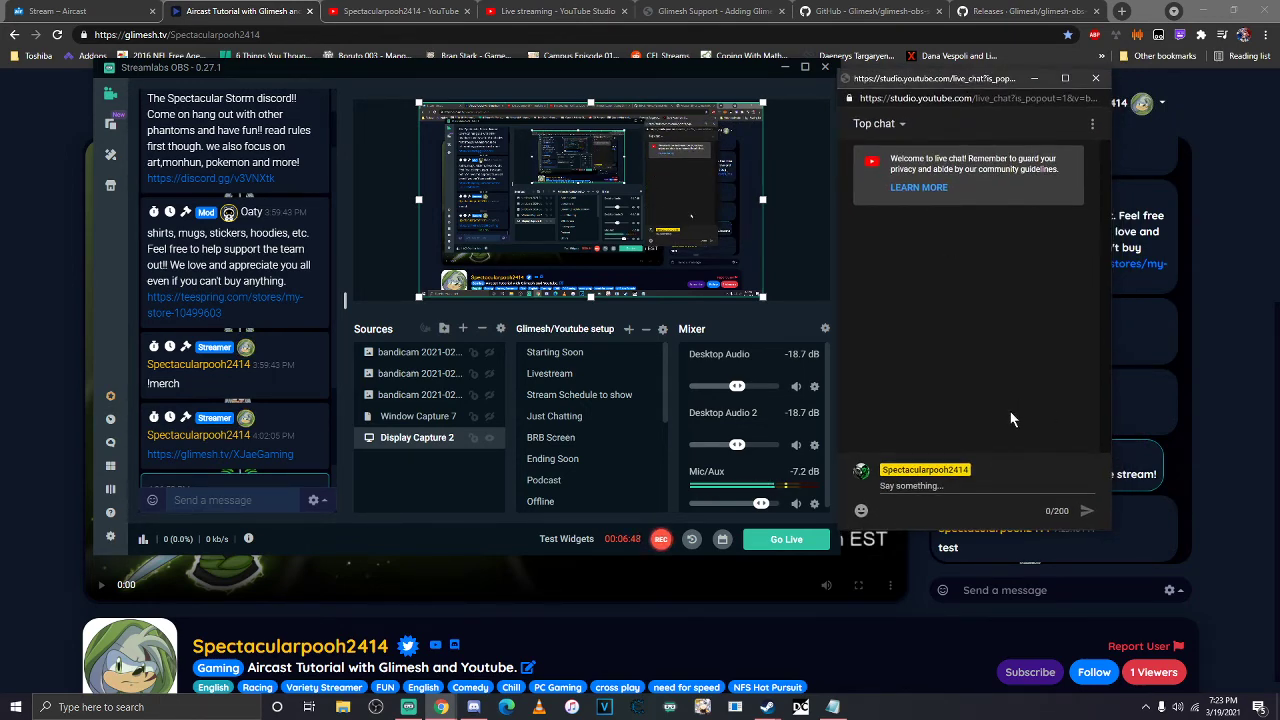
mouse_move(888, 300)
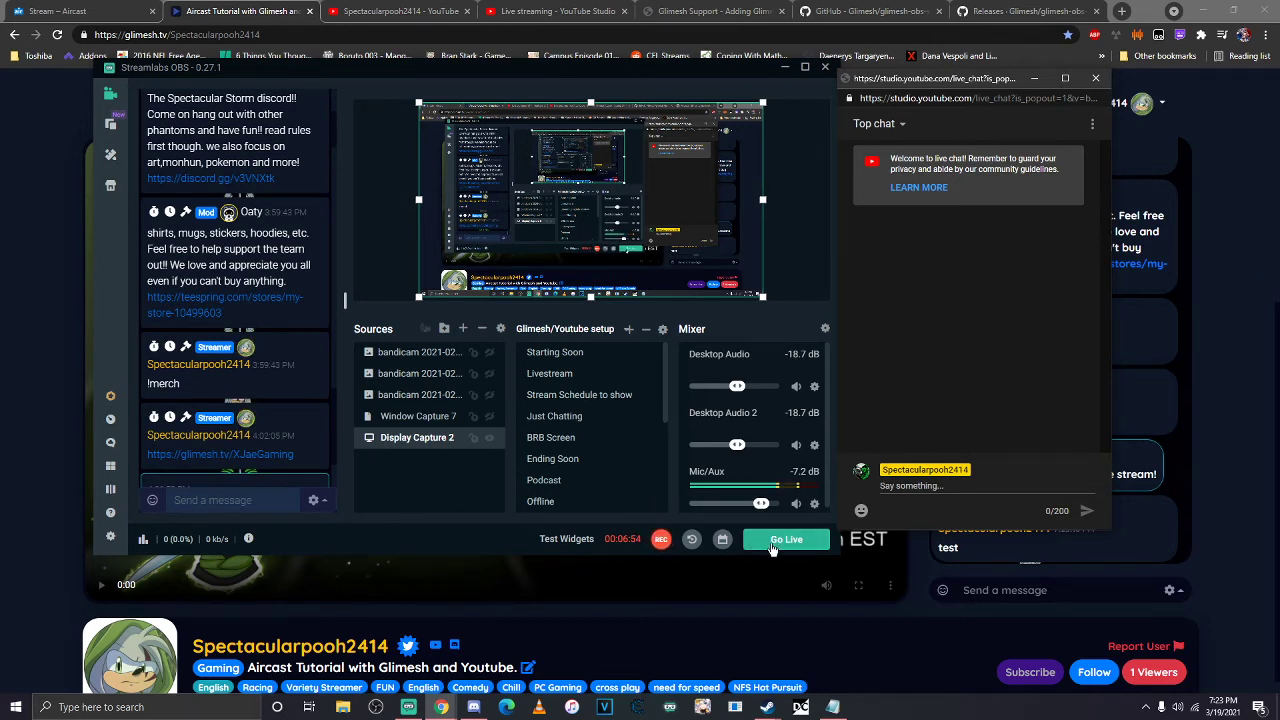
Start the broadcast with Go Live and confirm it so the stream goes live
left_click(786, 538)
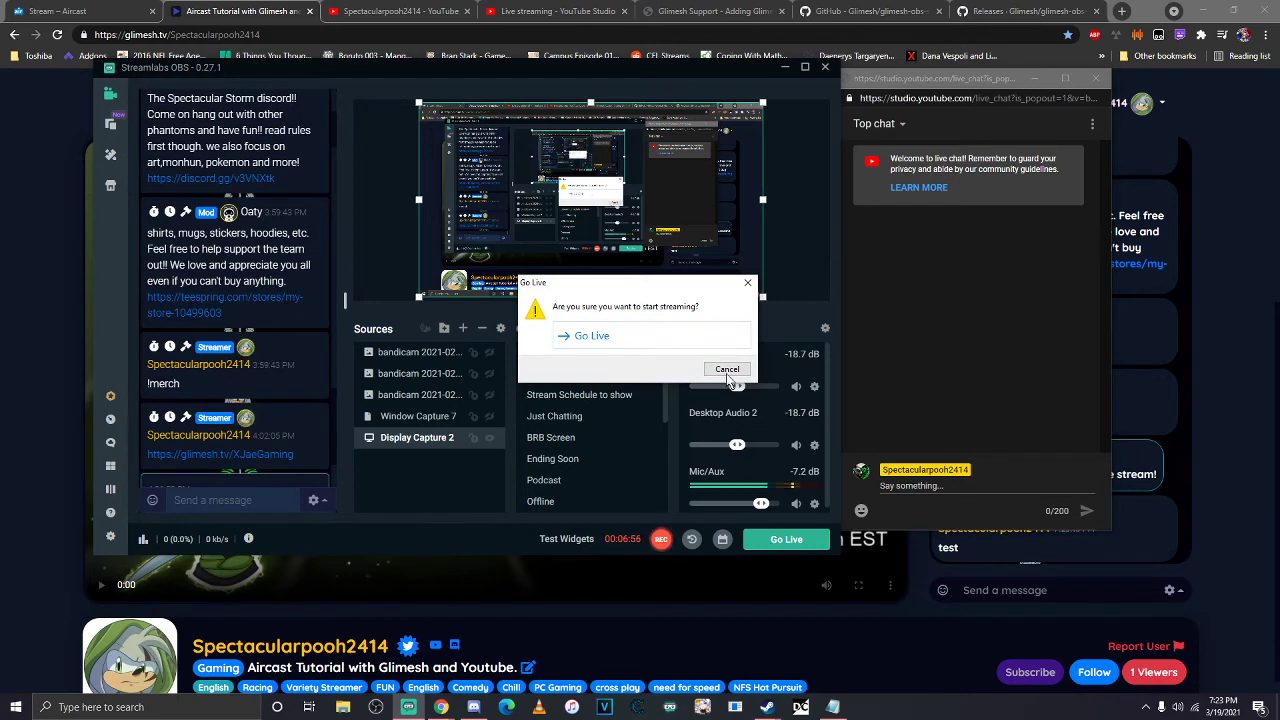
mouse_move(588, 336)
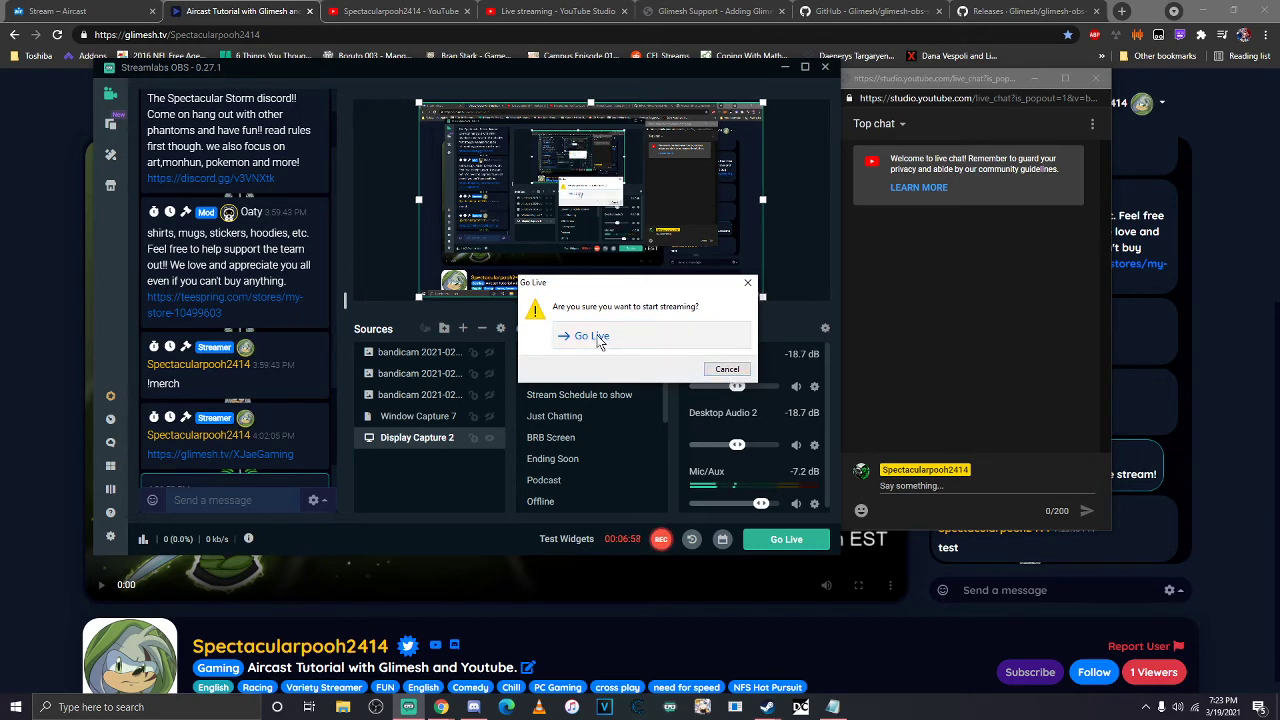
left_click(588, 336)
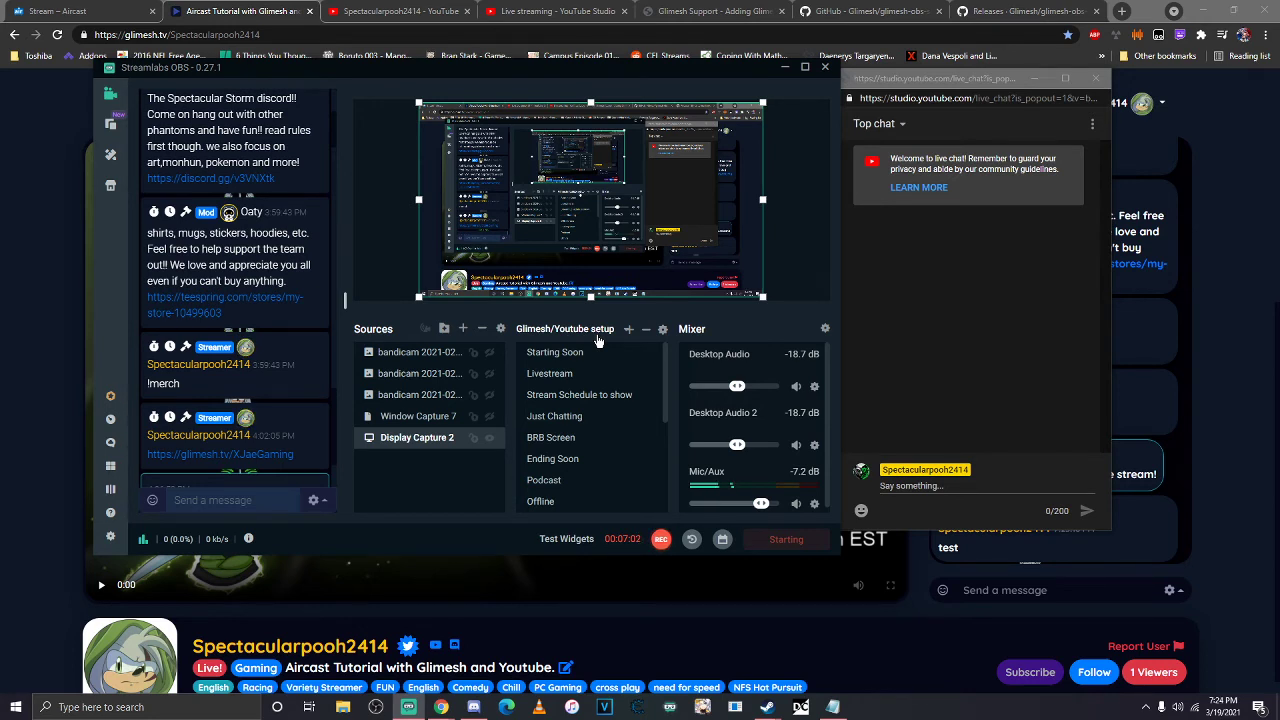
left_click(786, 538)
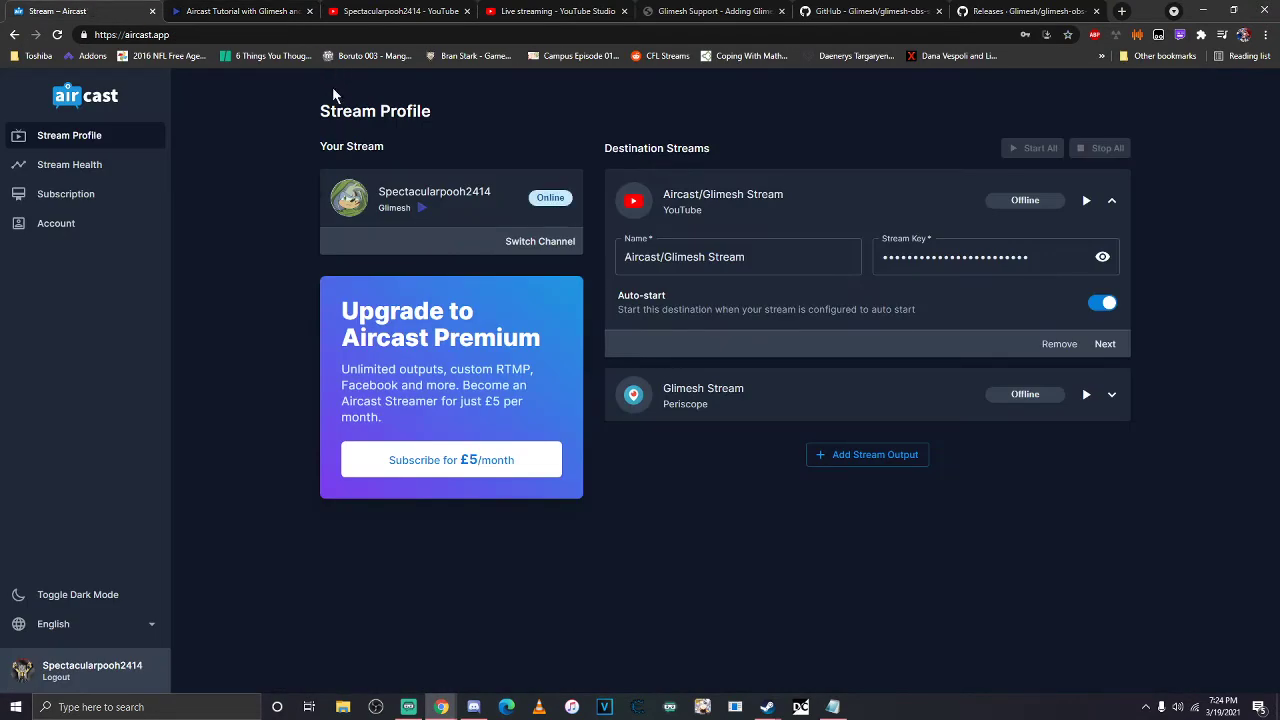
Check the Glimesh channel page to verify the stream shows as Live
left_click(736, 256)
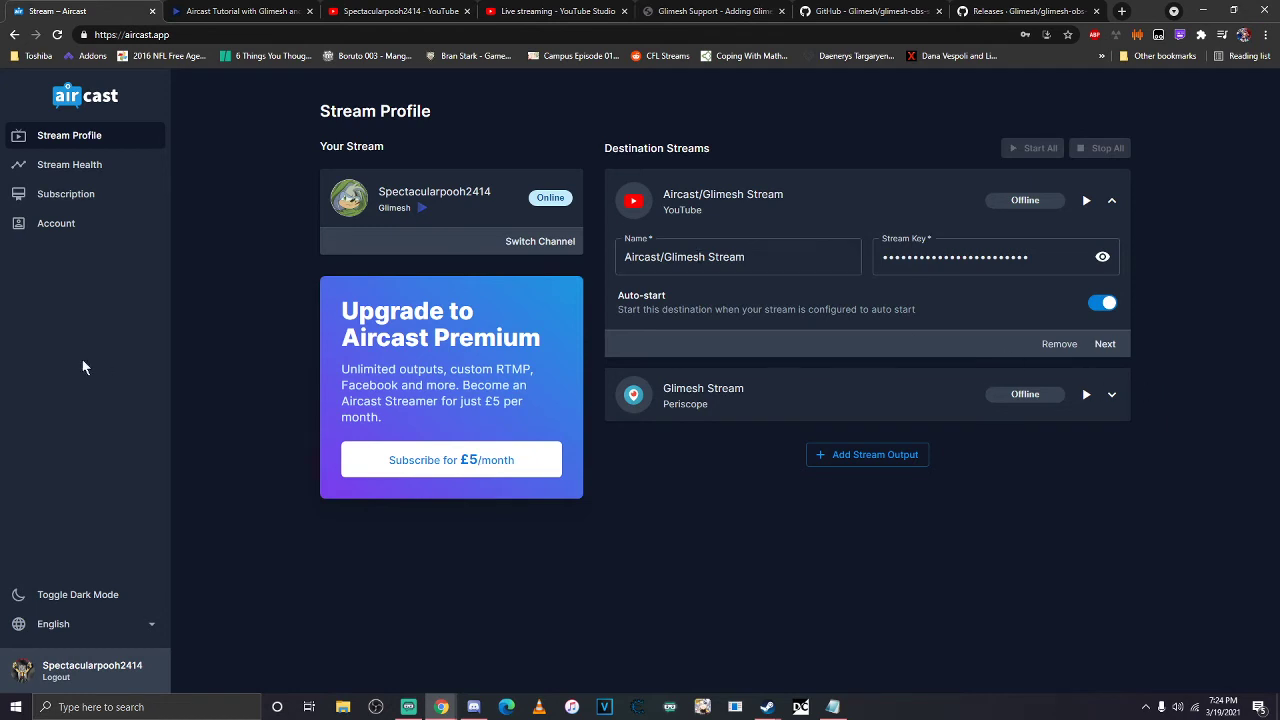
mouse_move(458, 464)
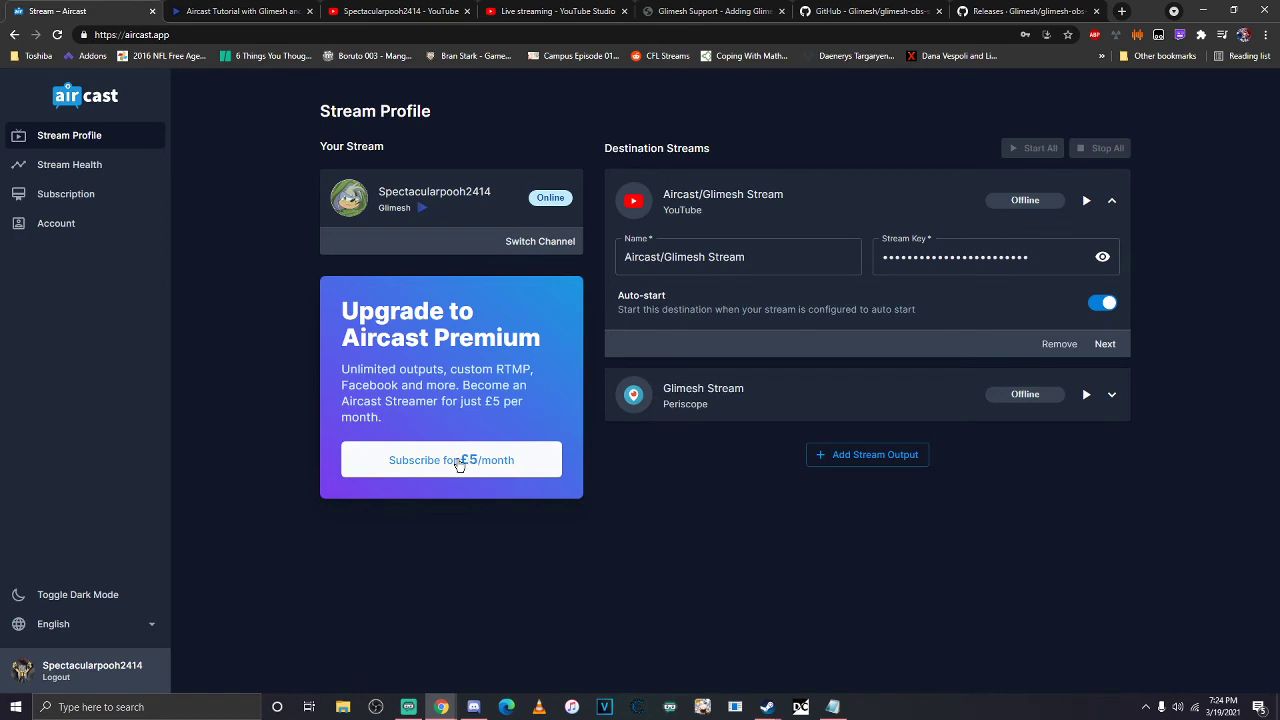
mouse_move(486, 444)
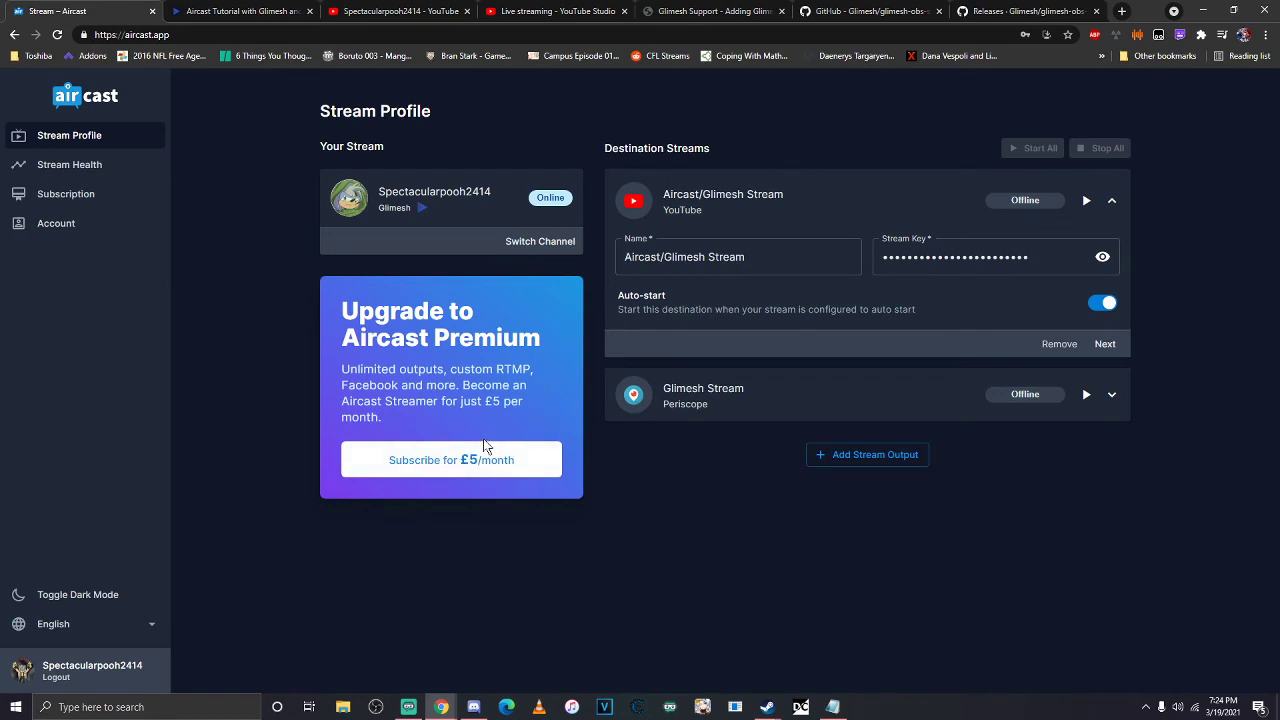
mouse_move(1082, 200)
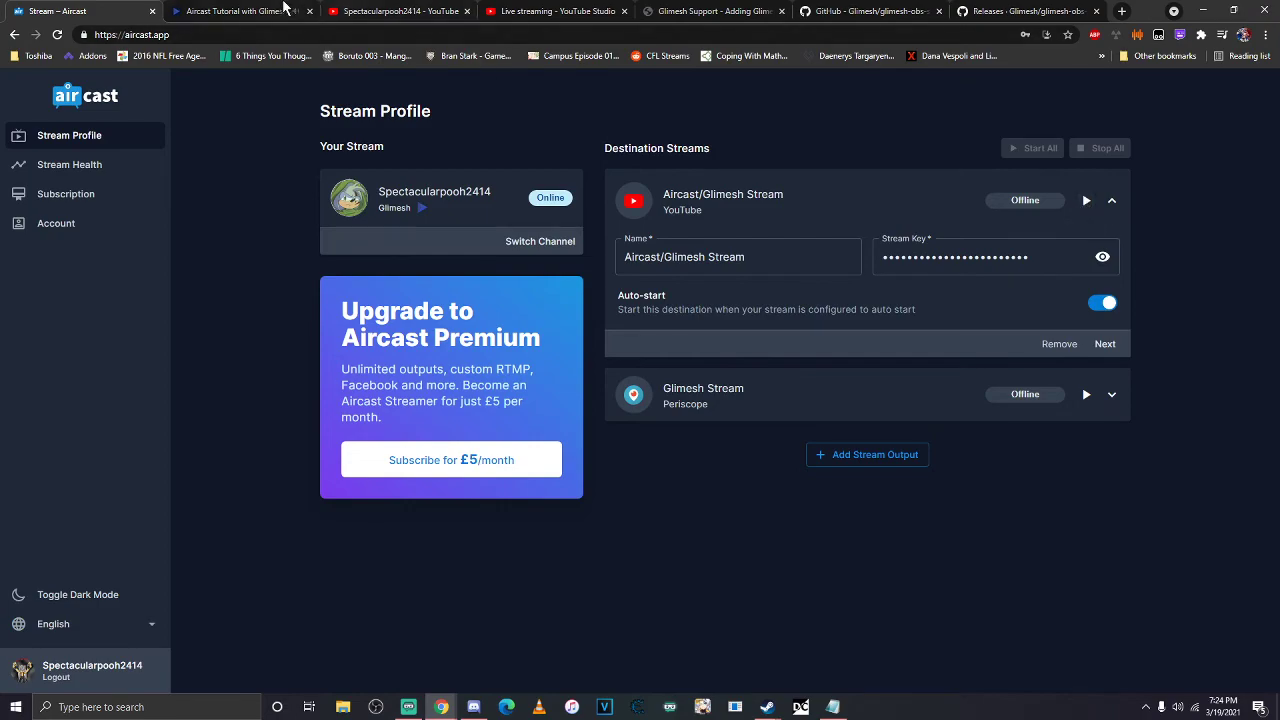
left_click(230, 12)
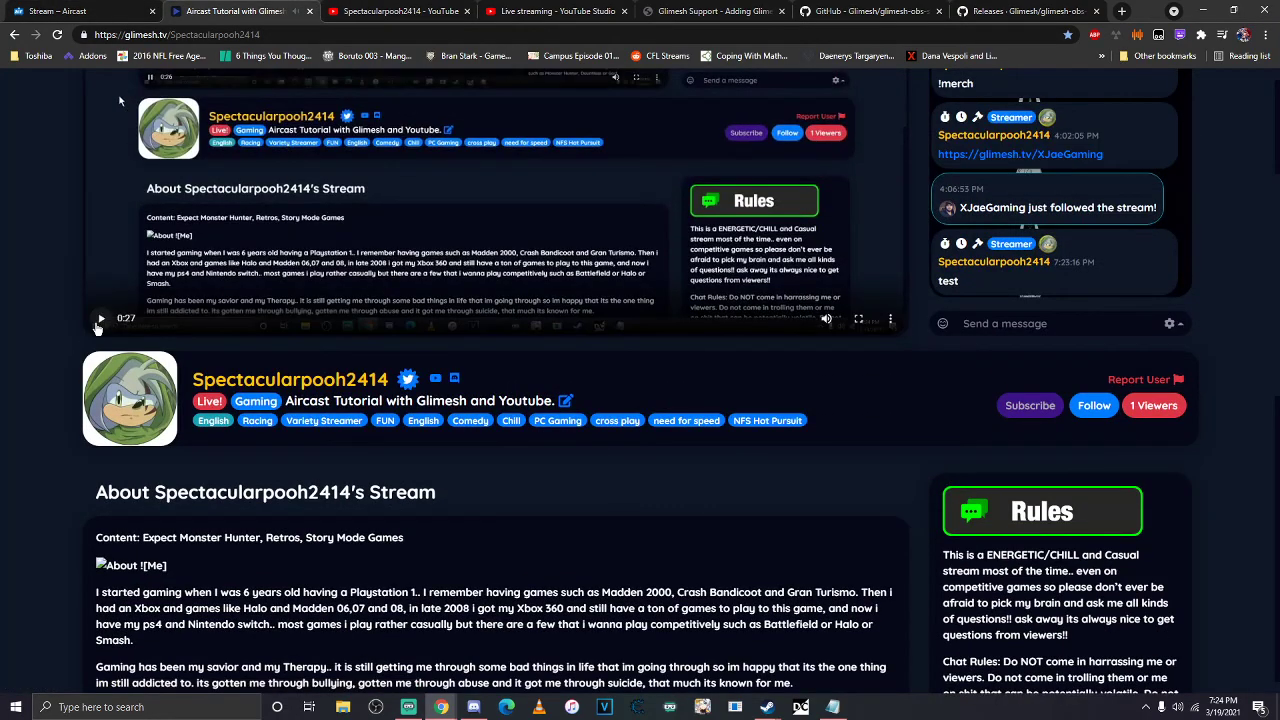
scroll("down", 3)
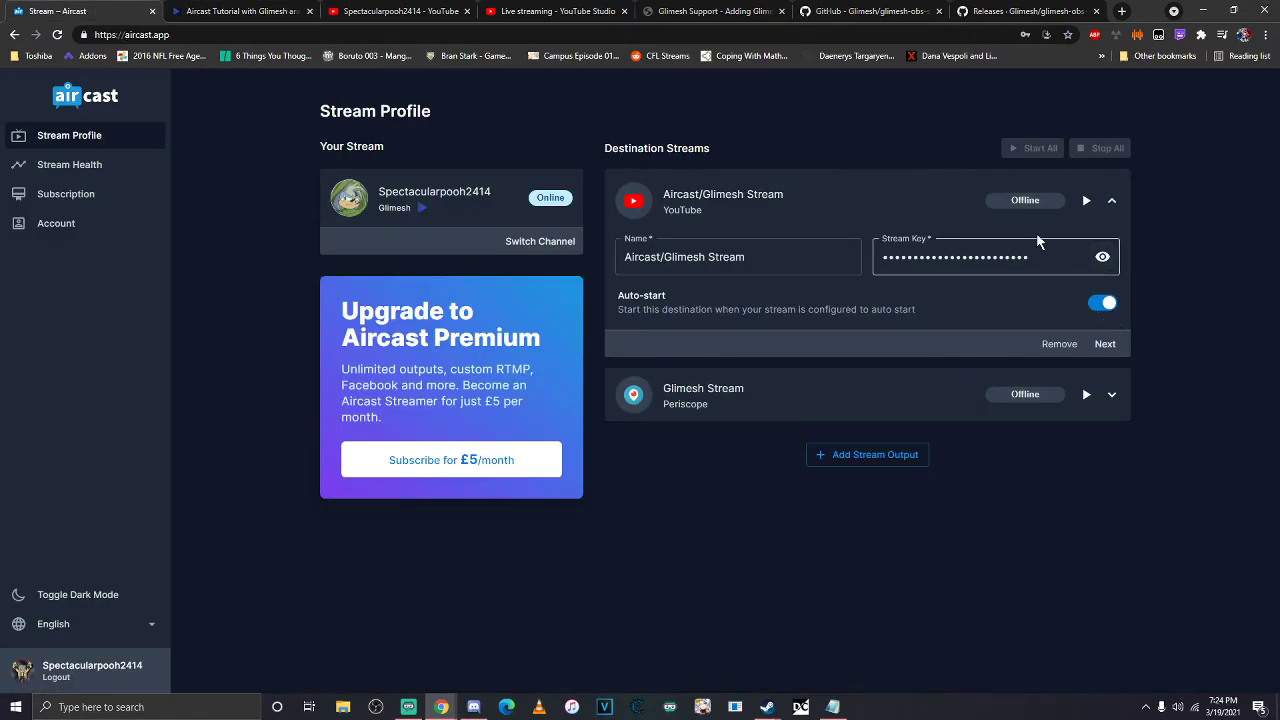
Start the Aircast/Glimesh Stream YouTube destination in Aircast's Stream Profile
left_click(1086, 200)
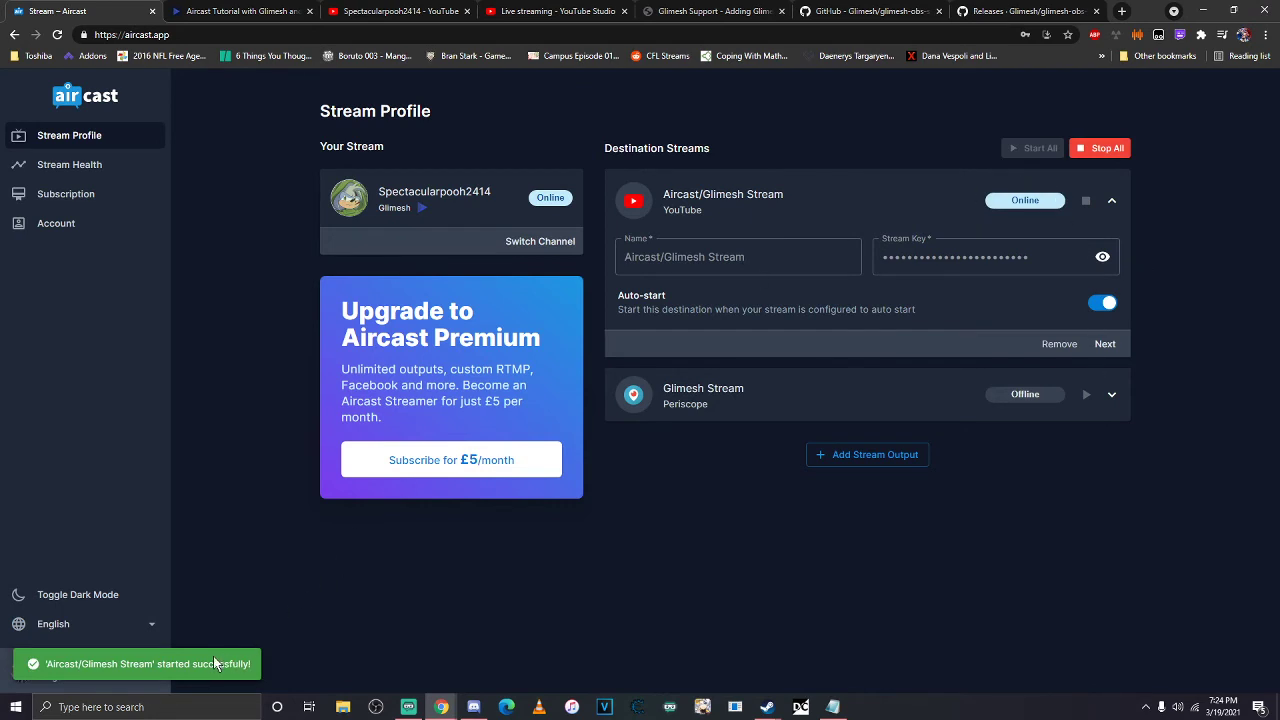
mouse_move(732, 398)
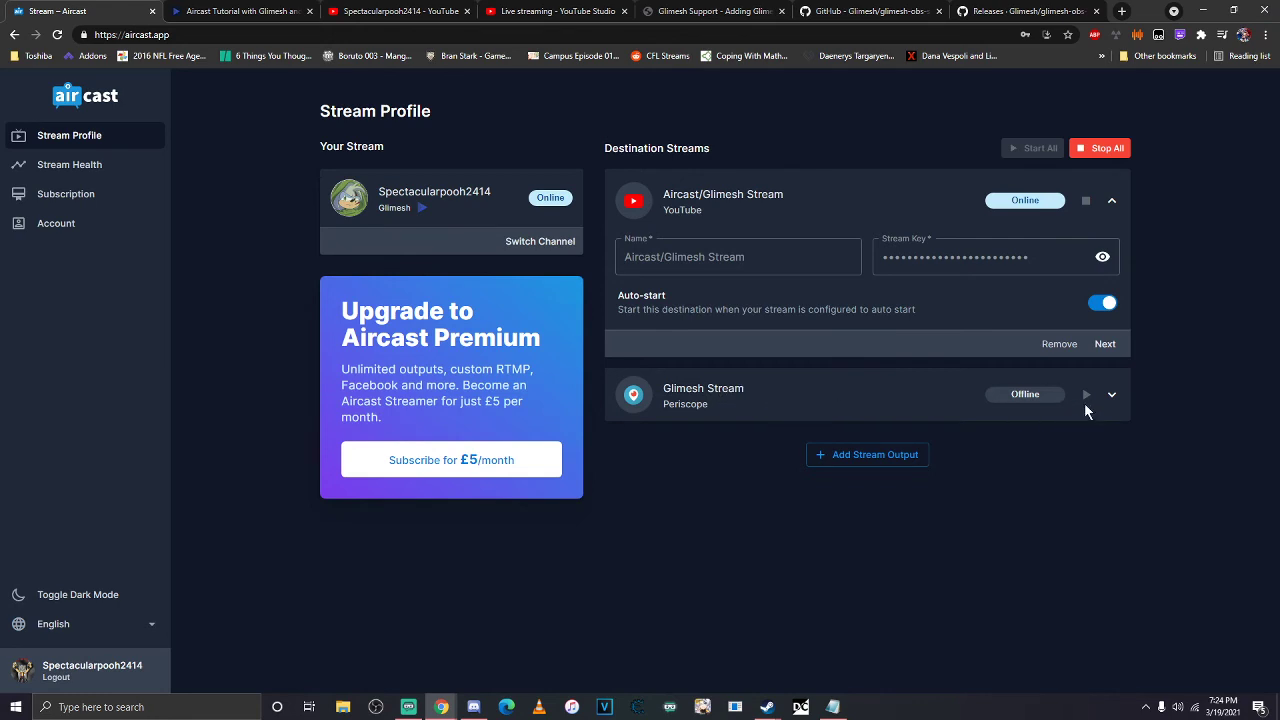
left_click(556, 12)
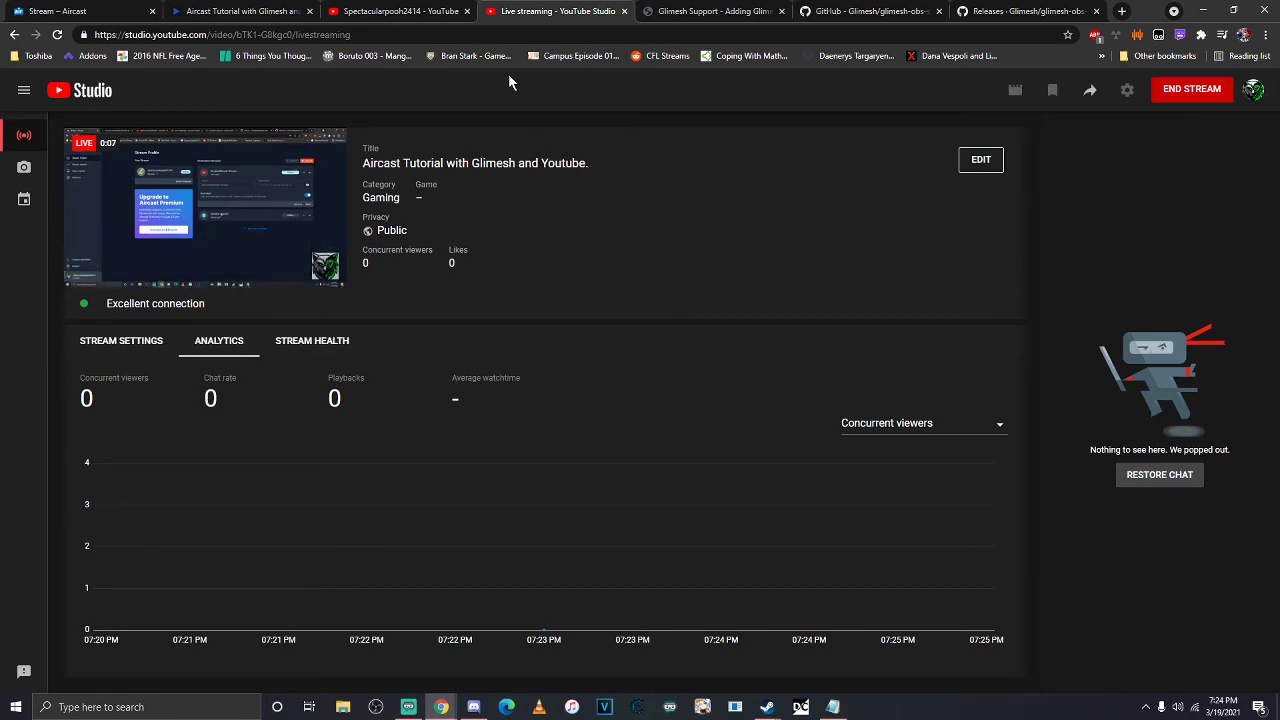
mouse_move(240, 244)
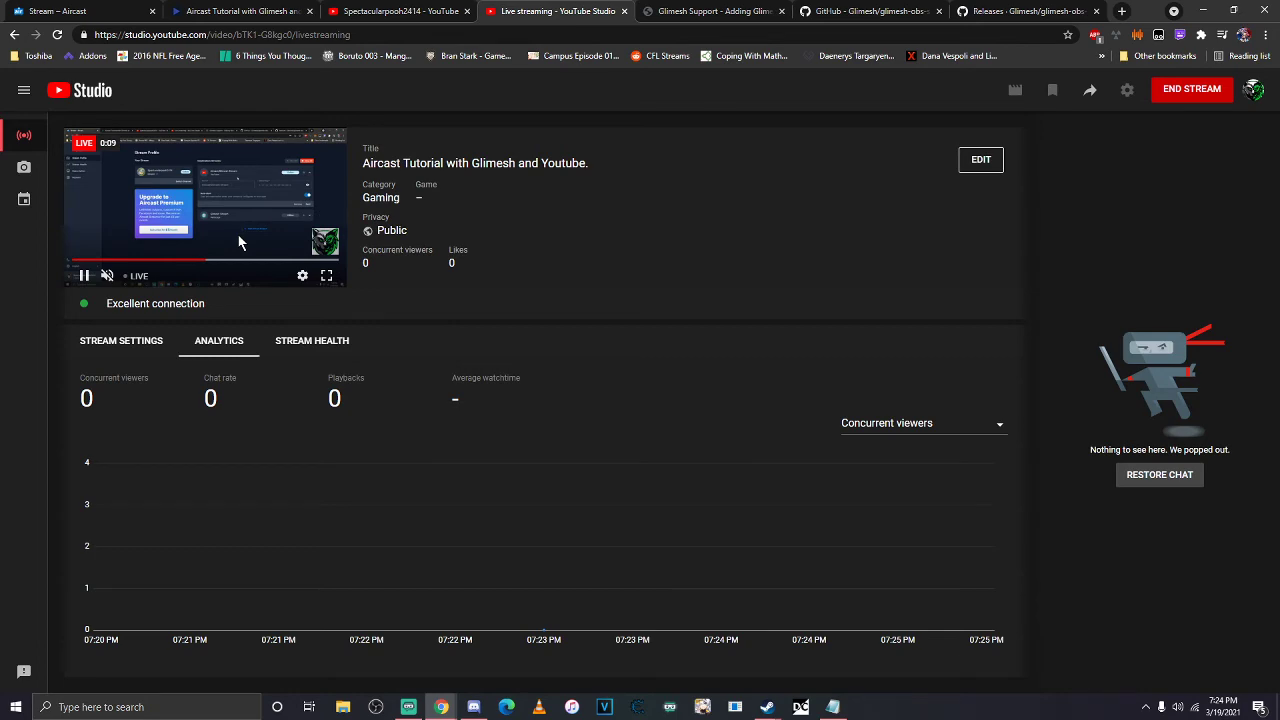
Verify the YouTube Studio live preview and excellent connection, then return to Streamlabs OBS chats
left_click(392, 12)
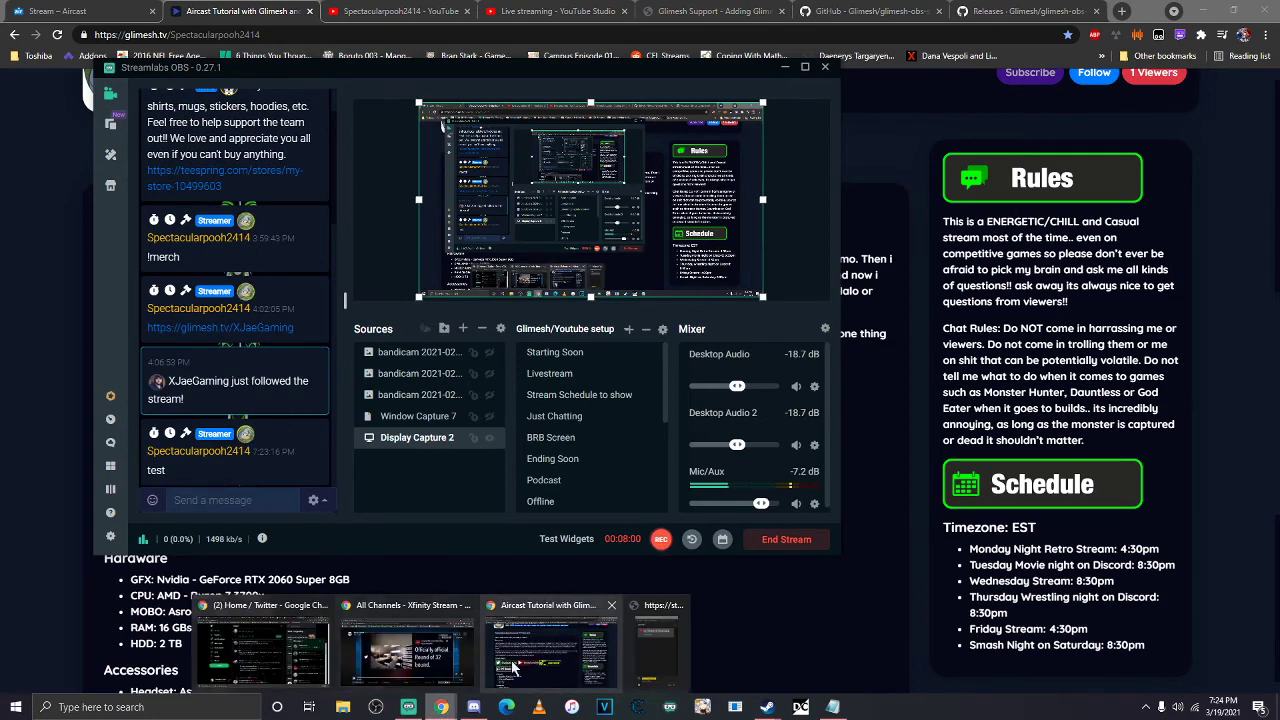
left_click(548, 652)
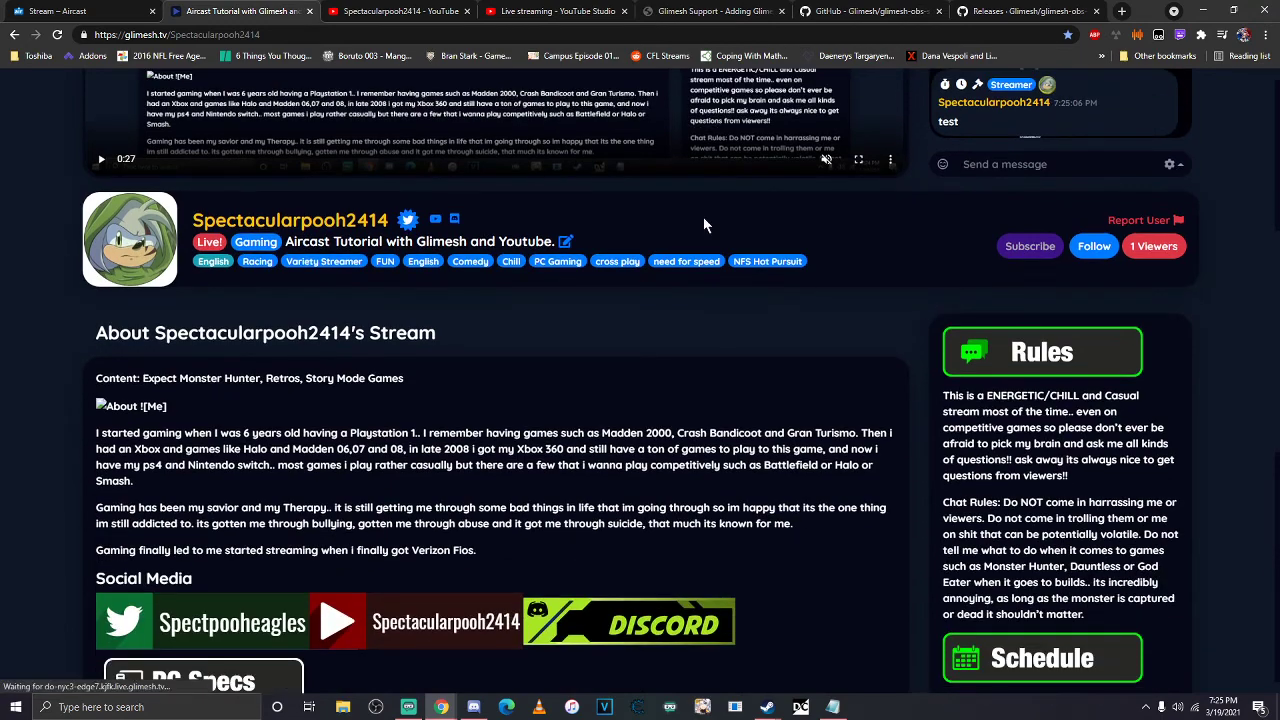
left_click(550, 12)
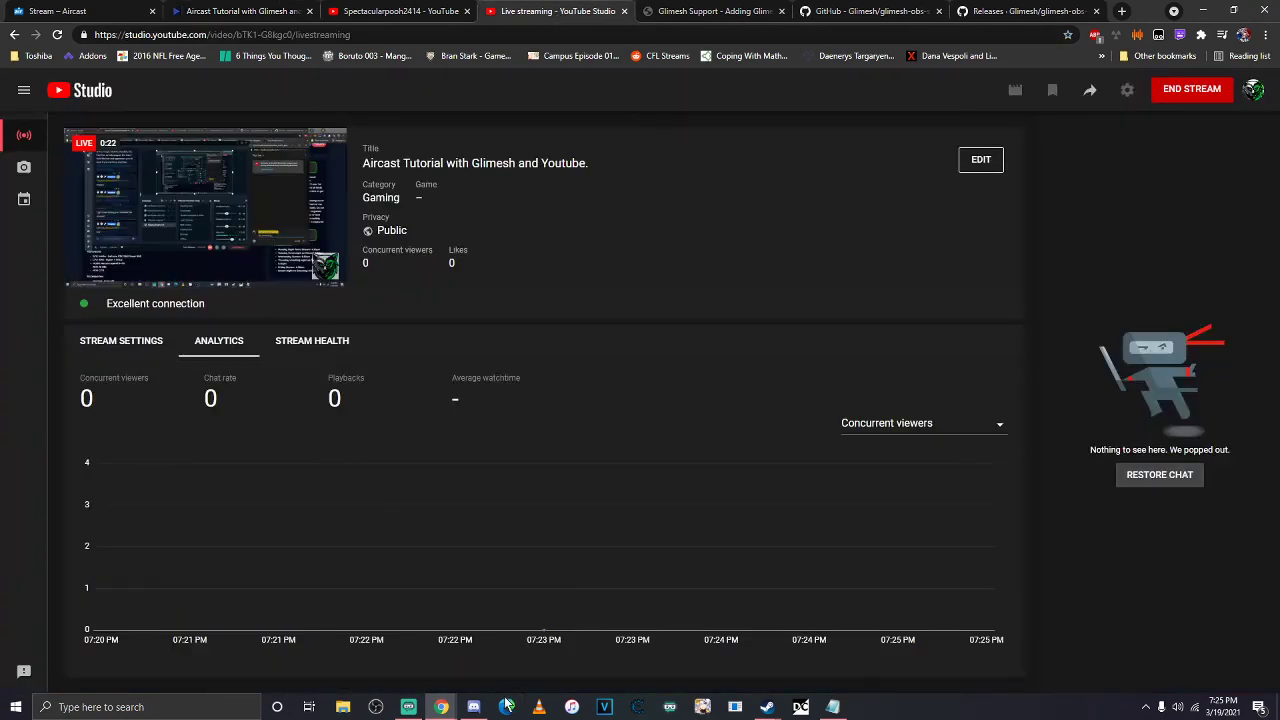
left_click(1160, 474)
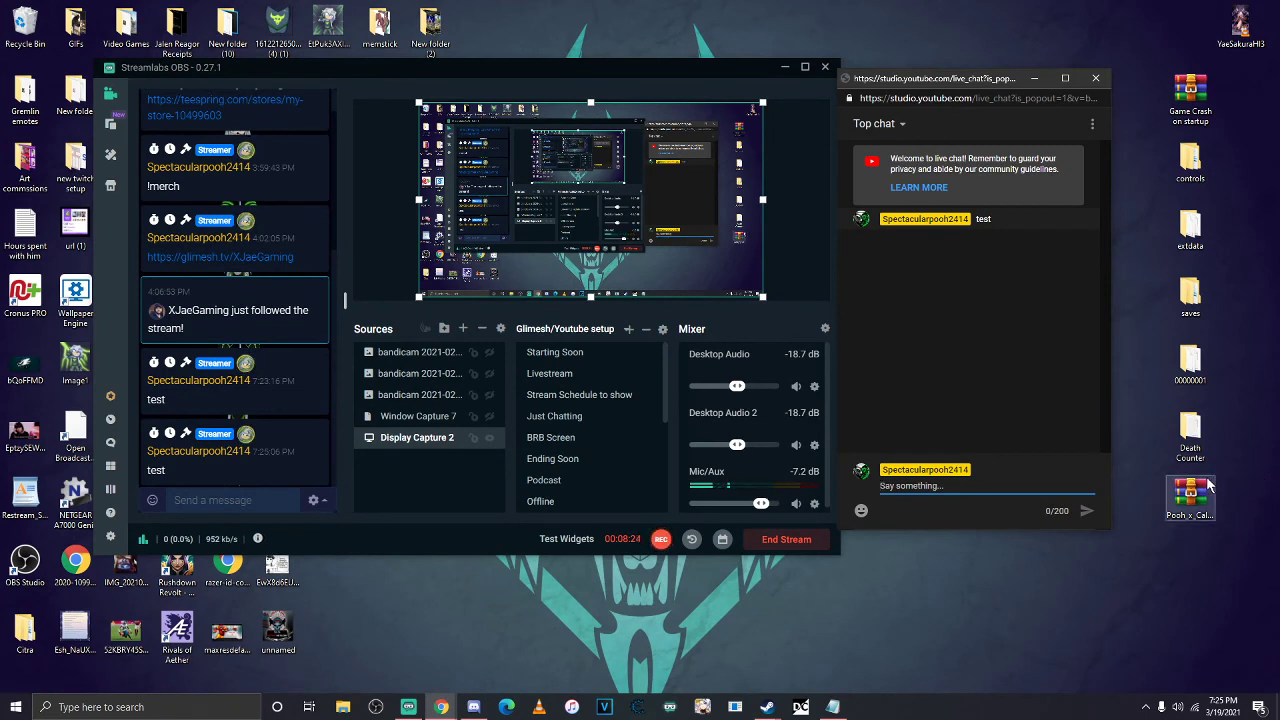
mouse_move(990, 32)
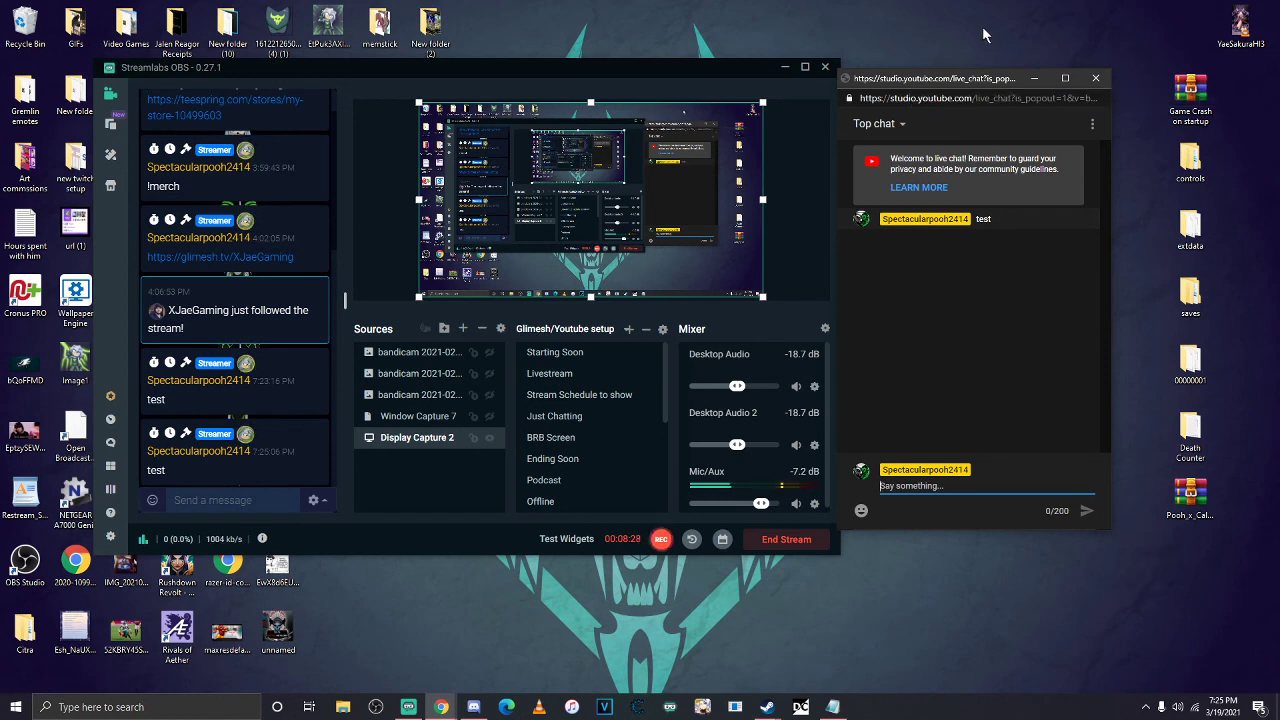
mouse_move(980, 38)
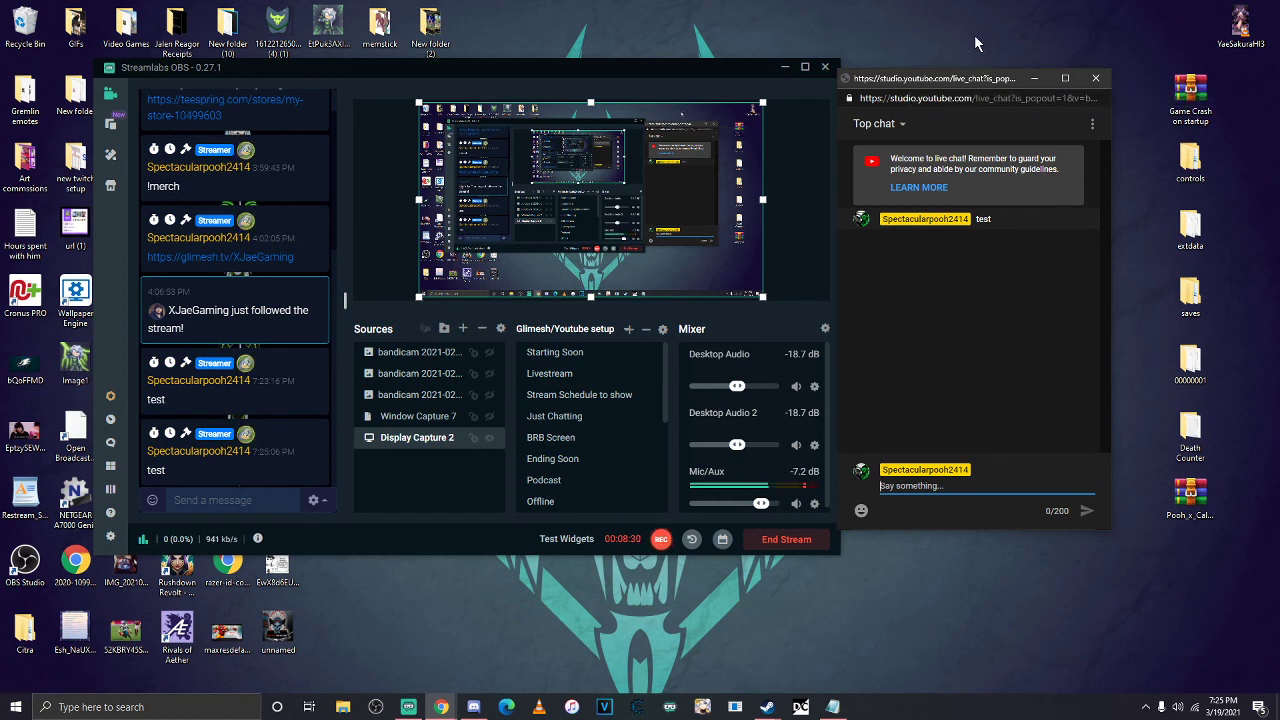